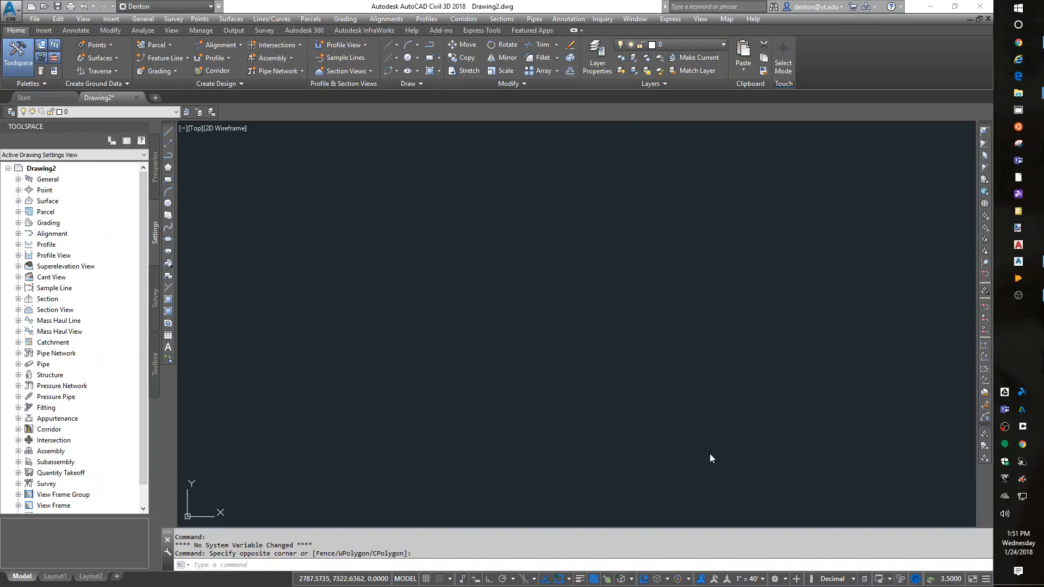
{"action": "mouse_move", "coordinate": [697, 314]}
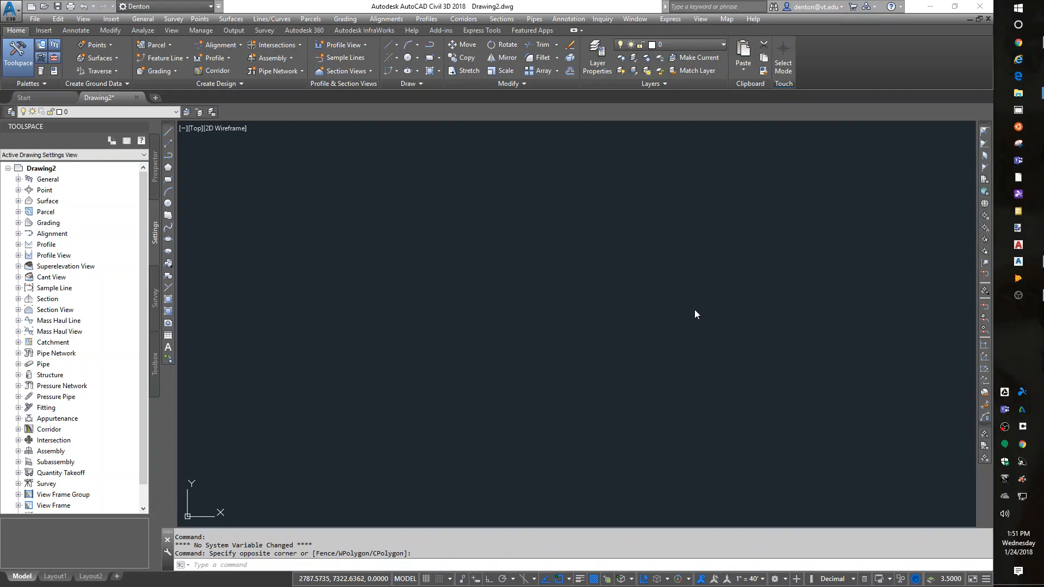
{"action": "mouse_move", "coordinate": [682, 279]}
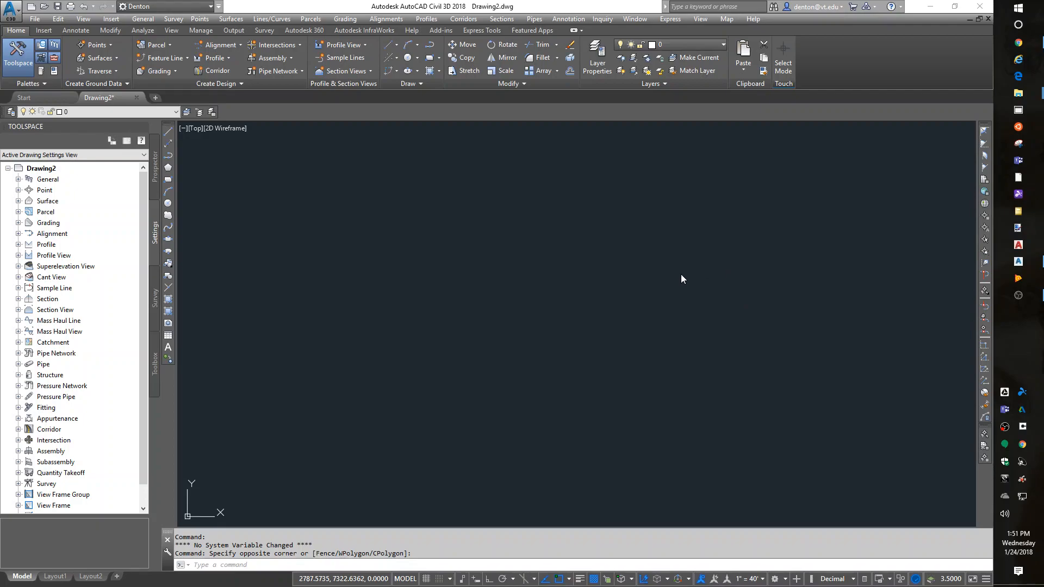
{"action": "mouse_move", "coordinate": [124, 109]}
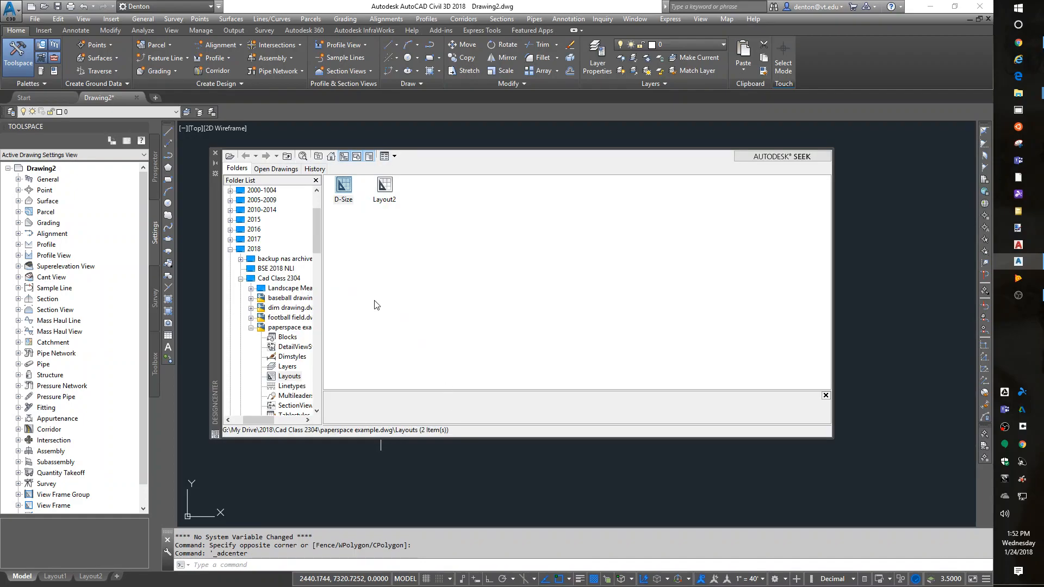
{"action": "mouse_move", "coordinate": [493, 314]}
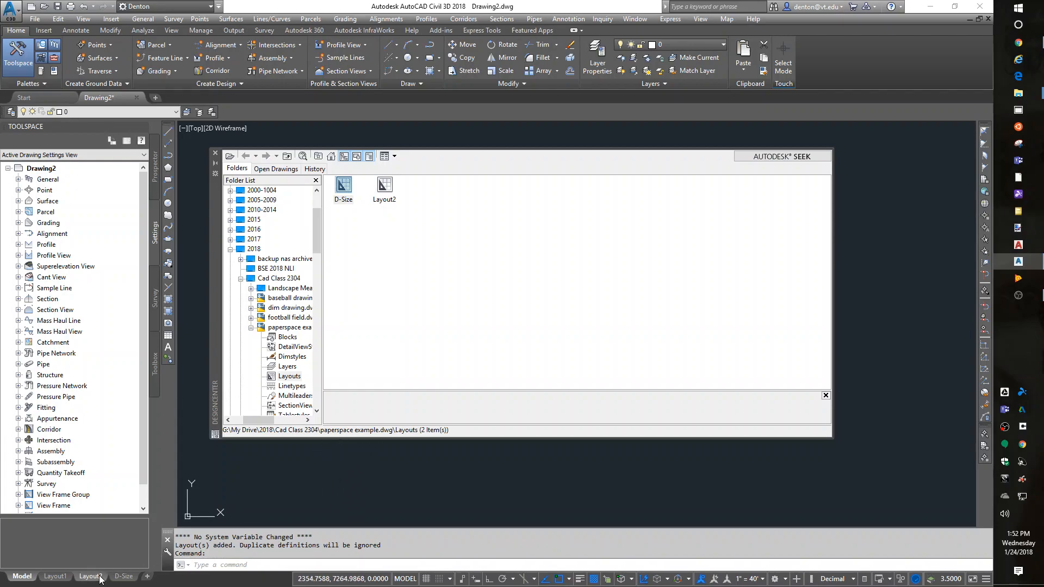
- Switch to the newly imported D-Size layout sheet
{"action": "left_click", "coordinate": [124, 577]}
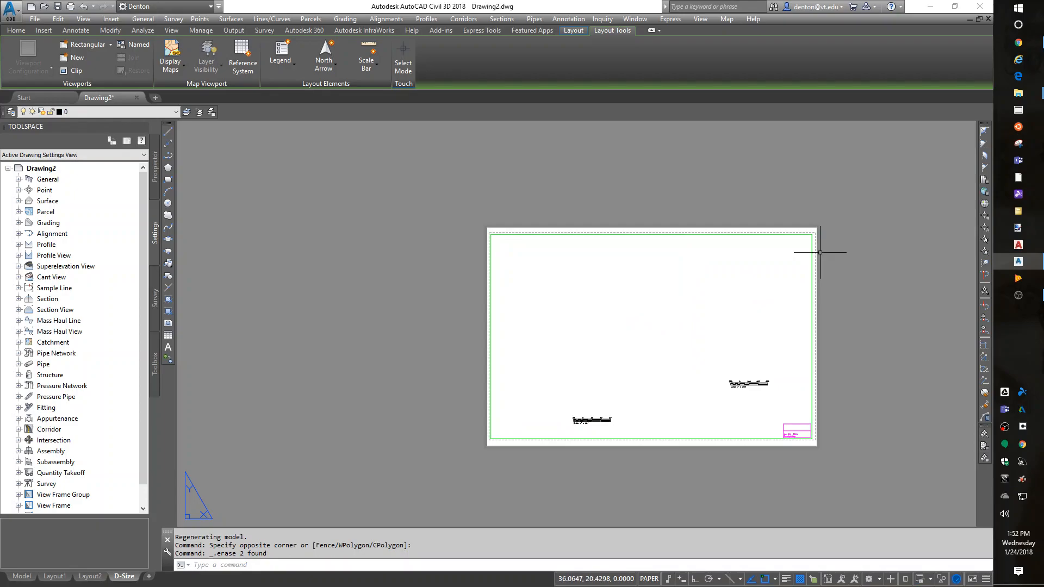
- Delete Layout2 and Layout1, confirming each deletion
{"action": "left_click", "coordinate": [748, 384]}
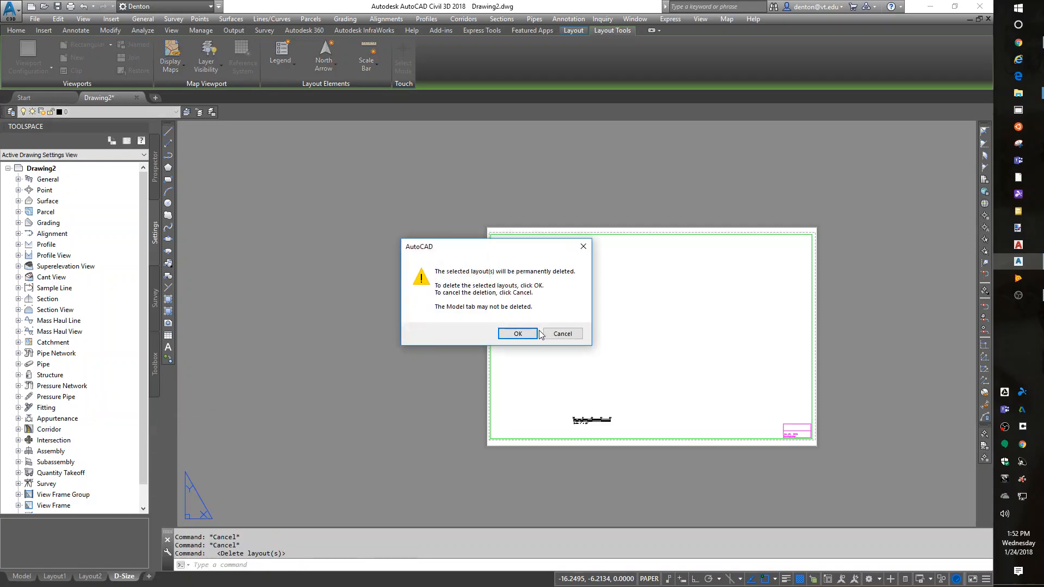
{"action": "left_click", "coordinate": [517, 333]}
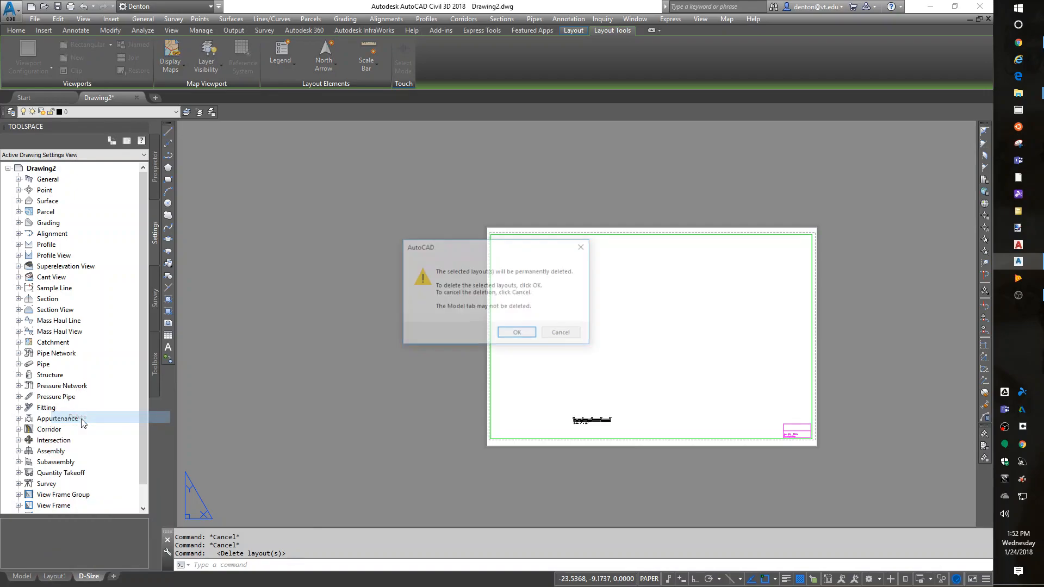
{"action": "left_click", "coordinate": [516, 332]}
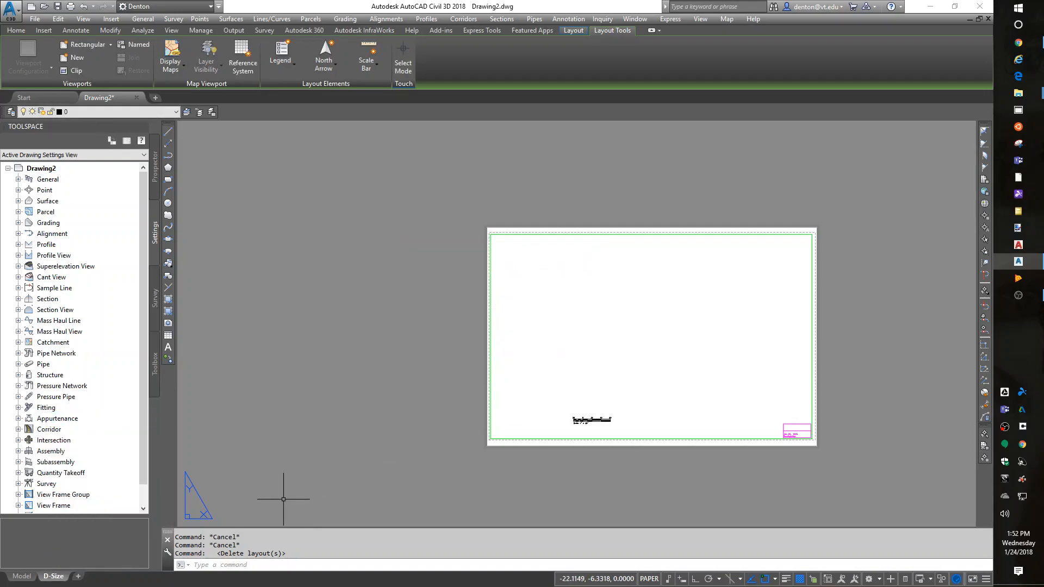
- From model space, set the std text style (romans font) as current
{"action": "left_click", "coordinate": [21, 575]}
{"action": "type", "text": "ST"}
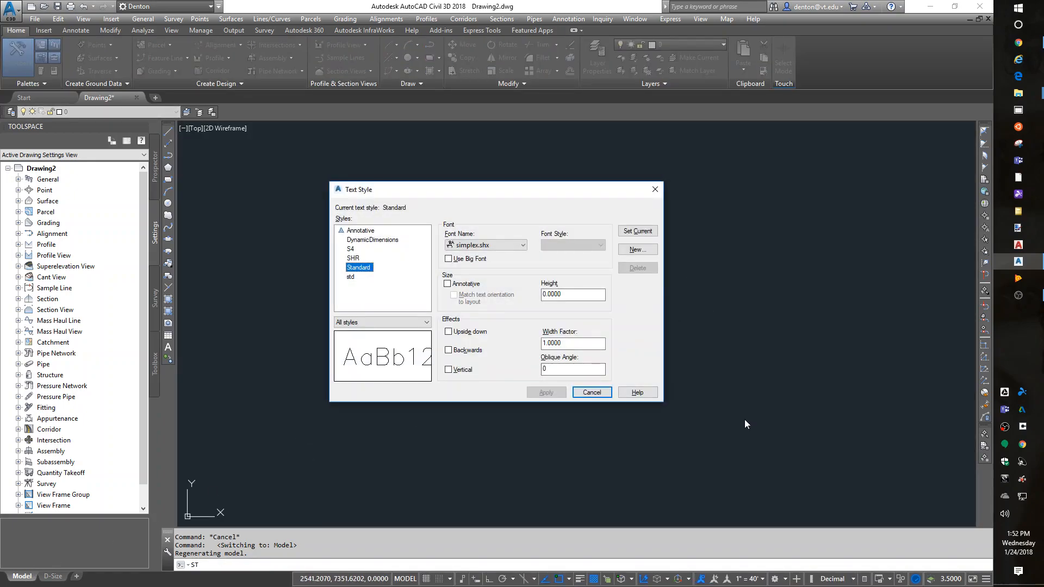
{"action": "left_click", "coordinate": [351, 276]}
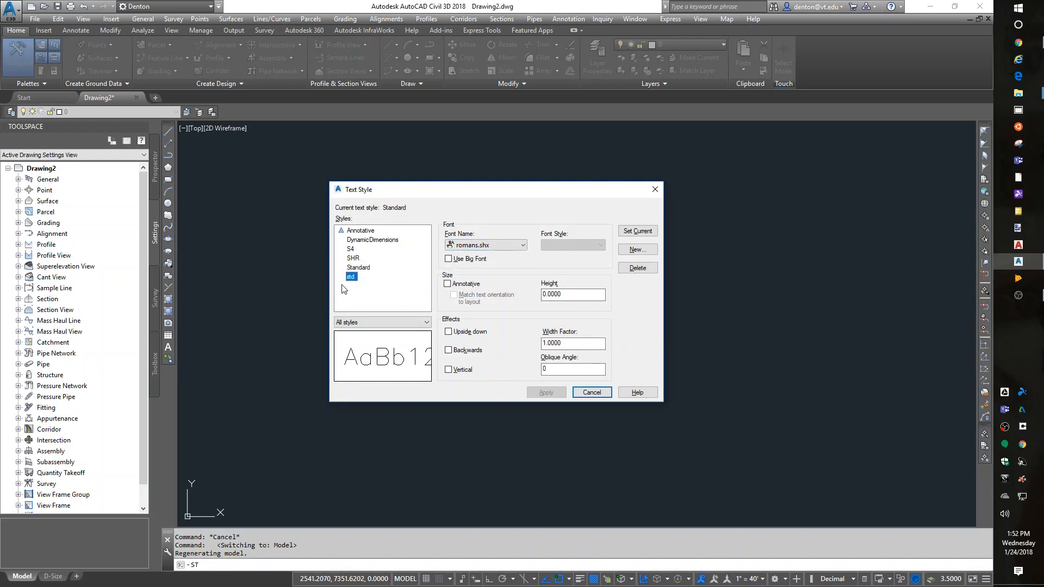
{"action": "left_click", "coordinate": [637, 231]}
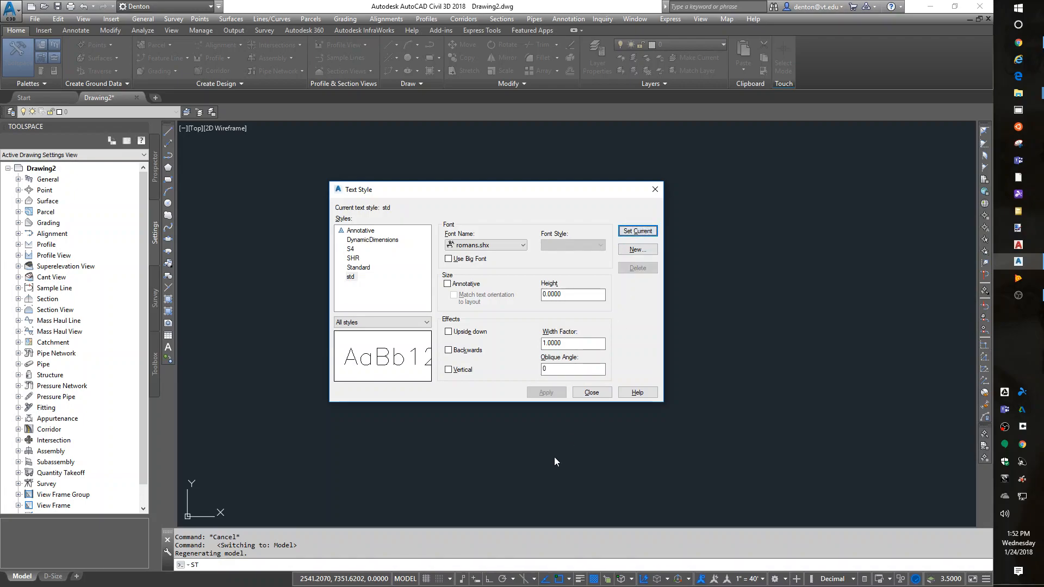
{"action": "left_click", "coordinate": [591, 392]}
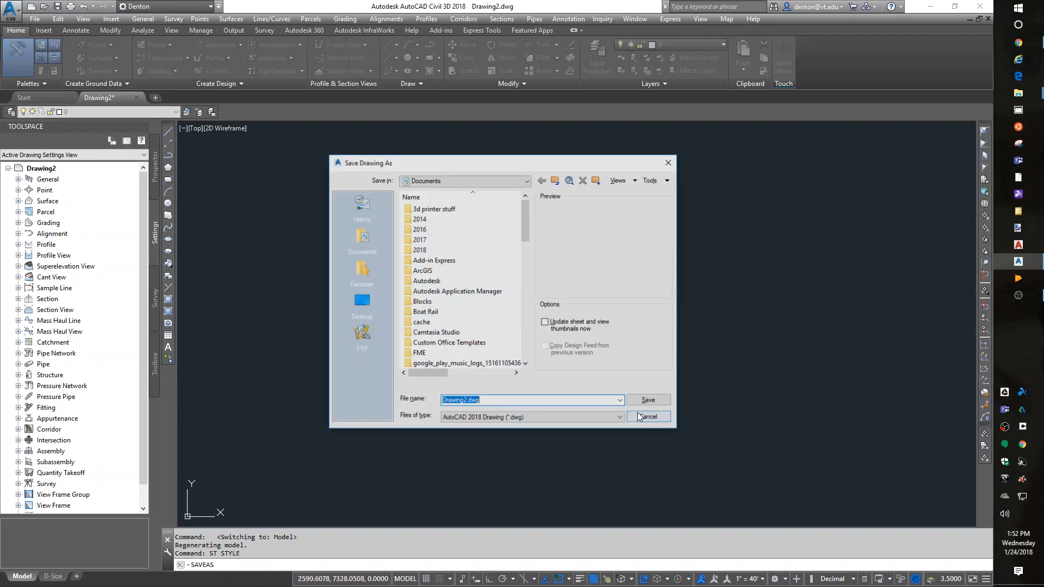
- Save the drawing as the 'Denton-Civil Template' .dwt and accept the template options
{"action": "left_click", "coordinate": [620, 417]}
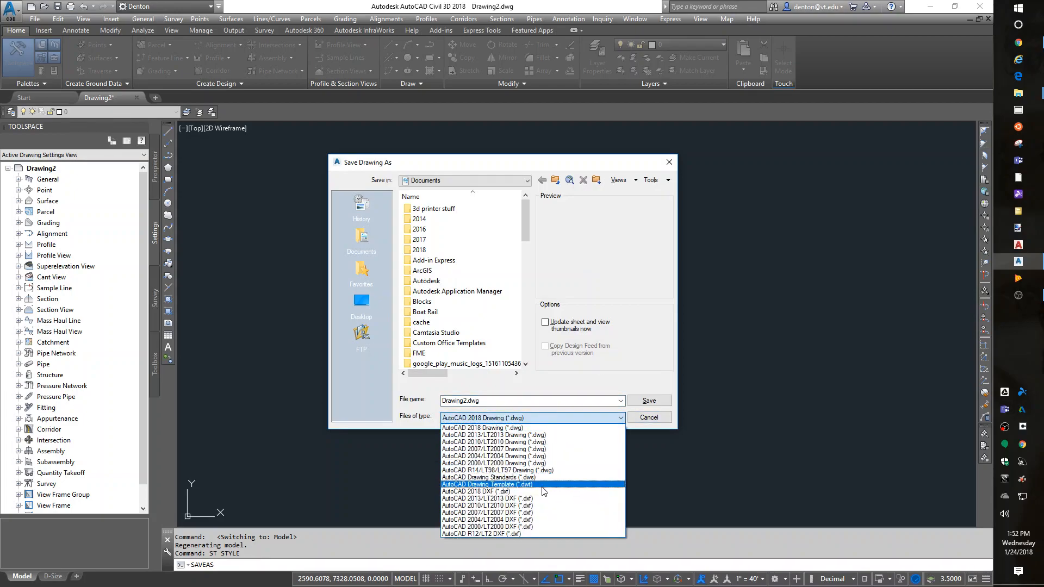
{"action": "left_click", "coordinate": [487, 484]}
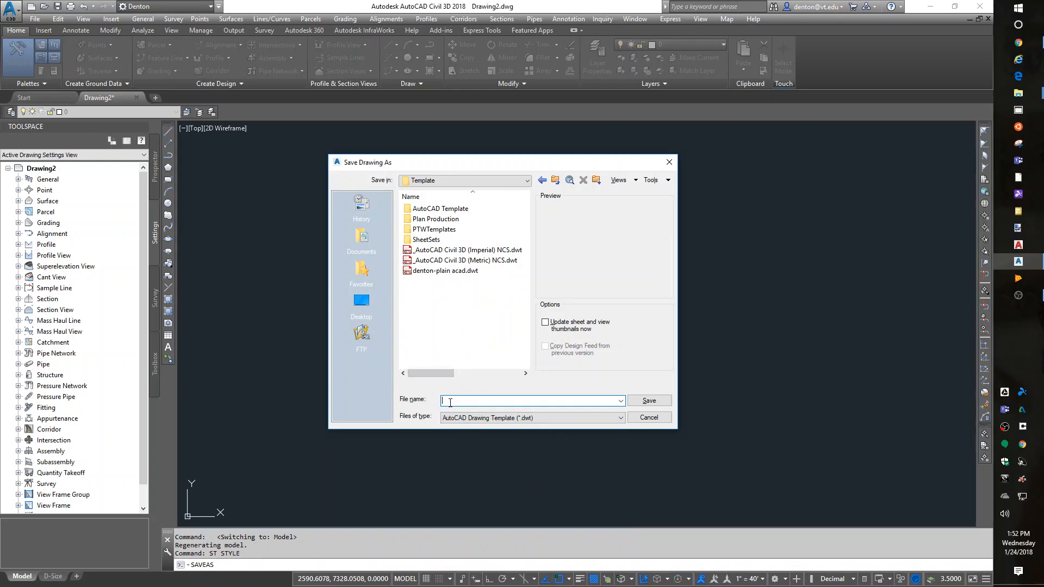
{"action": "type", "text": "Denton-Civil"}
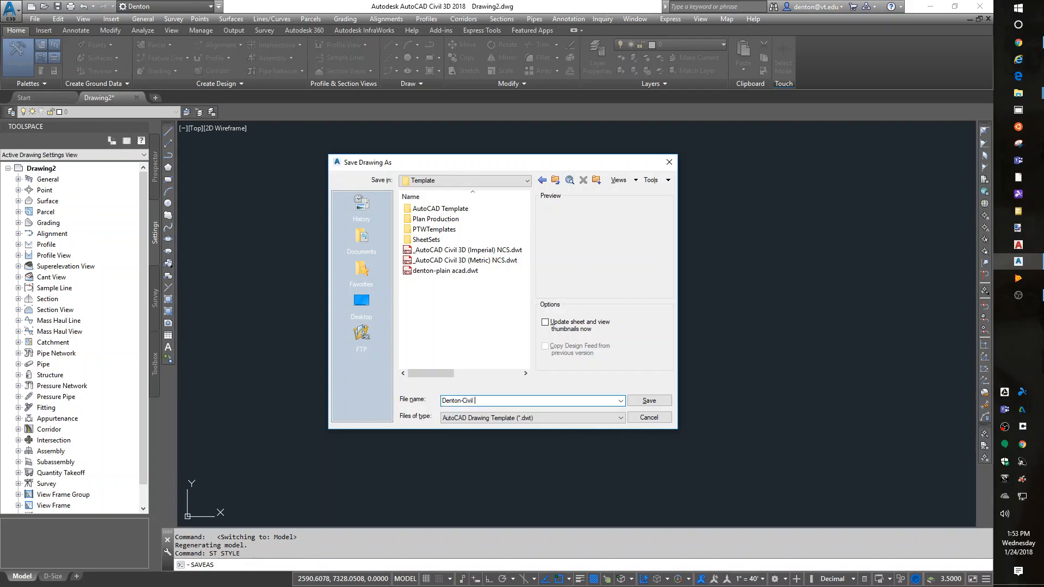
{"action": "type", "text": "Te,mplate"}
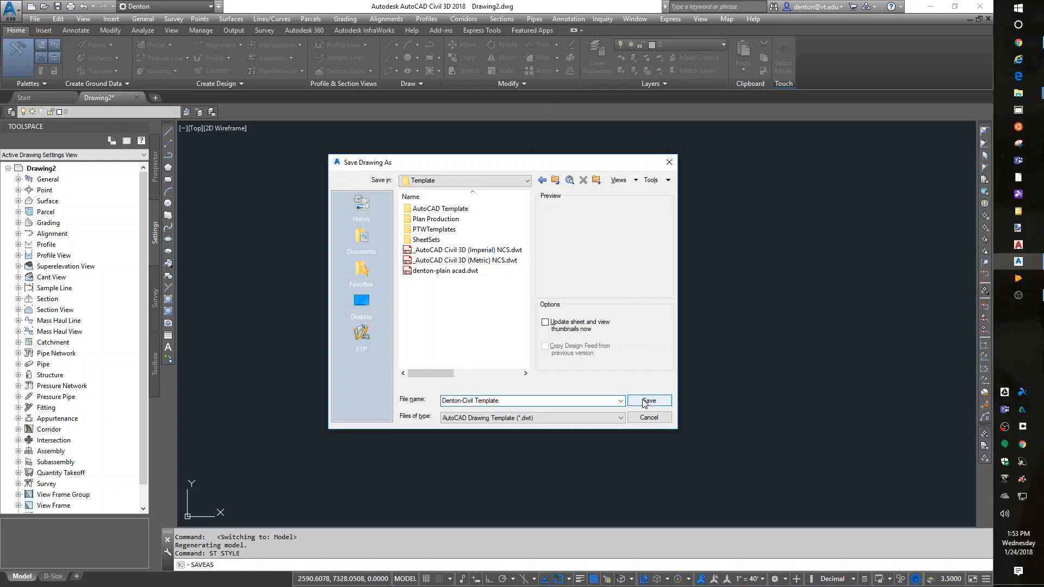
{"action": "left_click", "coordinate": [647, 400]}
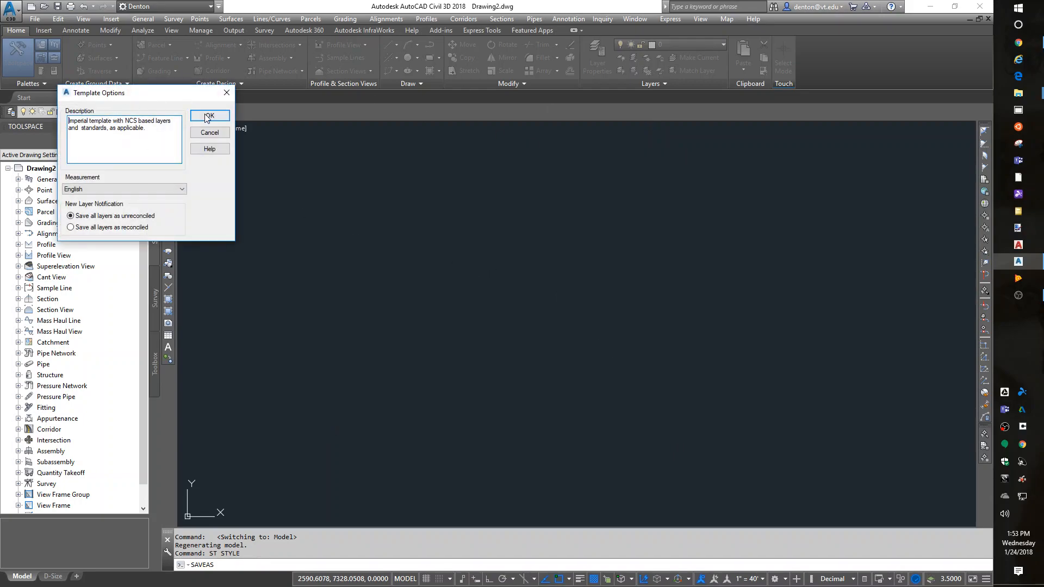
{"action": "left_click", "coordinate": [210, 116]}
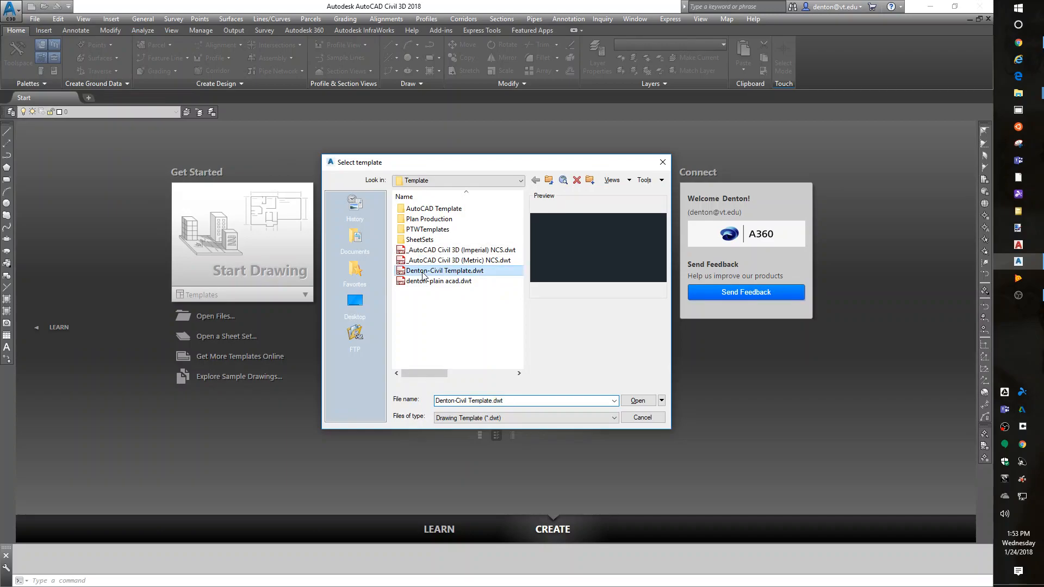
- Open a new drawing from the Denton-Civil Template and briefly expand Toolspace Point settings
{"action": "left_click", "coordinate": [637, 401]}
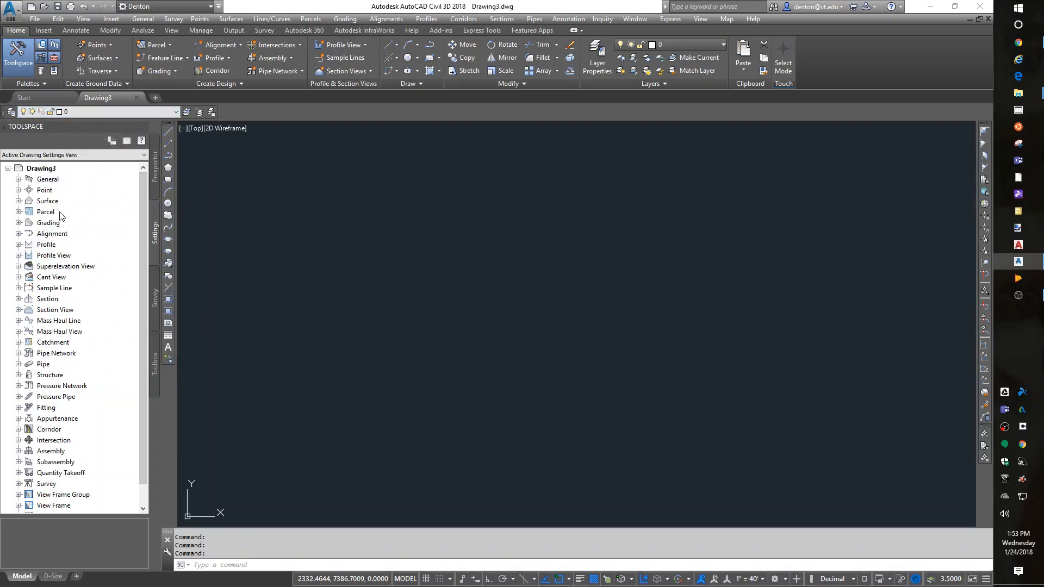
{"action": "left_click", "coordinate": [18, 190]}
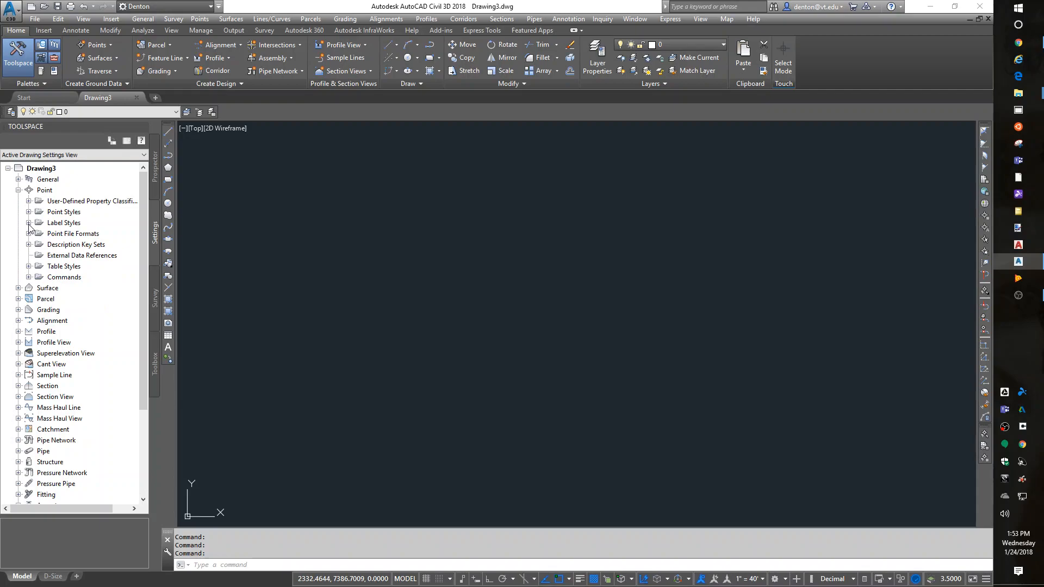
{"action": "left_click", "coordinate": [29, 222]}
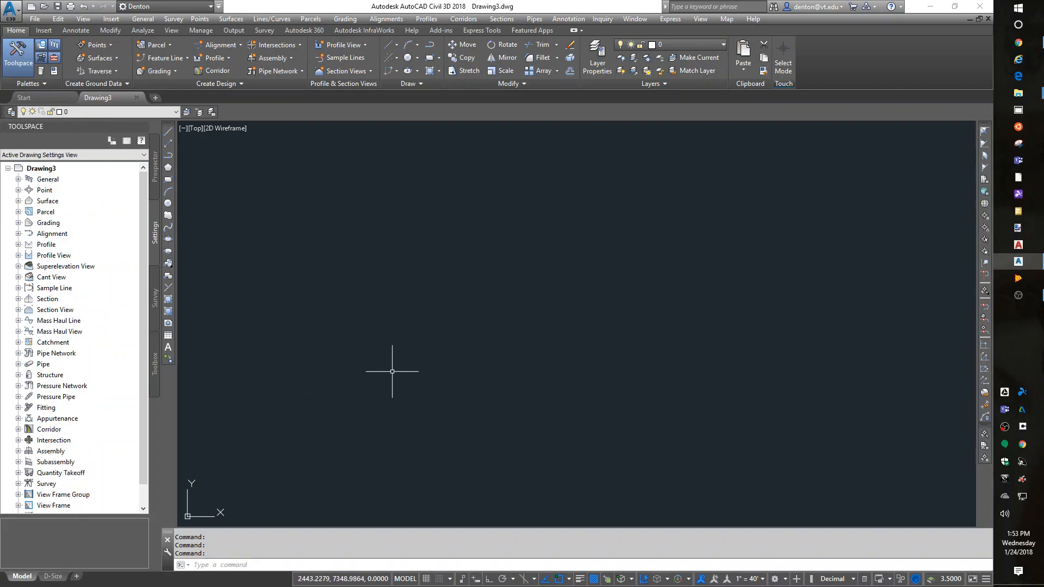
{"action": "mouse_move", "coordinate": [579, 401]}
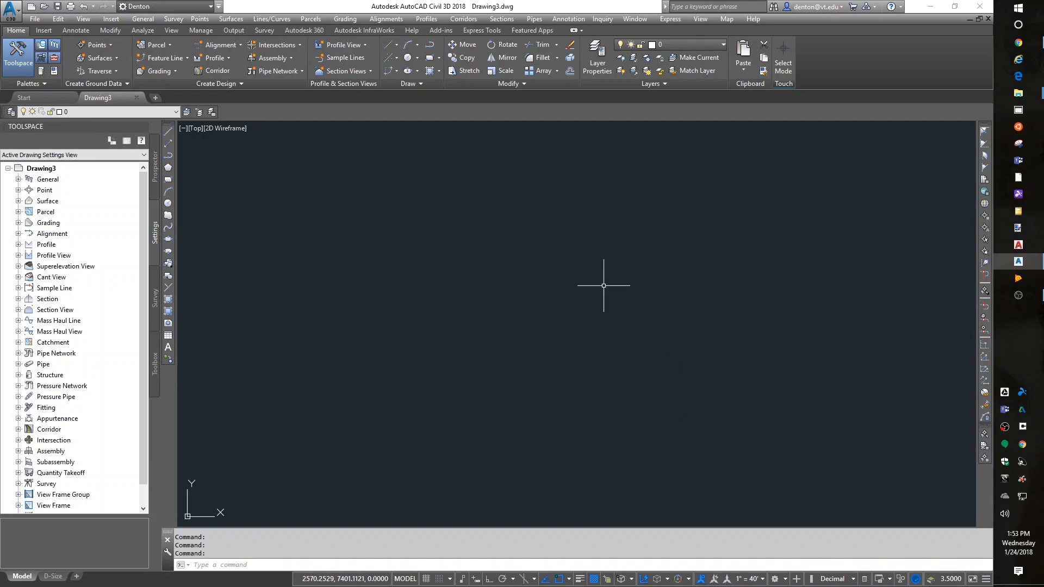
{"action": "mouse_move", "coordinate": [558, 307]}
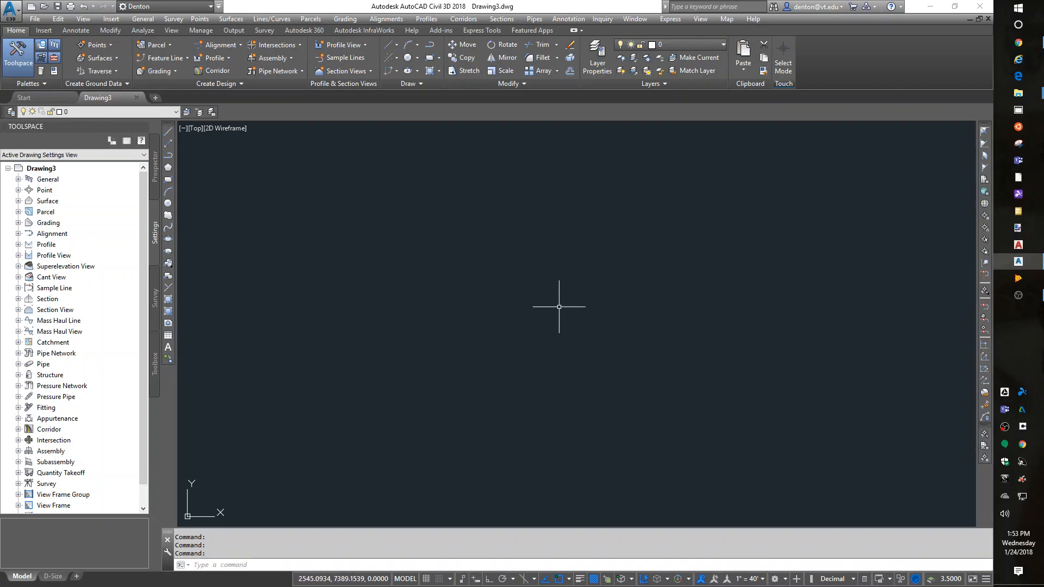
{"action": "mouse_move", "coordinate": [639, 451]}
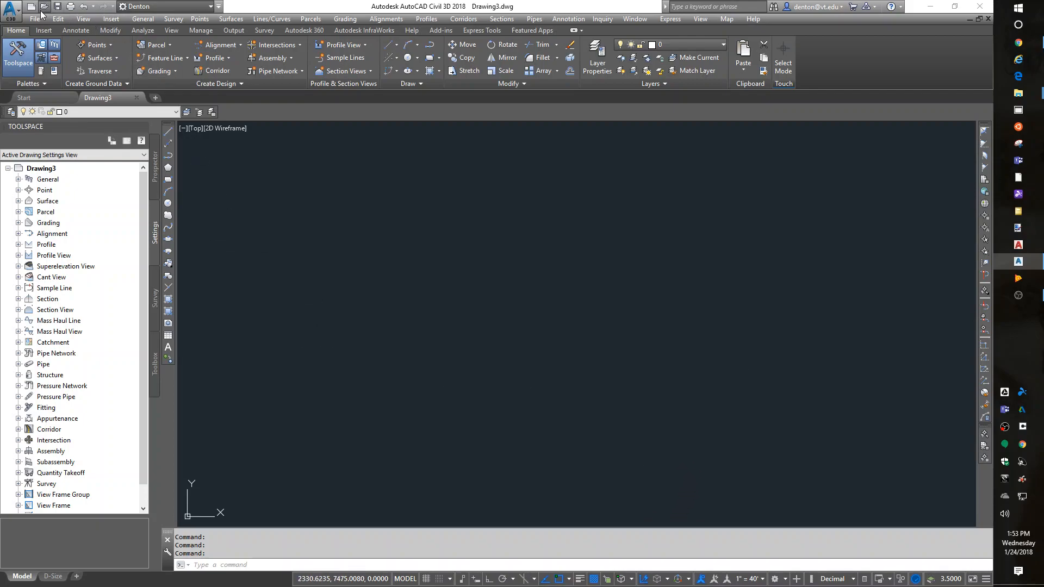
- Open D-6.DWG from the Old Cadd Class\Lab05 folder
{"action": "left_click", "coordinate": [42, 6]}
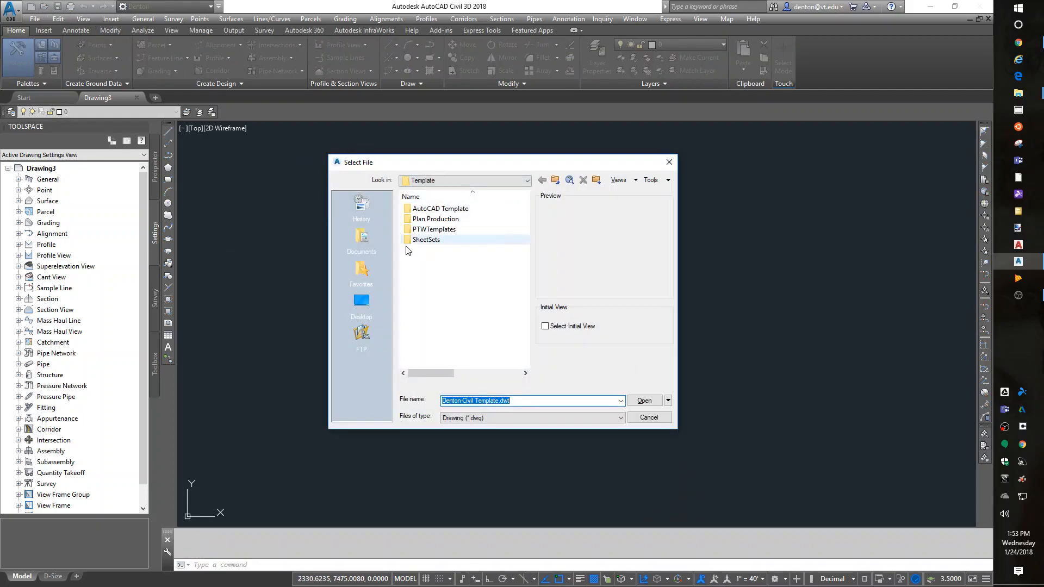
{"action": "left_click", "coordinate": [643, 401]}
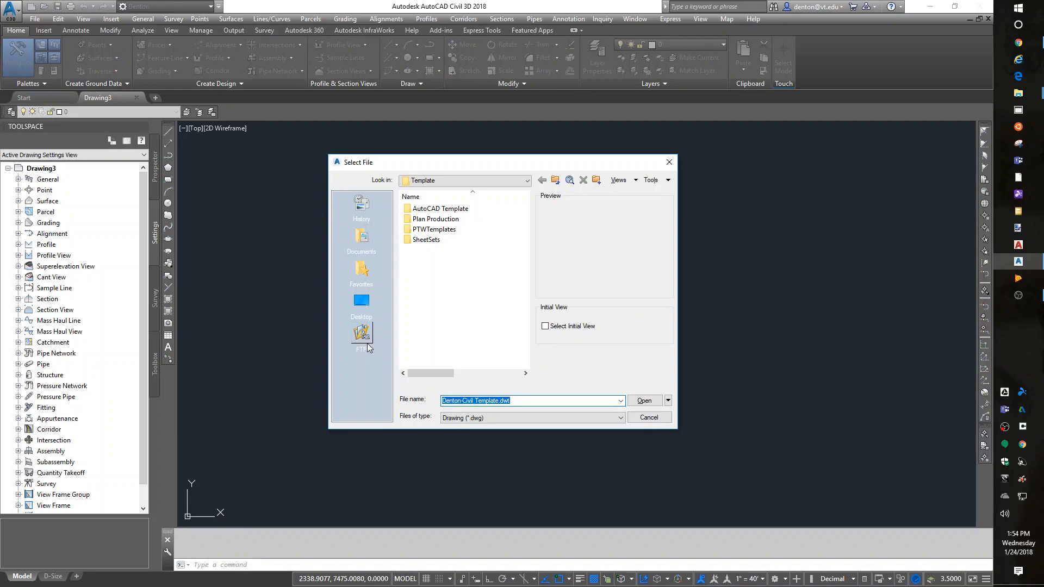
{"action": "left_click", "coordinate": [361, 303]}
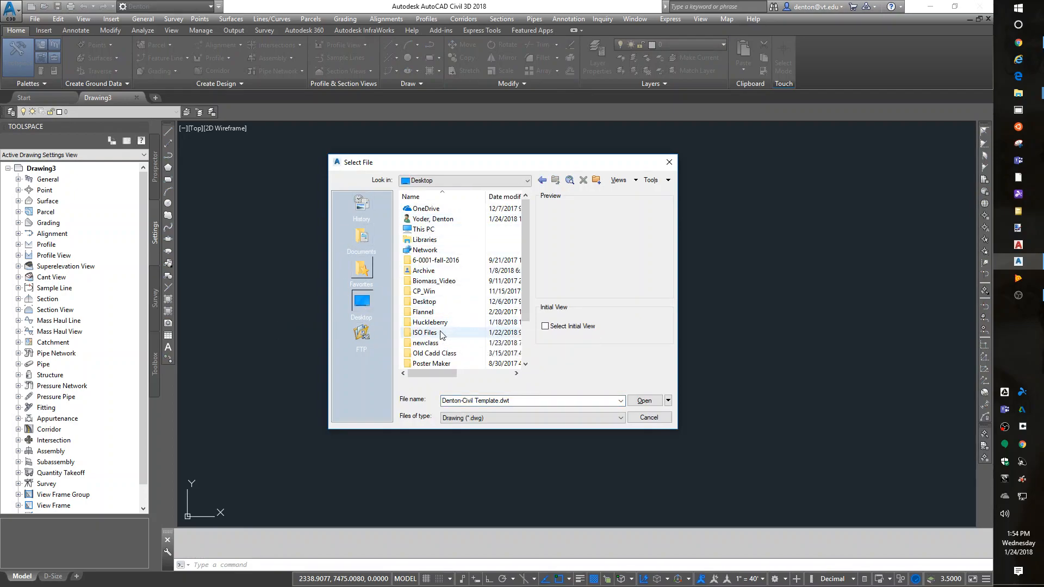
{"action": "double_click", "coordinate": [434, 353]}
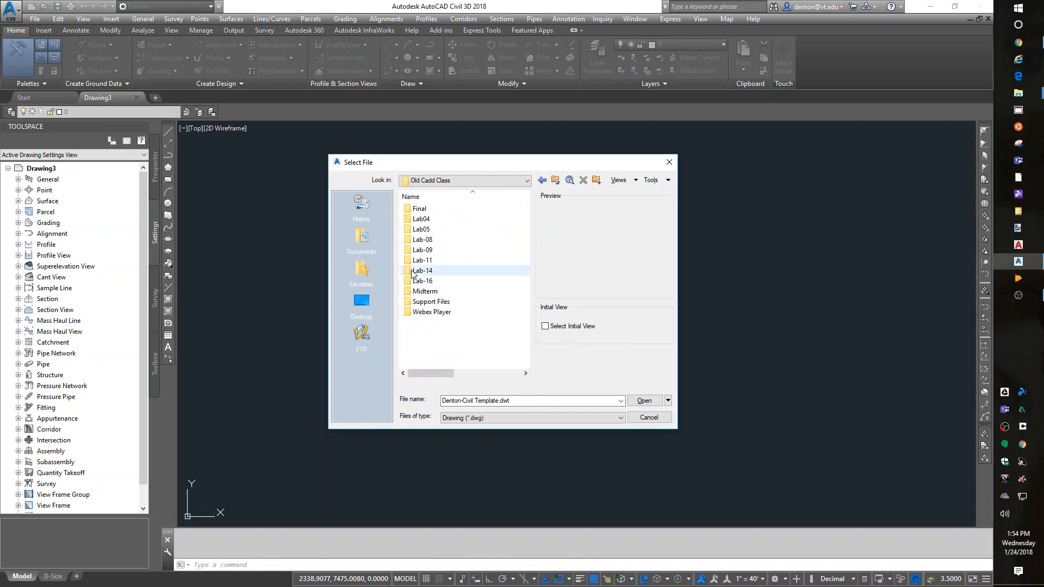
{"action": "double_click", "coordinate": [421, 229]}
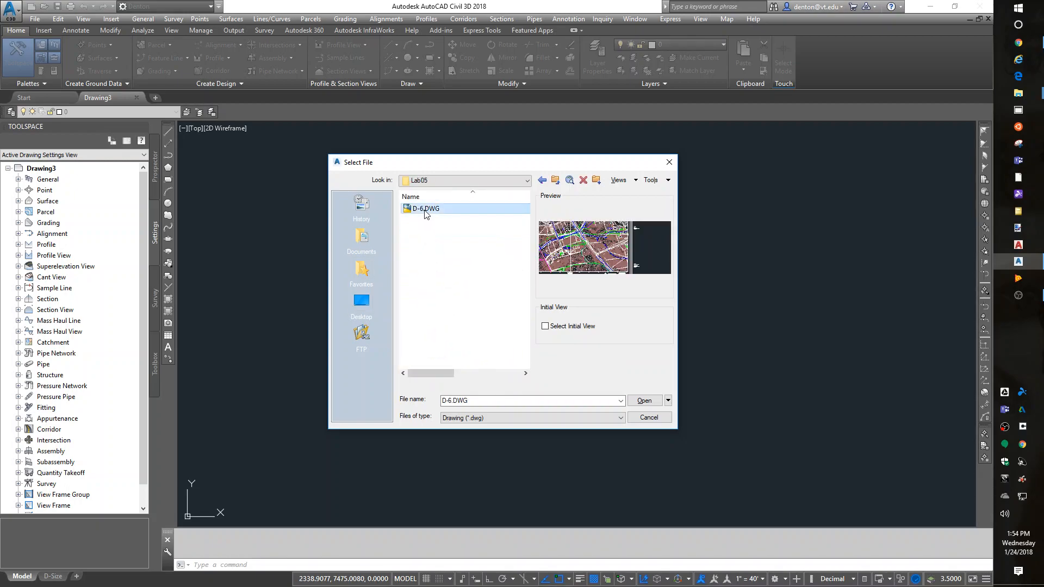
{"action": "left_click", "coordinate": [643, 401]}
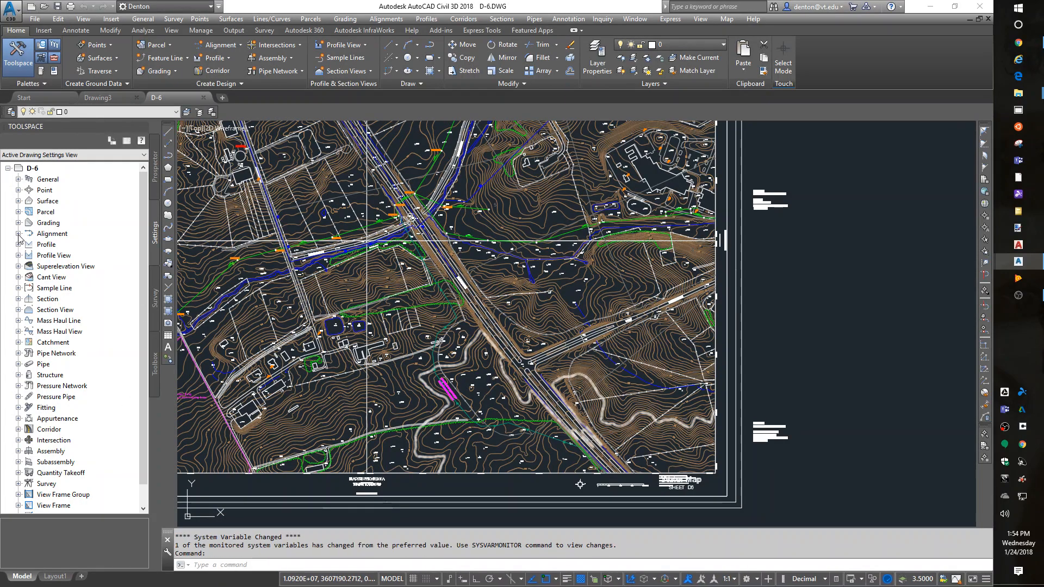
- Expand D-6's Point label styles in Toolspace to inspect them, then collapse the tree
{"action": "left_click", "coordinate": [20, 190]}
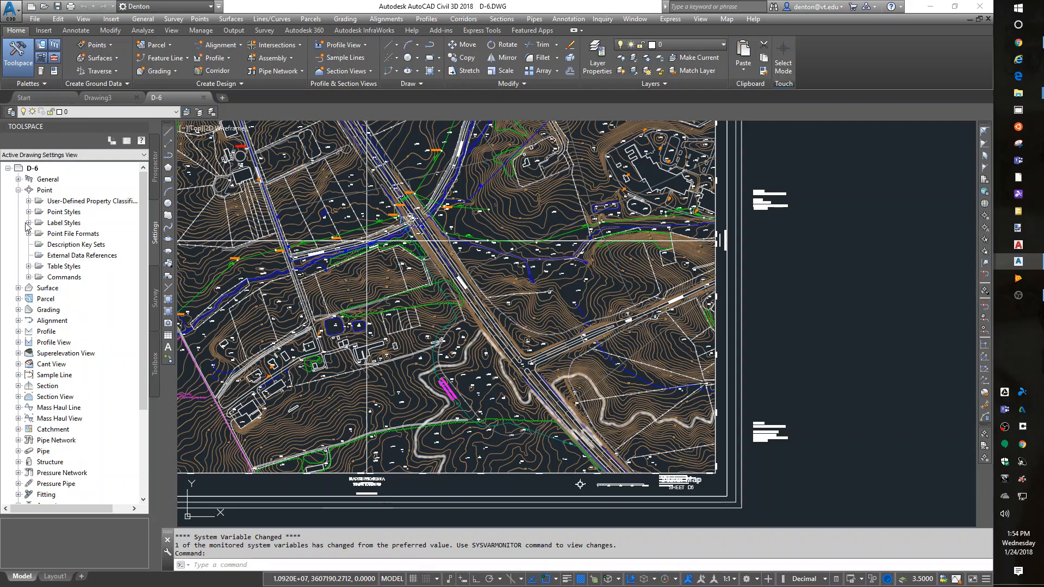
{"action": "left_click", "coordinate": [28, 222]}
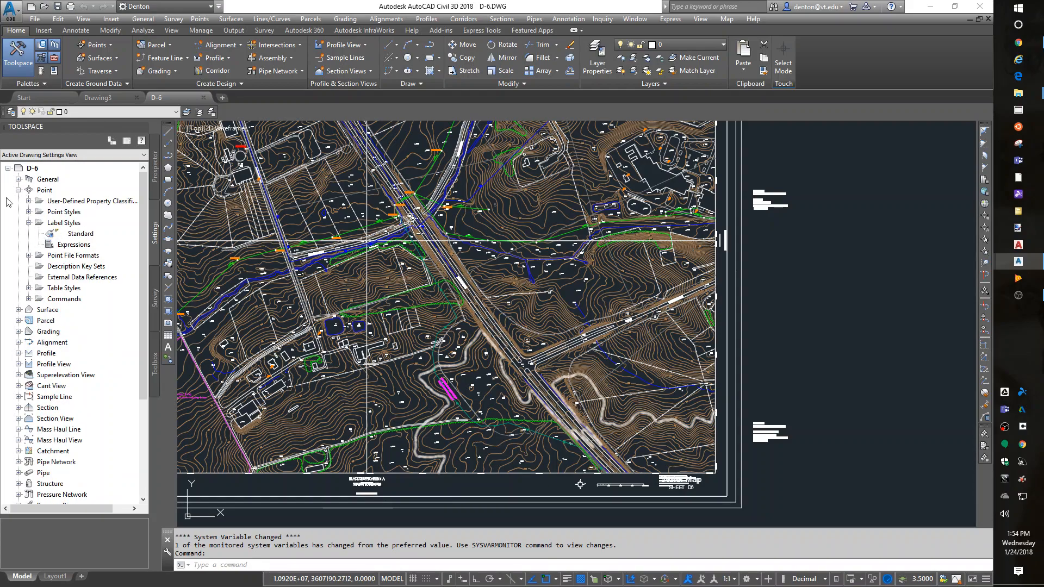
{"action": "left_click", "coordinate": [7, 168]}
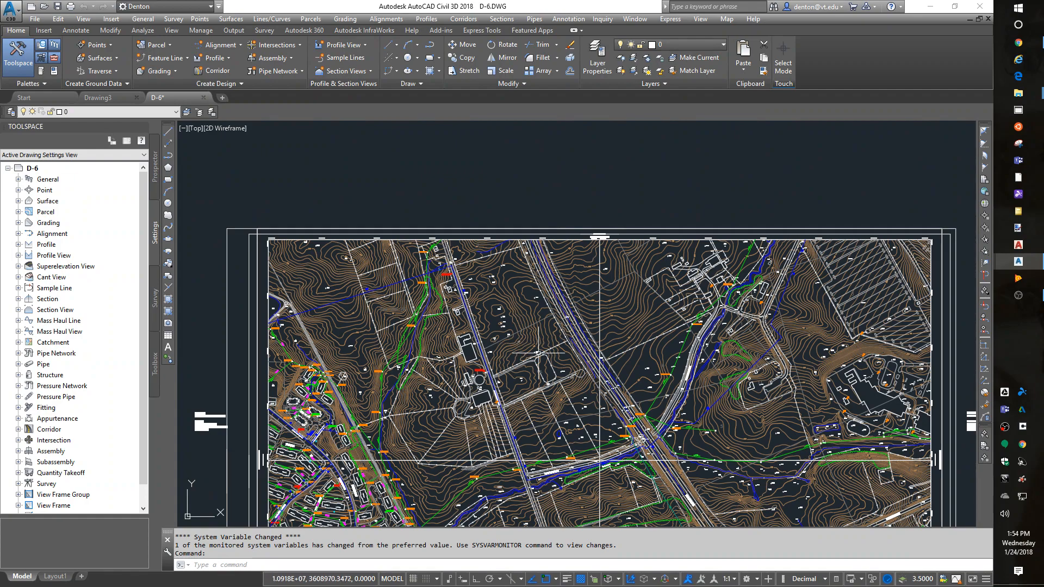
{"action": "mouse_move", "coordinate": [824, 391]}
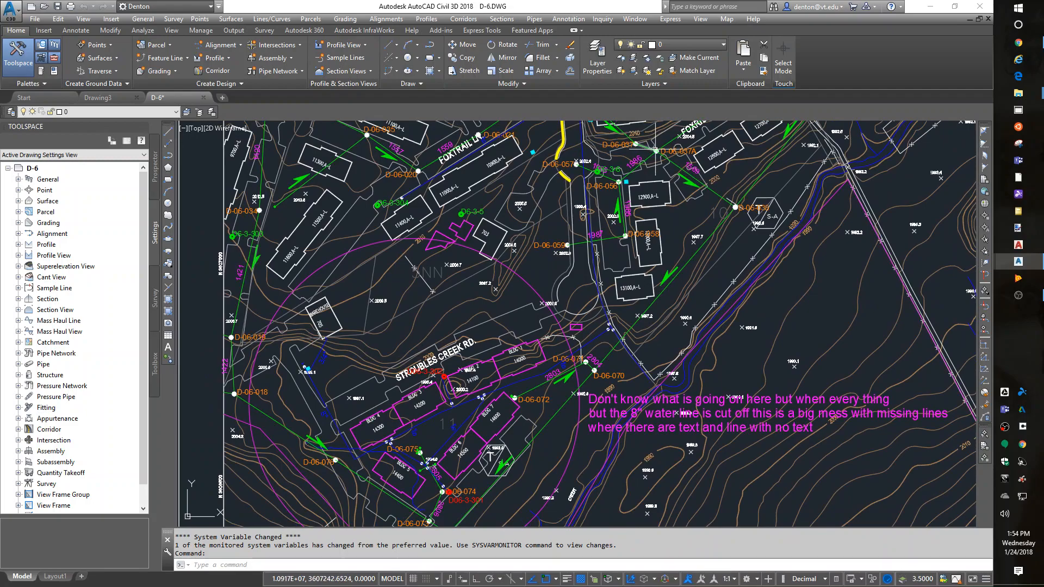
{"action": "mouse_move", "coordinate": [443, 389]}
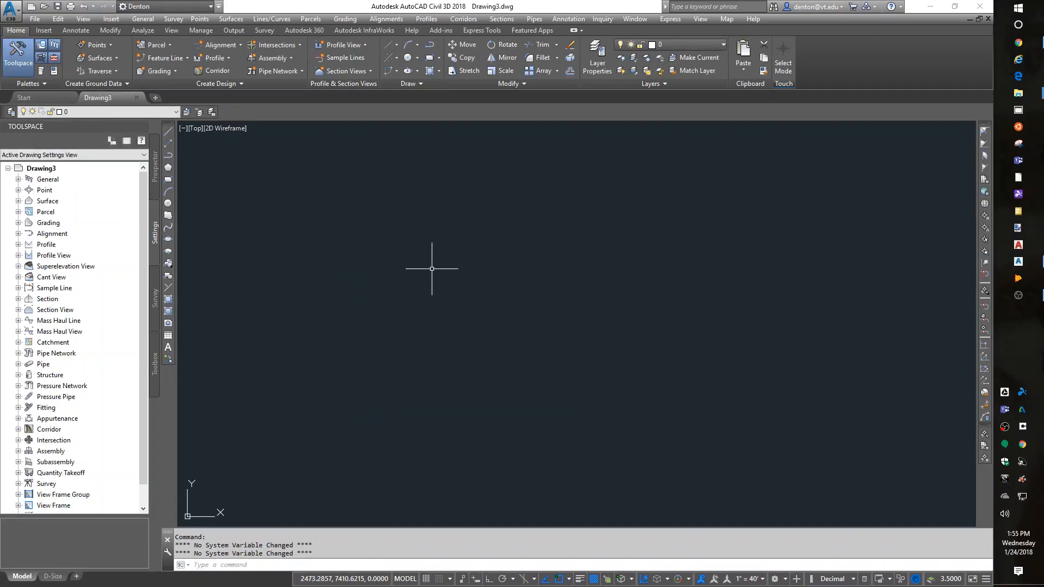
{"action": "mouse_move", "coordinate": [407, 373]}
{"action": "type", "text": "I"}
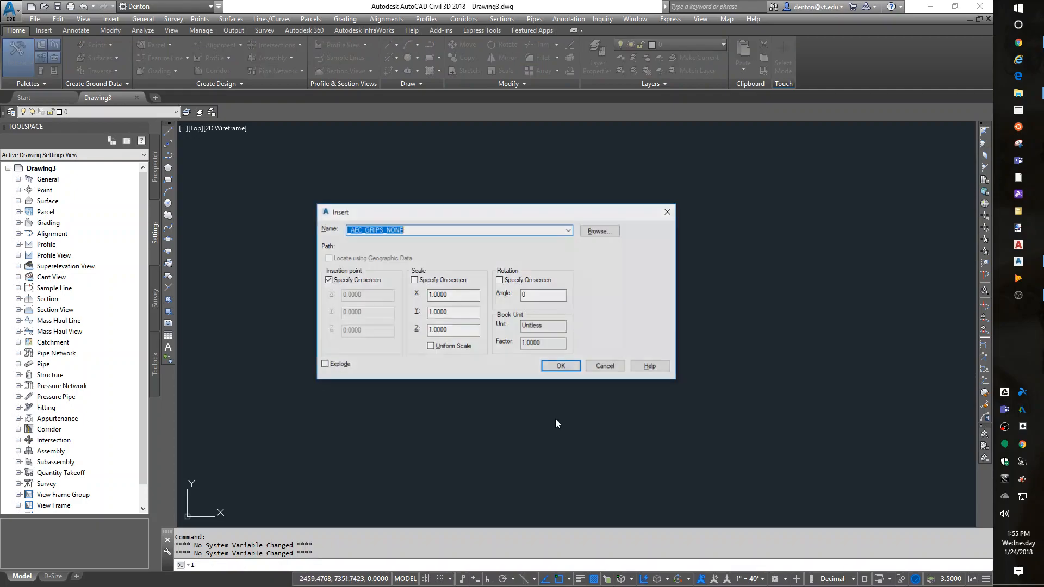
{"action": "mouse_move", "coordinate": [631, 322]}
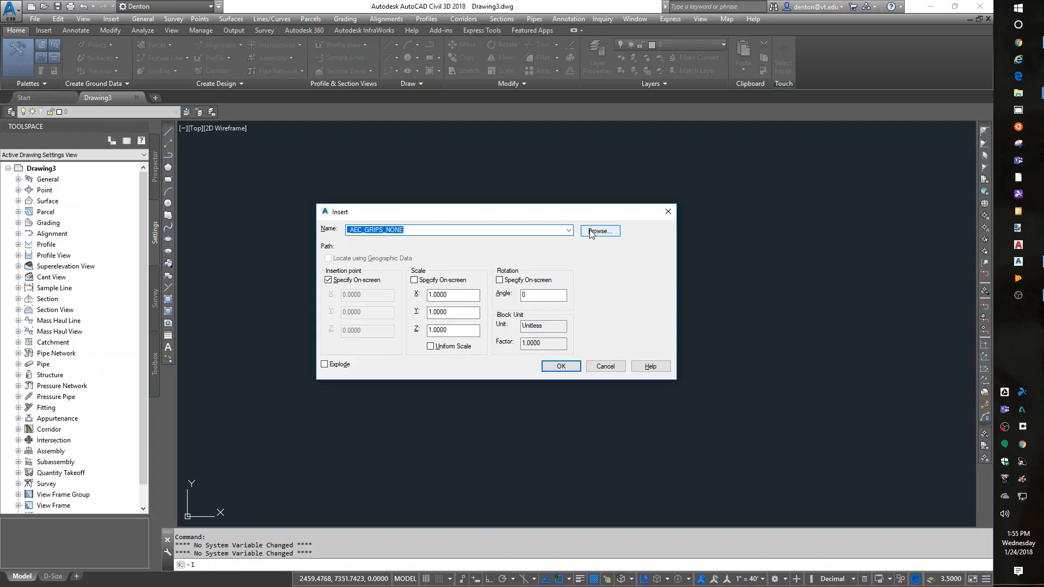
- Insert Lab05\D-6.DWG at the fixed origin with Explode enabled
{"action": "left_click", "coordinate": [599, 231]}
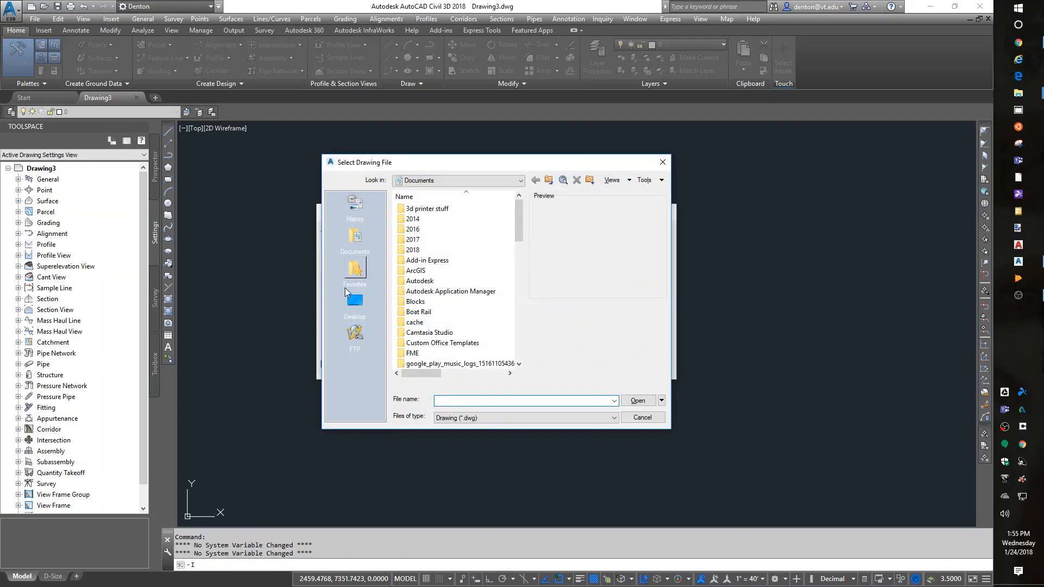
{"action": "left_click", "coordinate": [355, 300]}
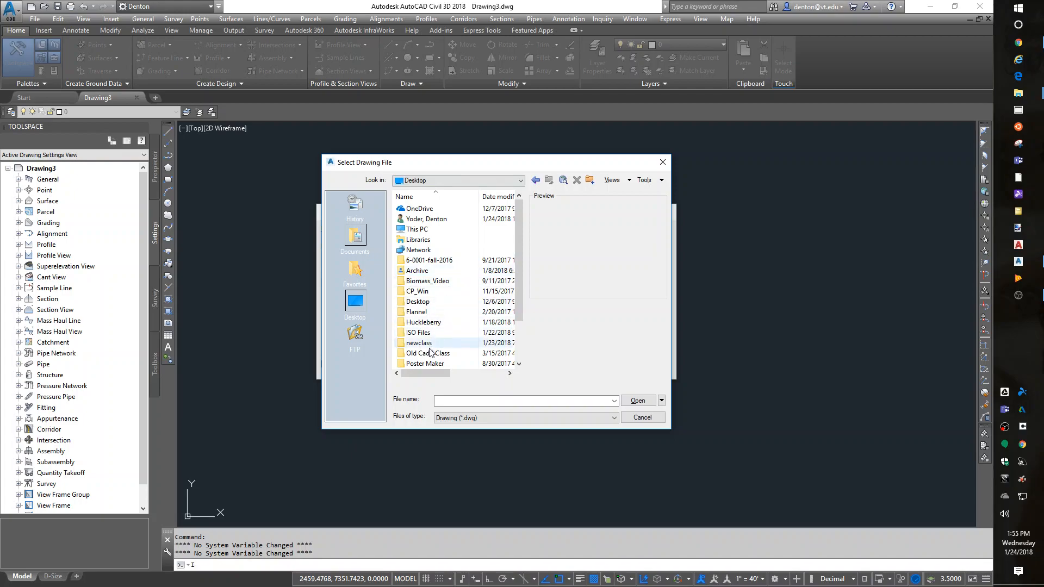
{"action": "double_click", "coordinate": [418, 342]}
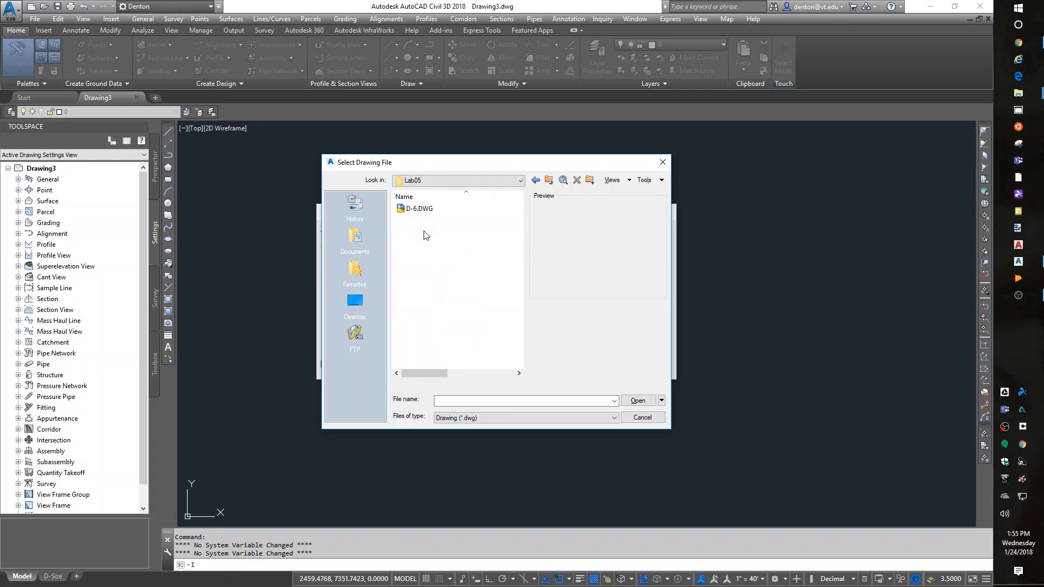
{"action": "left_click", "coordinate": [638, 400]}
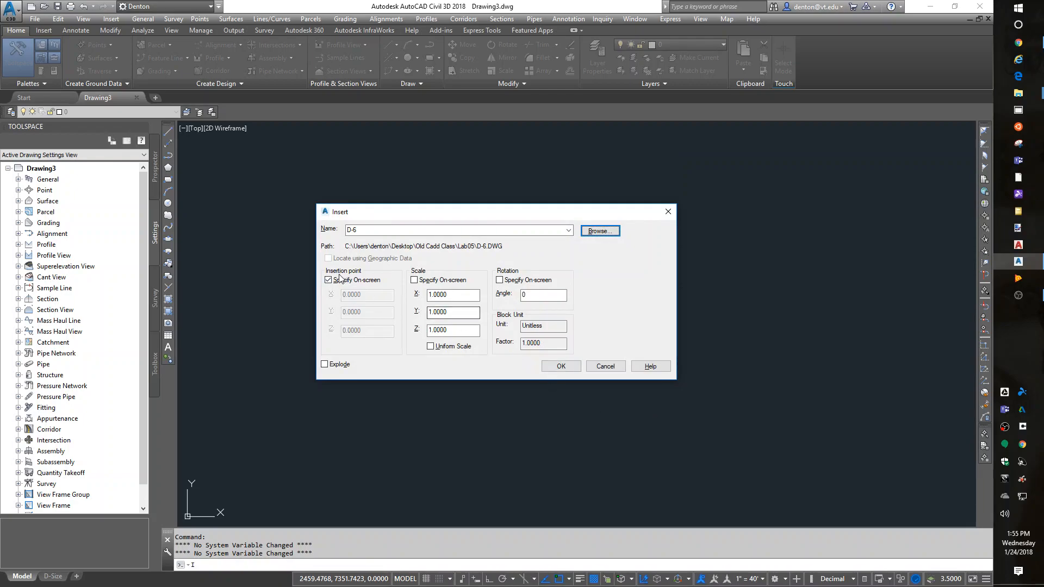
{"action": "left_click", "coordinate": [328, 280]}
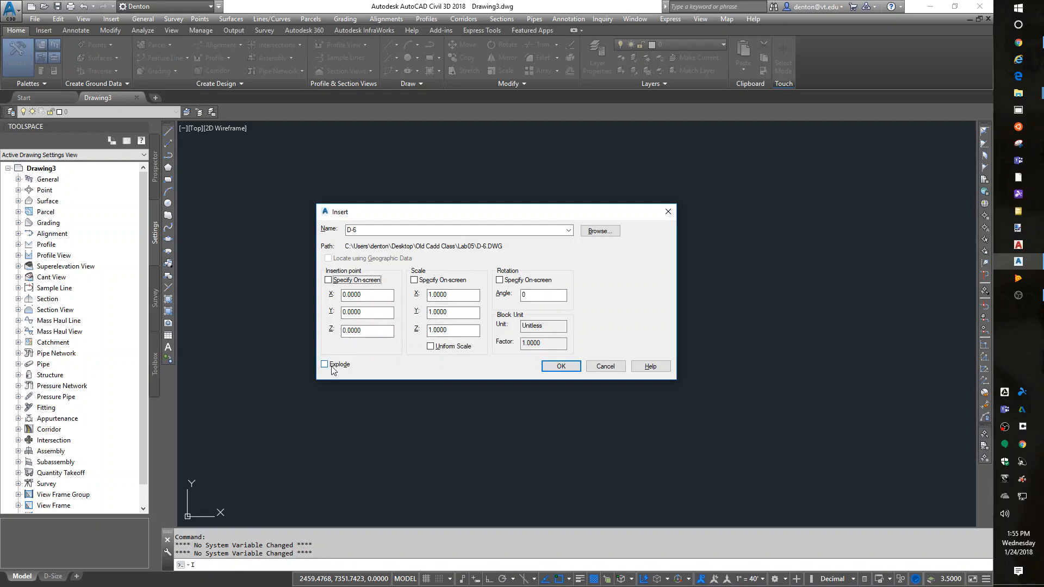
{"action": "left_click", "coordinate": [324, 364]}
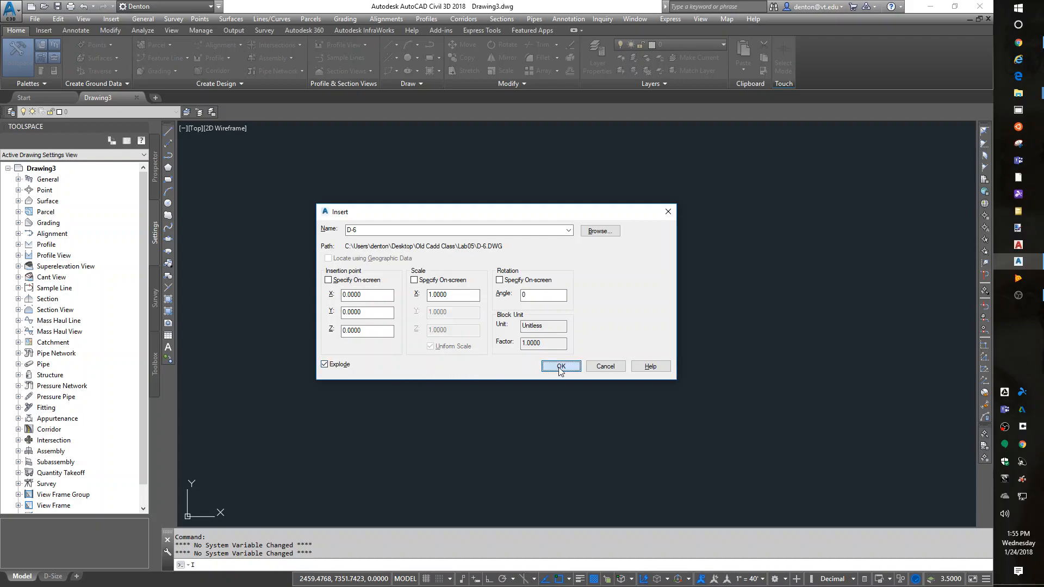
{"action": "left_click", "coordinate": [560, 366]}
{"action": "type", "text": "e"}
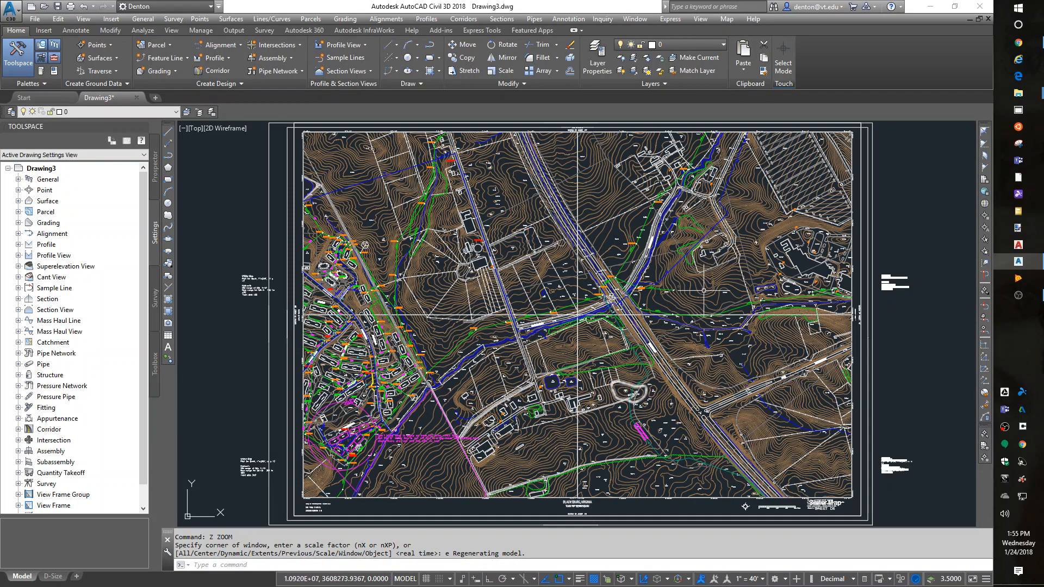
{"action": "mouse_move", "coordinate": [695, 294]}
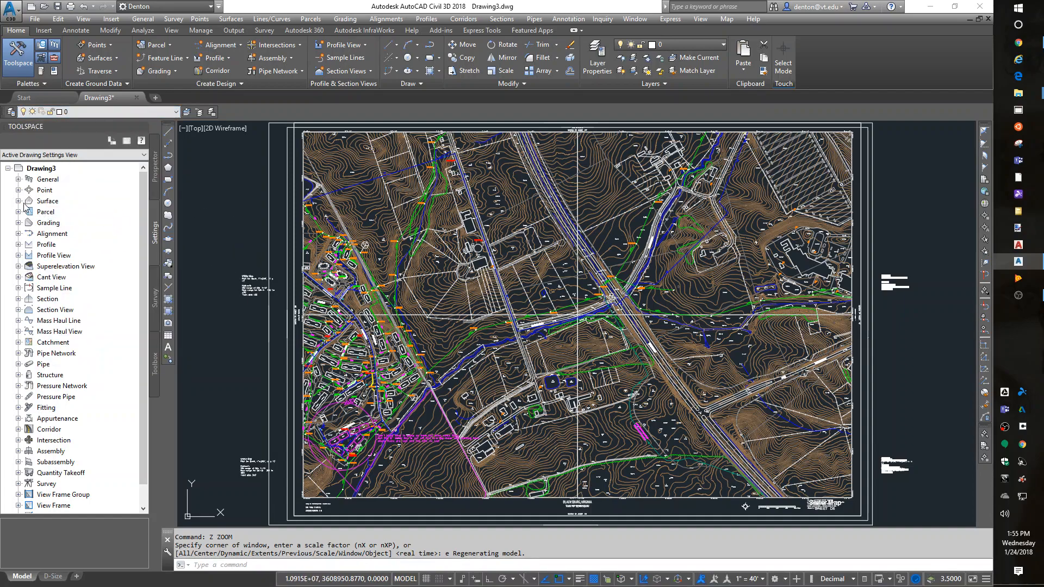
- Expand Drawing3's Point > Label Styles in Toolspace Settings
{"action": "left_click", "coordinate": [18, 190]}
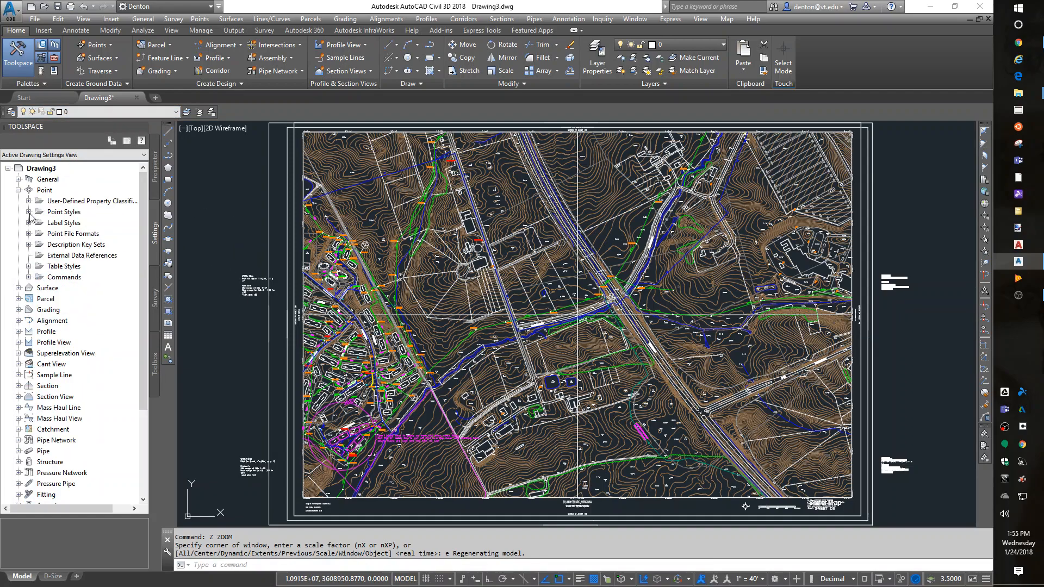
{"action": "left_click", "coordinate": [29, 222]}
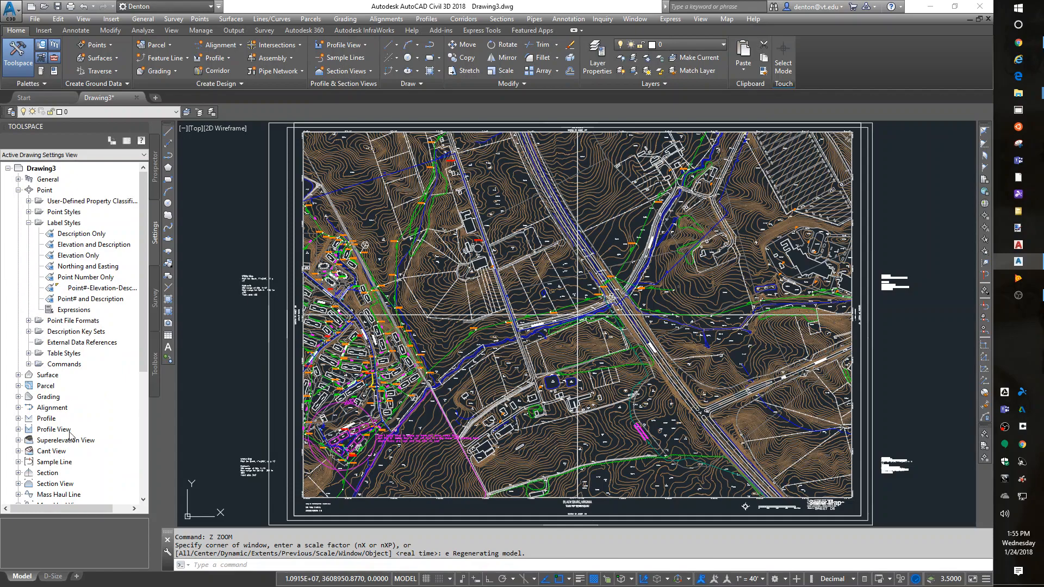
{"action": "mouse_move", "coordinate": [519, 370]}
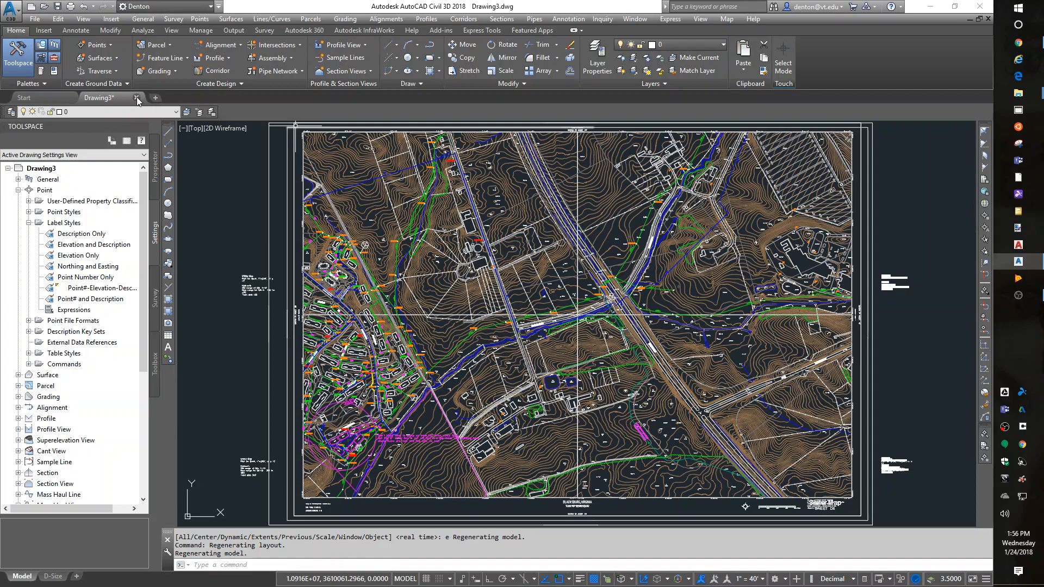
- Close Drawing3 and create Drawing4 from the Denton-Civil Template via File > New
{"action": "key", "text": "Escape"}
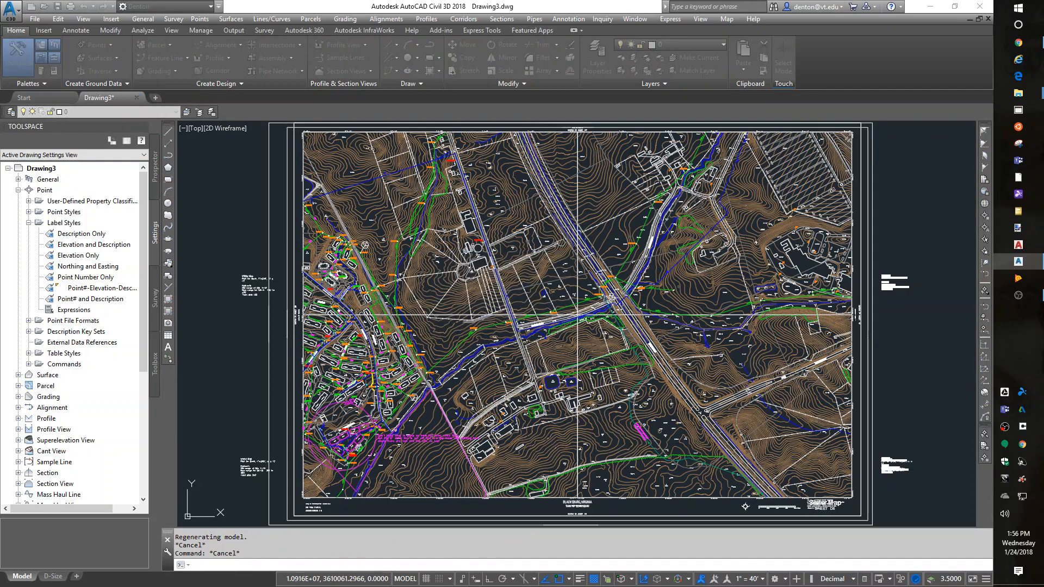
{"action": "left_click", "coordinate": [136, 97]}
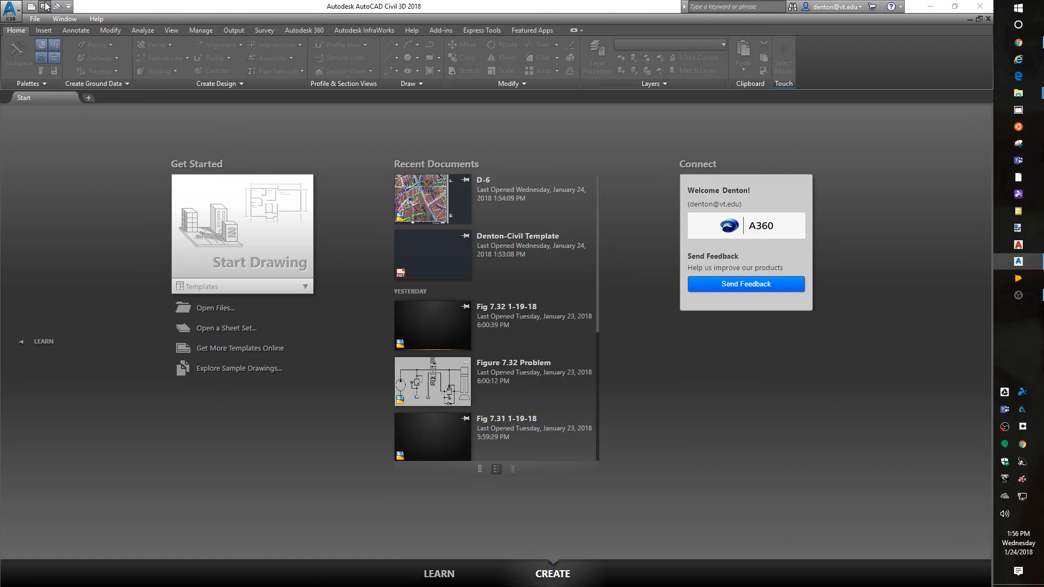
{"action": "left_click", "coordinate": [34, 19]}
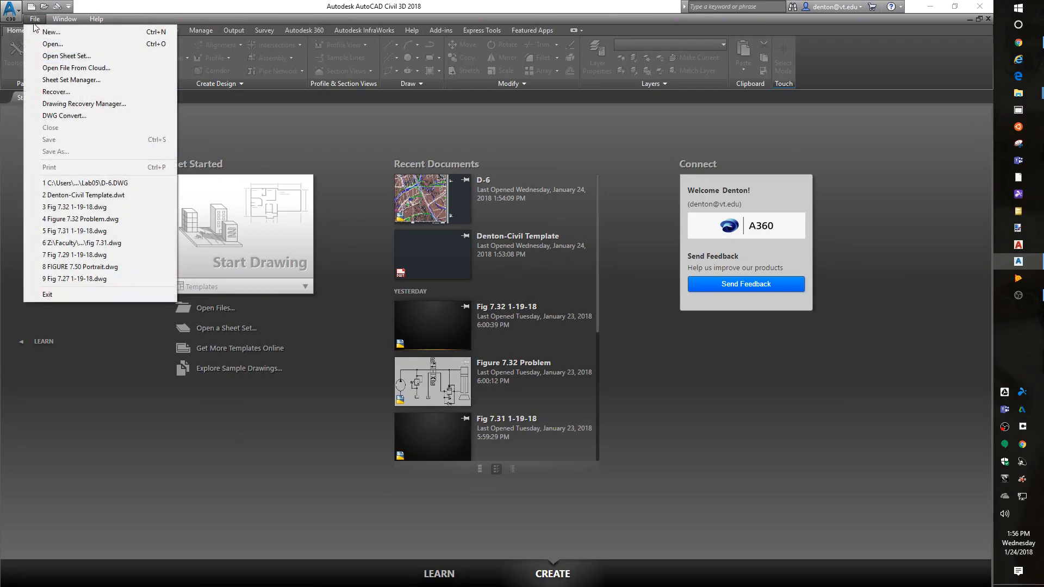
{"action": "left_click", "coordinate": [51, 32]}
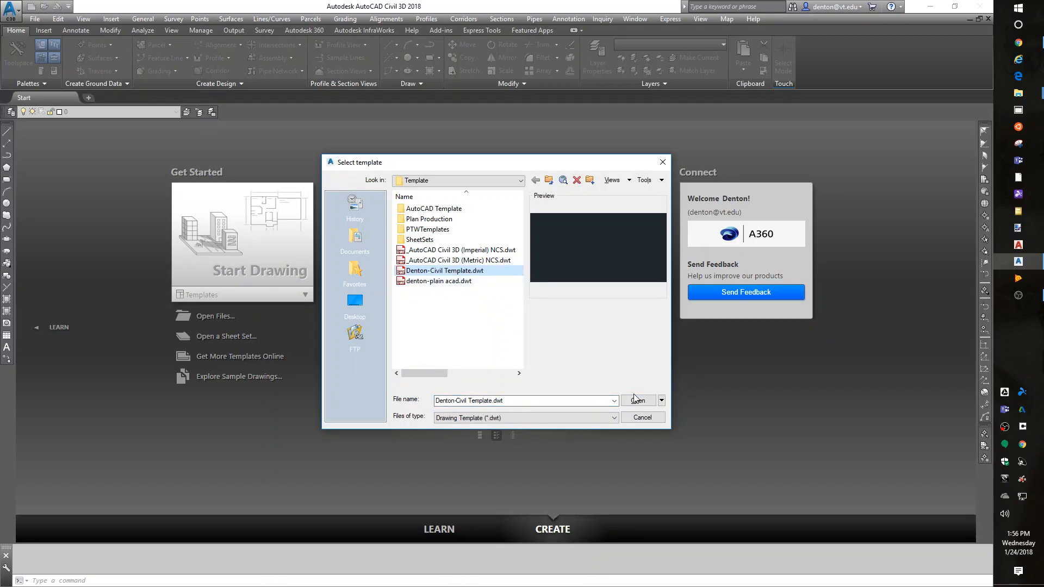
{"action": "left_click", "coordinate": [636, 400]}
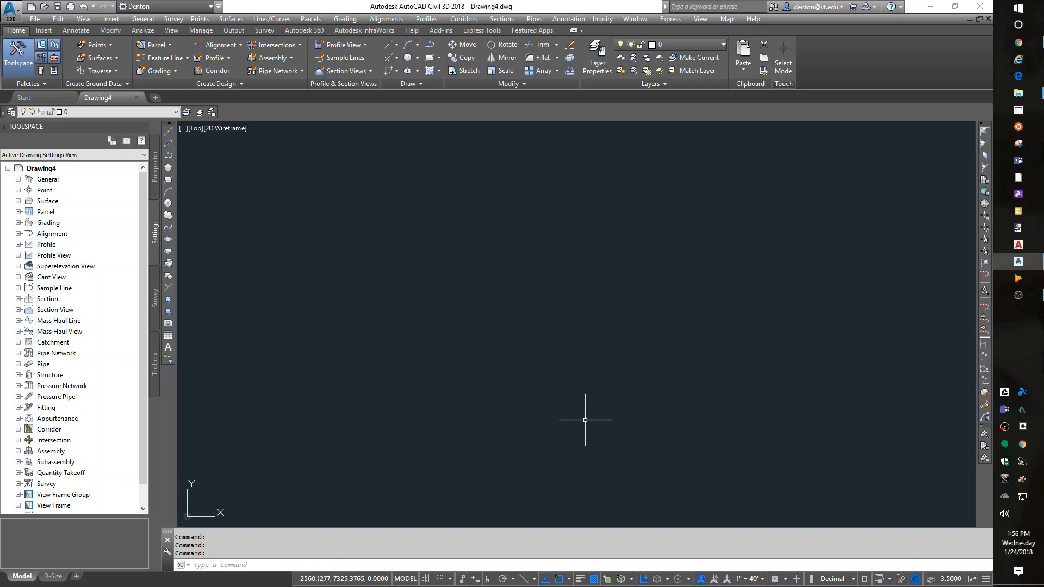
{"action": "mouse_move", "coordinate": [555, 400]}
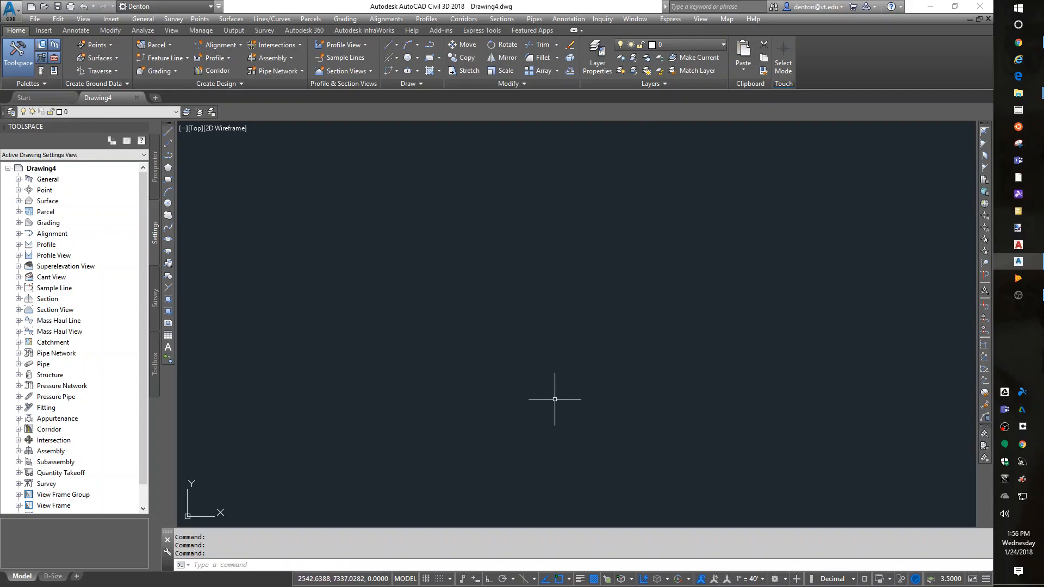
{"action": "mouse_move", "coordinate": [546, 376]}
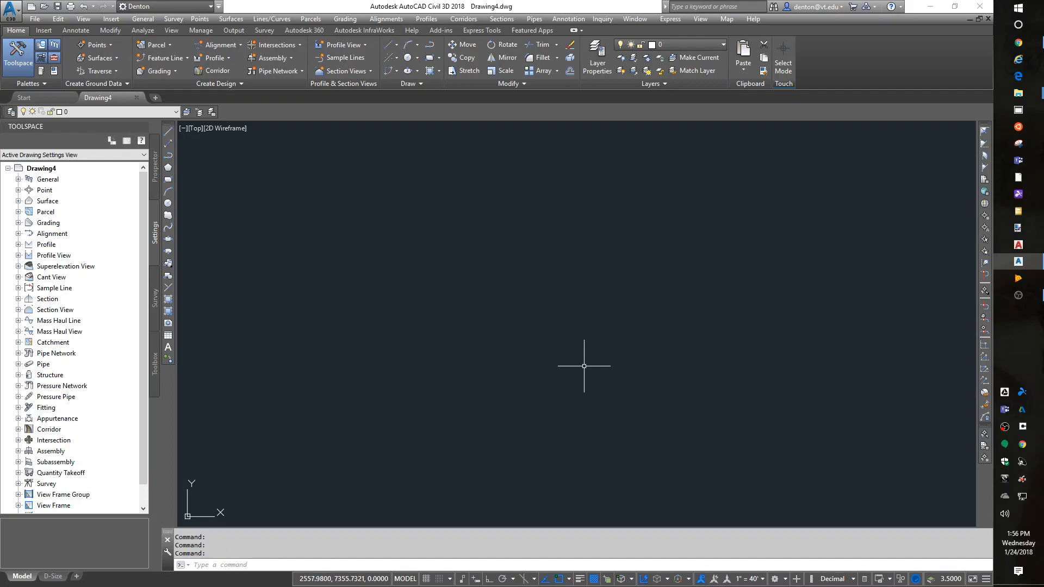
{"action": "mouse_move", "coordinate": [658, 326]}
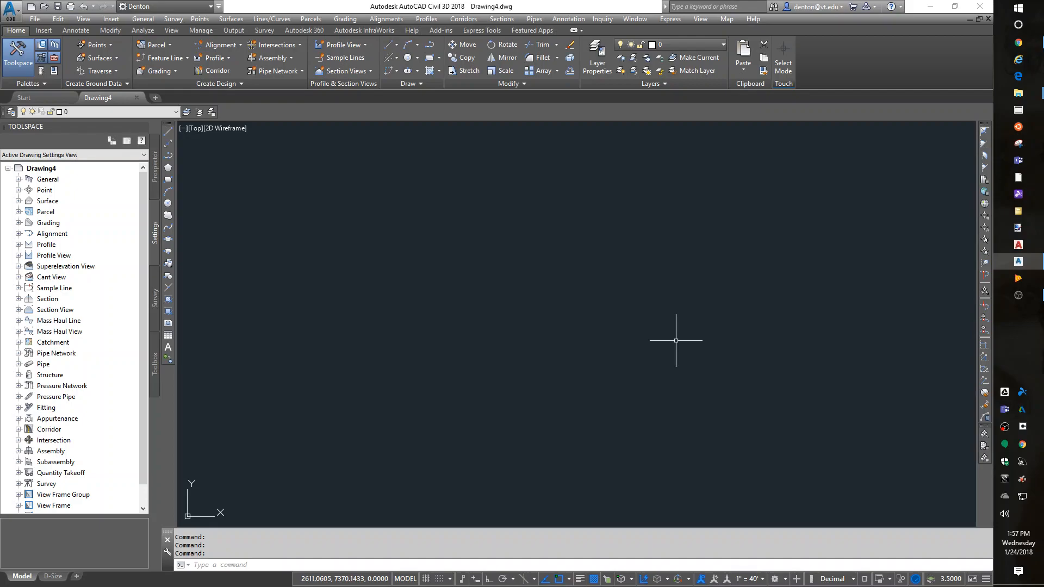
{"action": "mouse_move", "coordinate": [683, 352]}
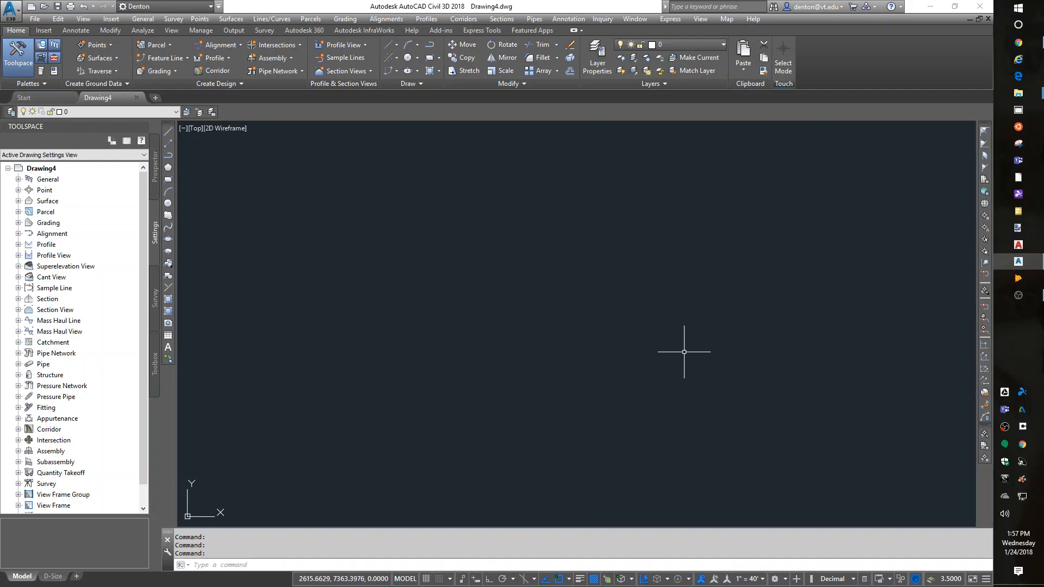
{"action": "mouse_move", "coordinate": [679, 337]}
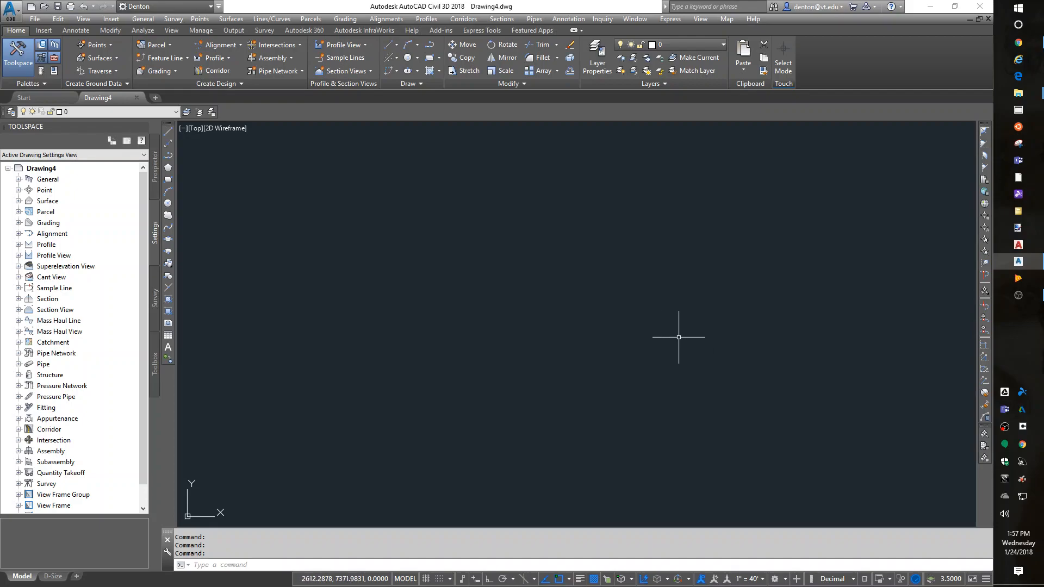
{"action": "mouse_move", "coordinate": [643, 343]}
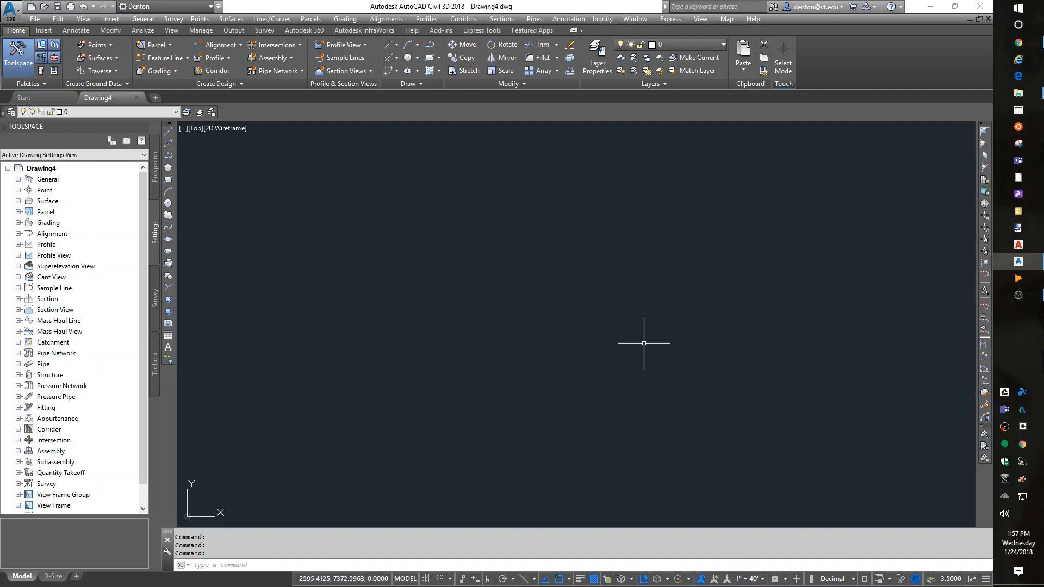
{"action": "mouse_move", "coordinate": [627, 341]}
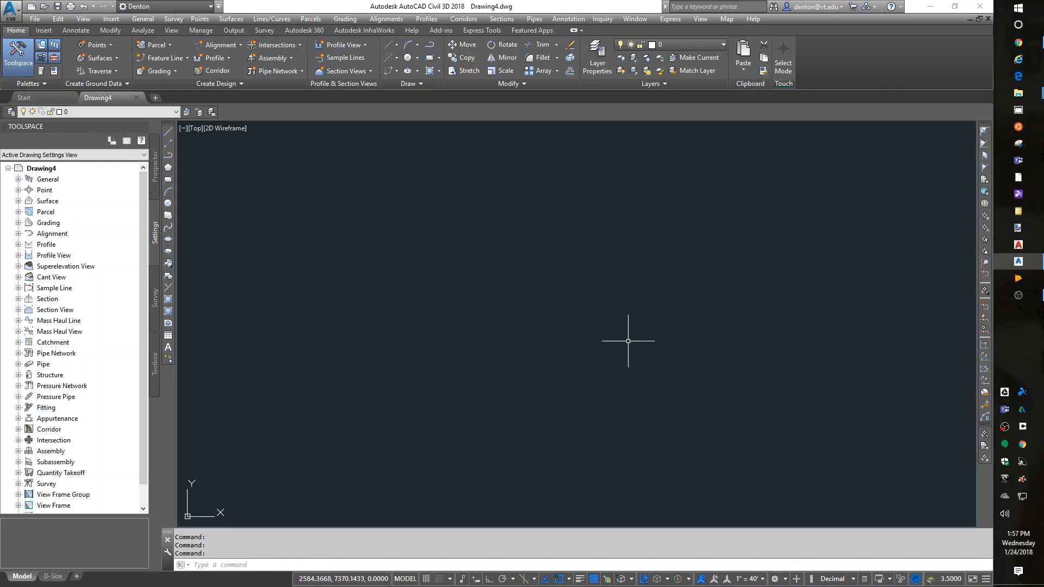
{"action": "mouse_move", "coordinate": [596, 403]}
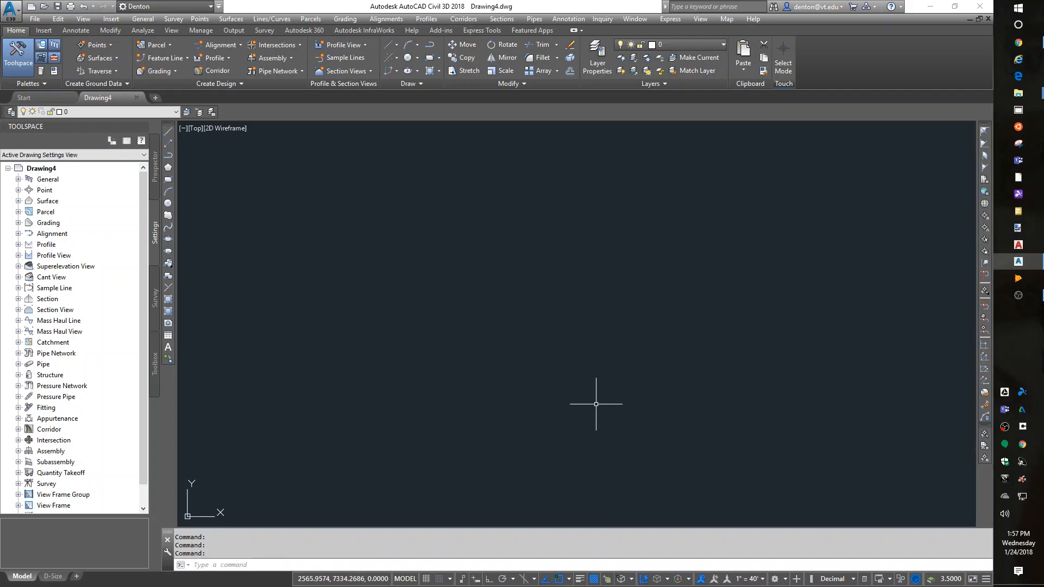
{"action": "mouse_move", "coordinate": [601, 411]}
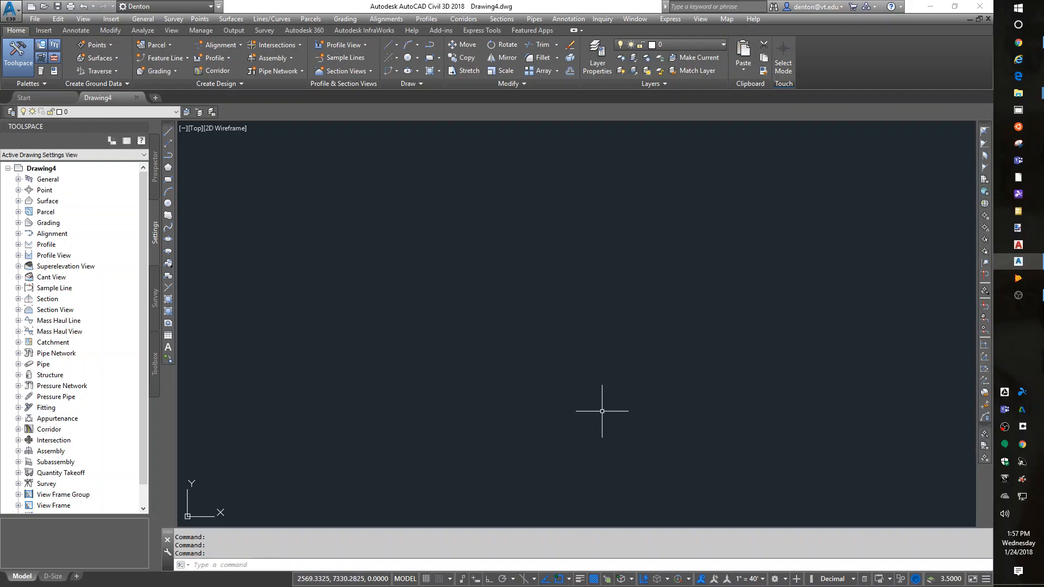
{"action": "mouse_move", "coordinate": [644, 435]}
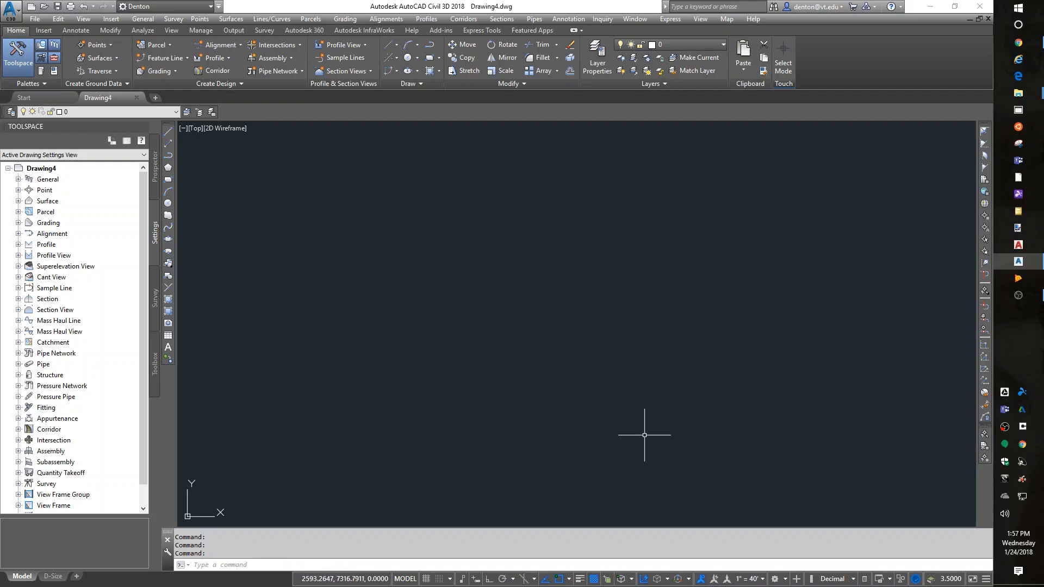
{"action": "mouse_move", "coordinate": [647, 439]}
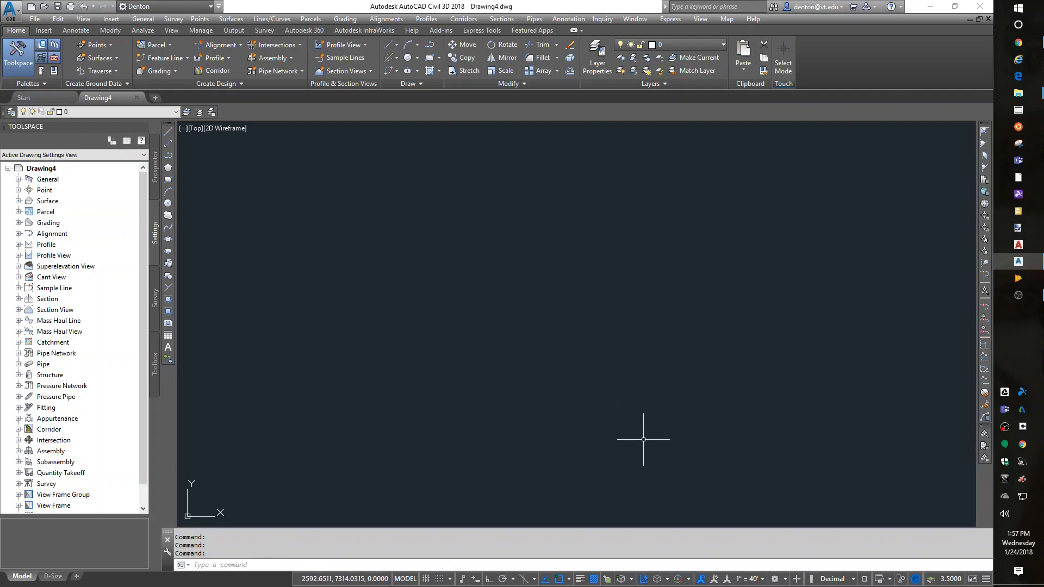
{"action": "mouse_move", "coordinate": [641, 440]}
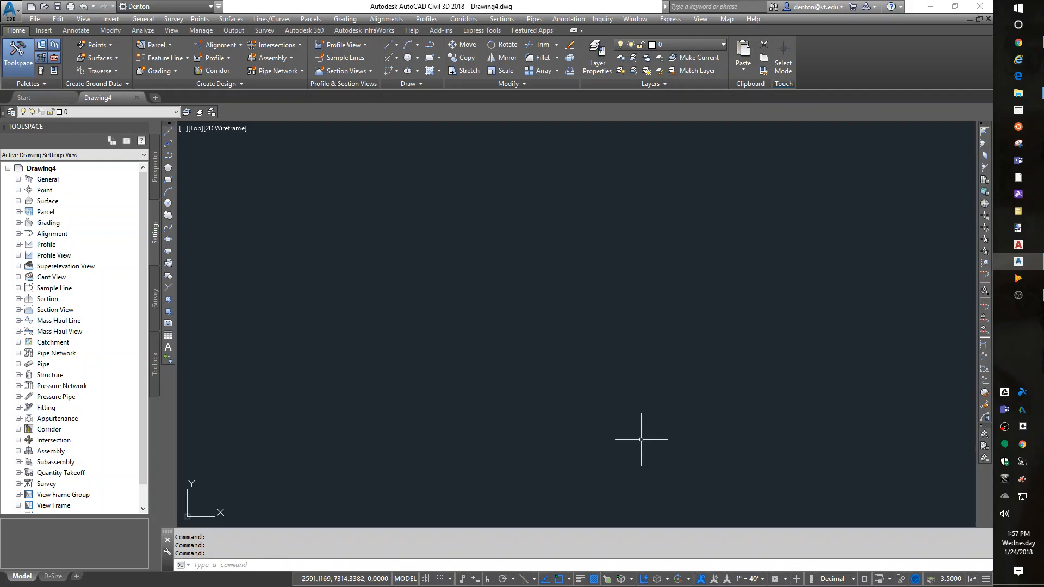
{"action": "mouse_move", "coordinate": [670, 425]}
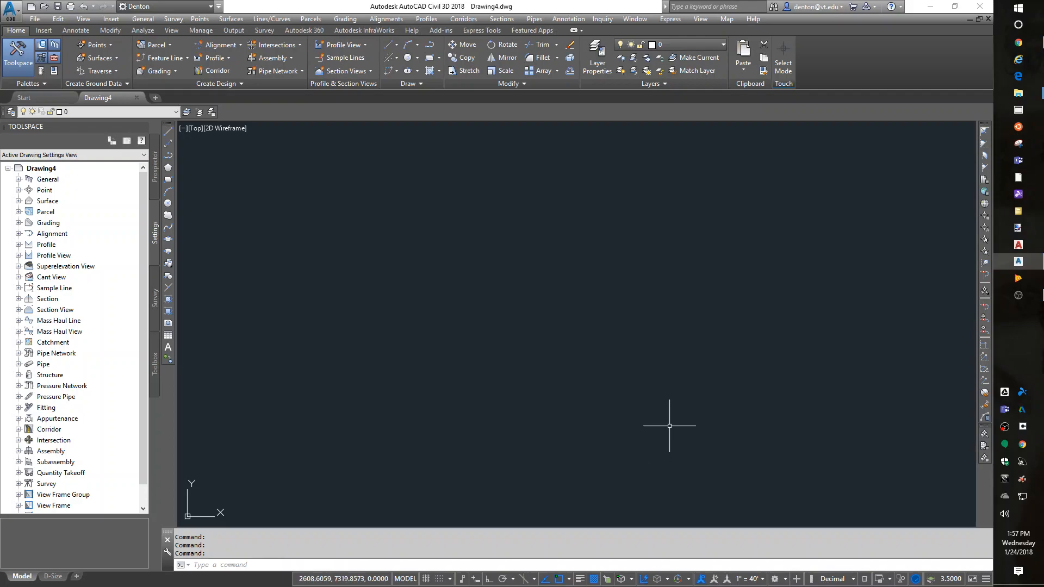
{"action": "mouse_move", "coordinate": [680, 376]}
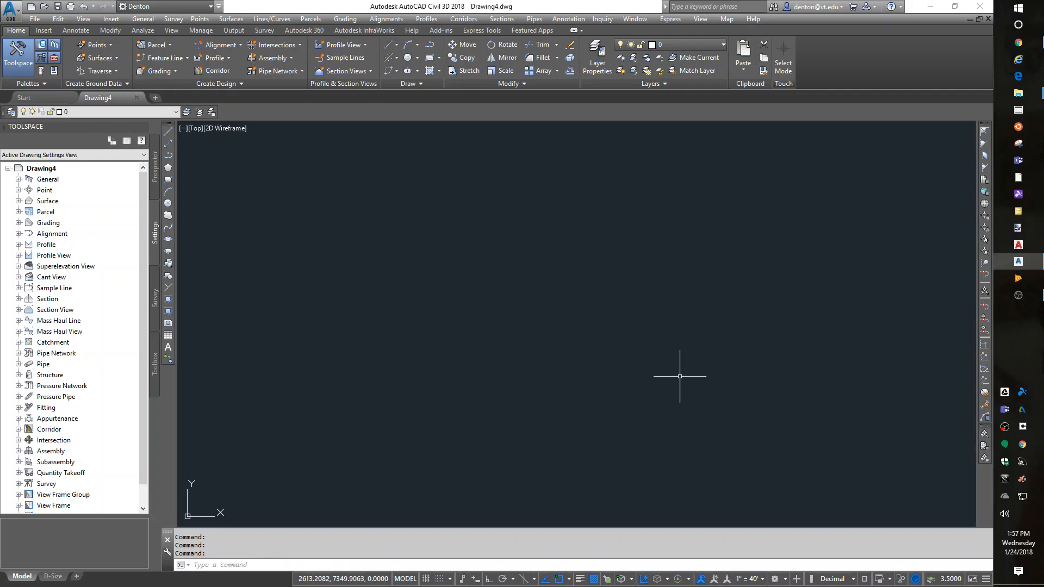
{"action": "mouse_move", "coordinate": [190, 352]}
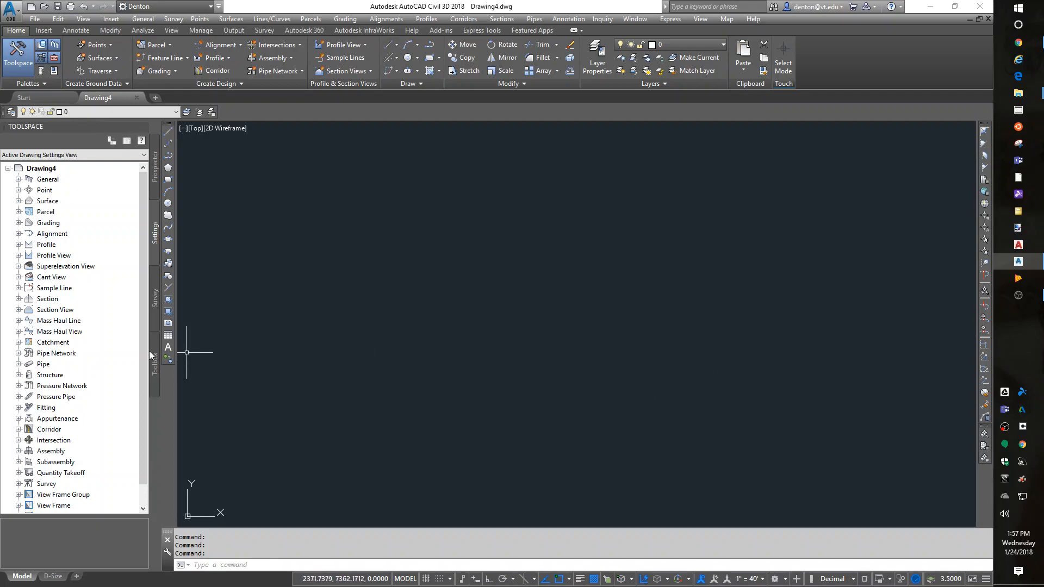
{"action": "mouse_move", "coordinate": [180, 218]}
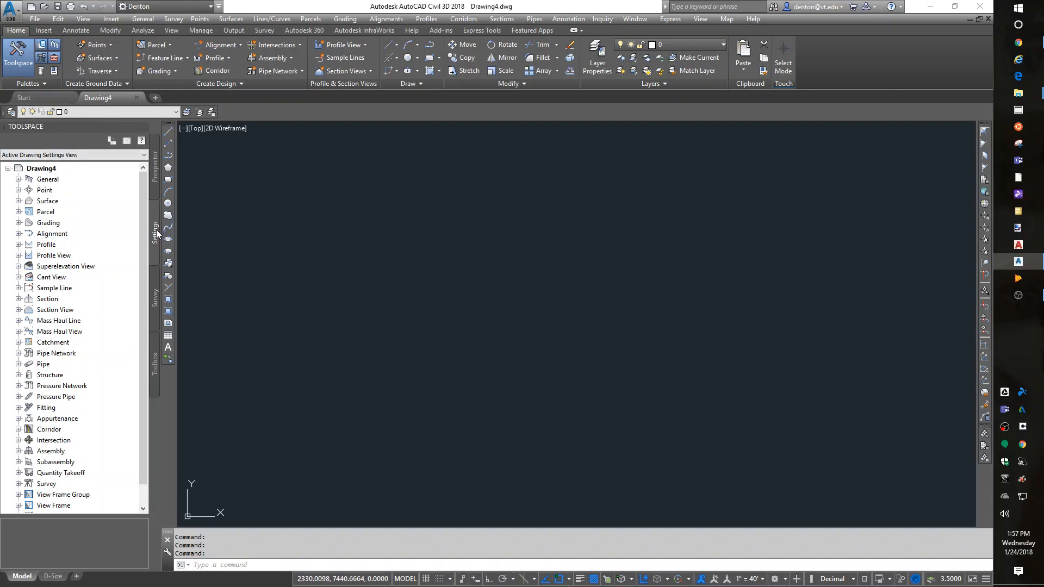
- Set Drawing4's coordinate zone to USA, Virginia: NAD83 Virginia State Planes, South Zone, US Foot
{"action": "right_click", "coordinate": [41, 168]}
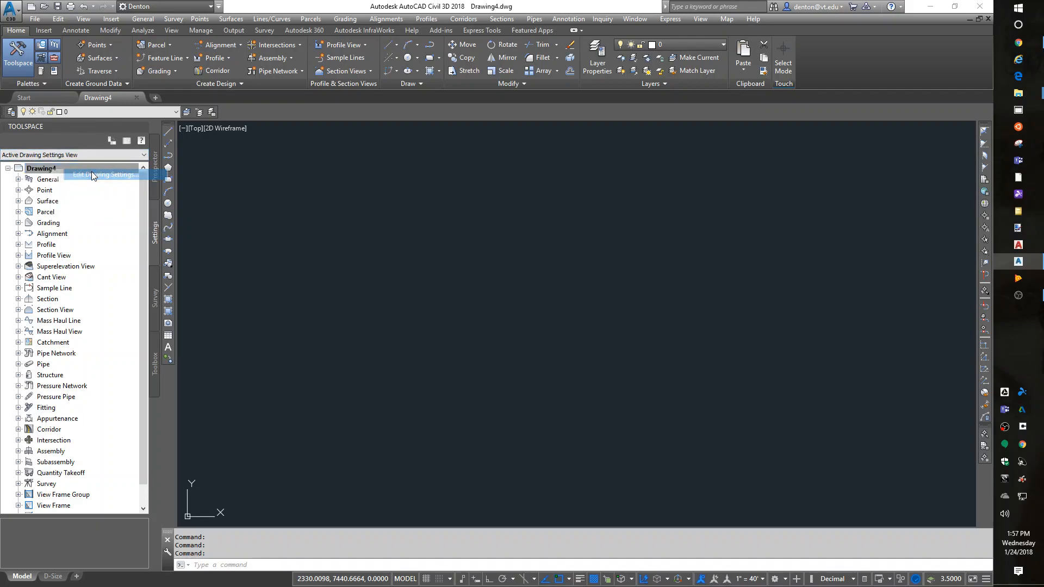
{"action": "left_click", "coordinate": [104, 175]}
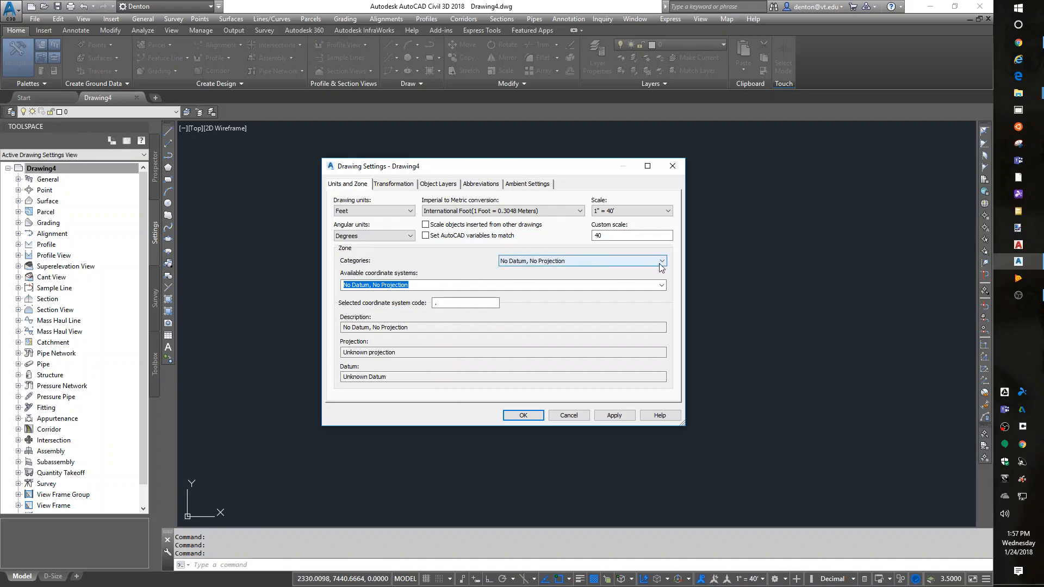
{"action": "left_click", "coordinate": [659, 261]}
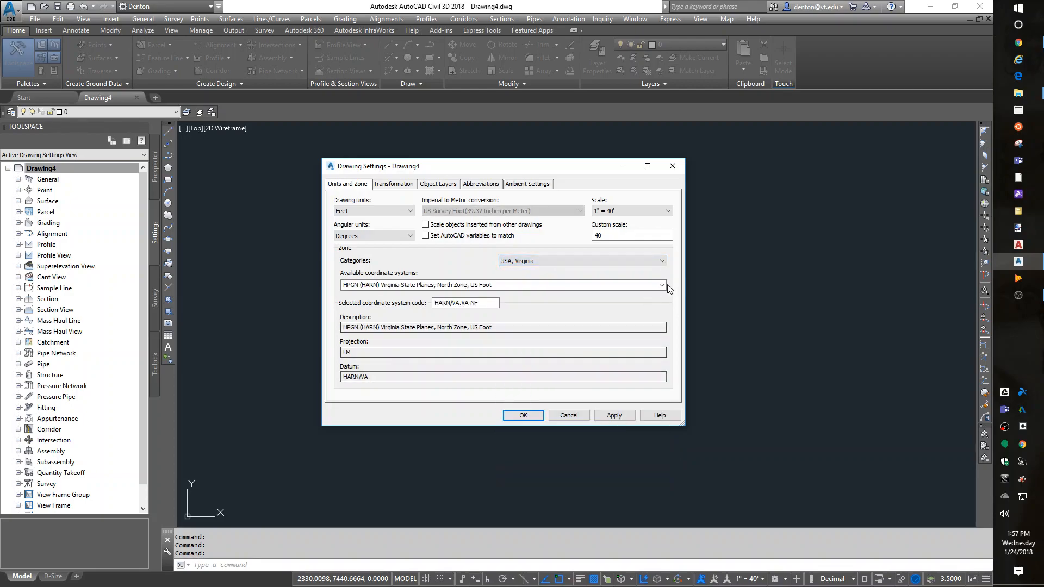
{"action": "left_click", "coordinate": [661, 284]}
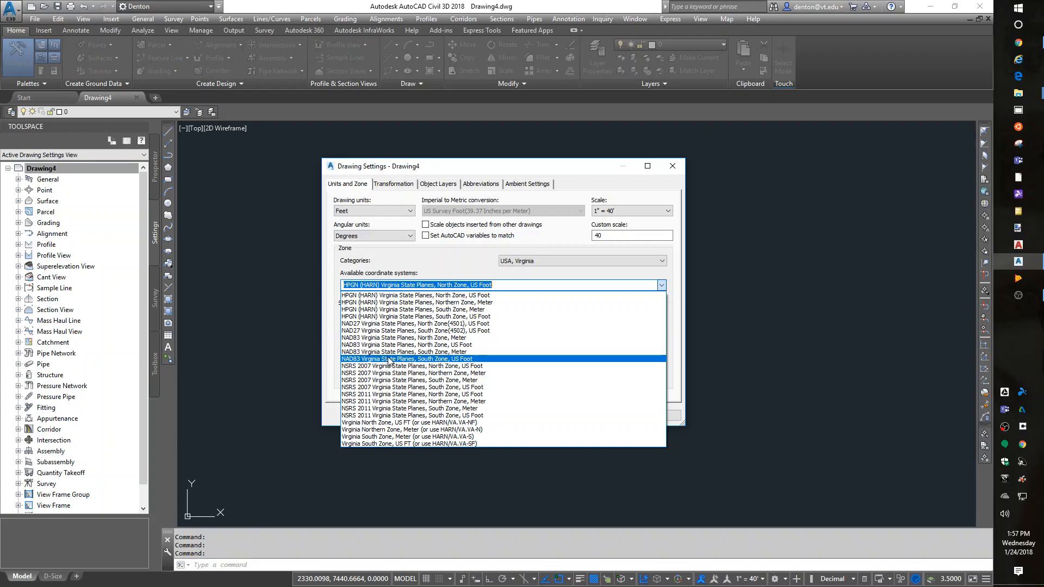
{"action": "left_click", "coordinate": [406, 358]}
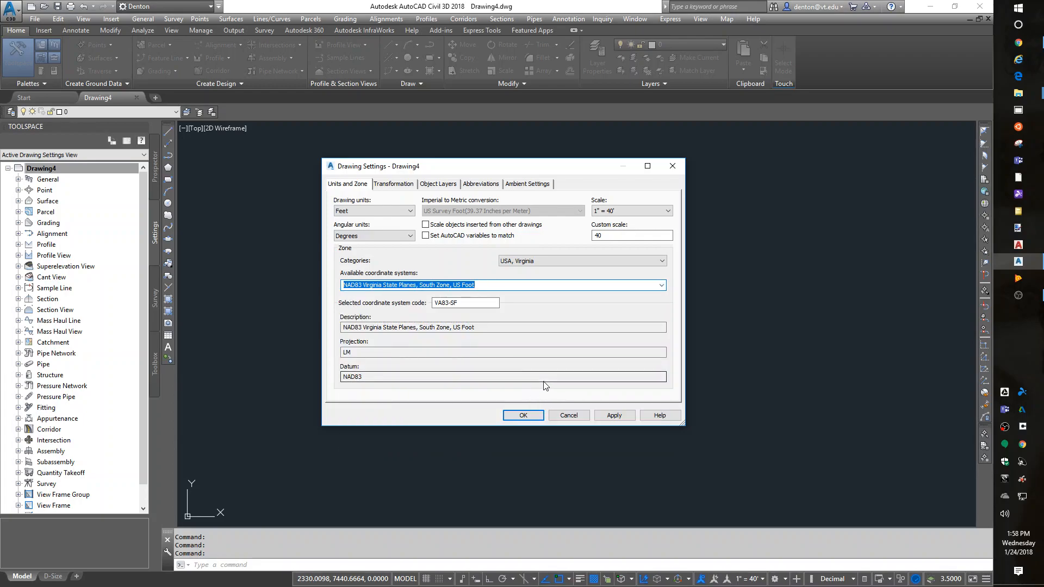
{"action": "mouse_move", "coordinate": [557, 343]}
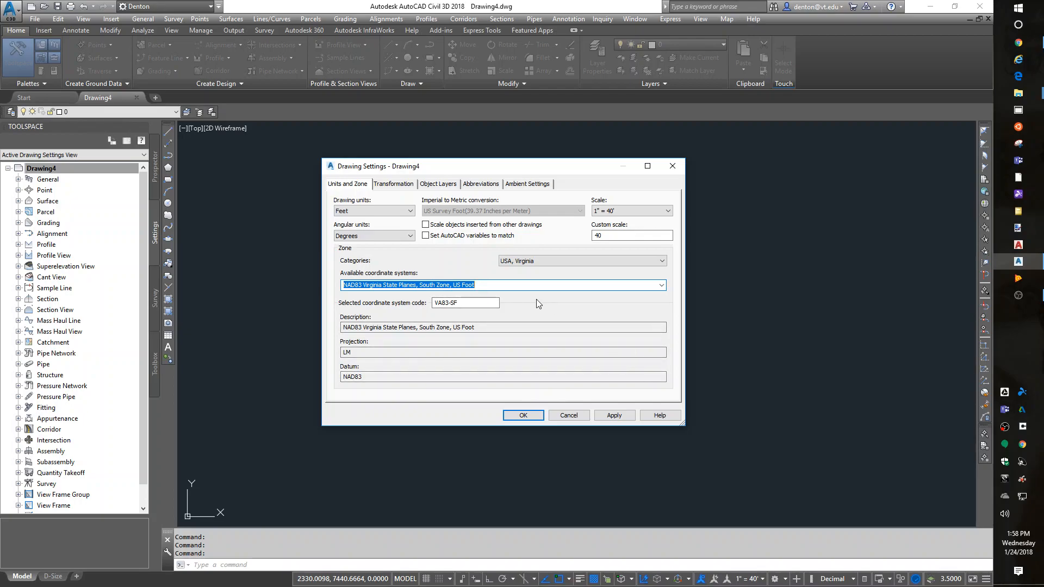
{"action": "mouse_move", "coordinate": [540, 308]}
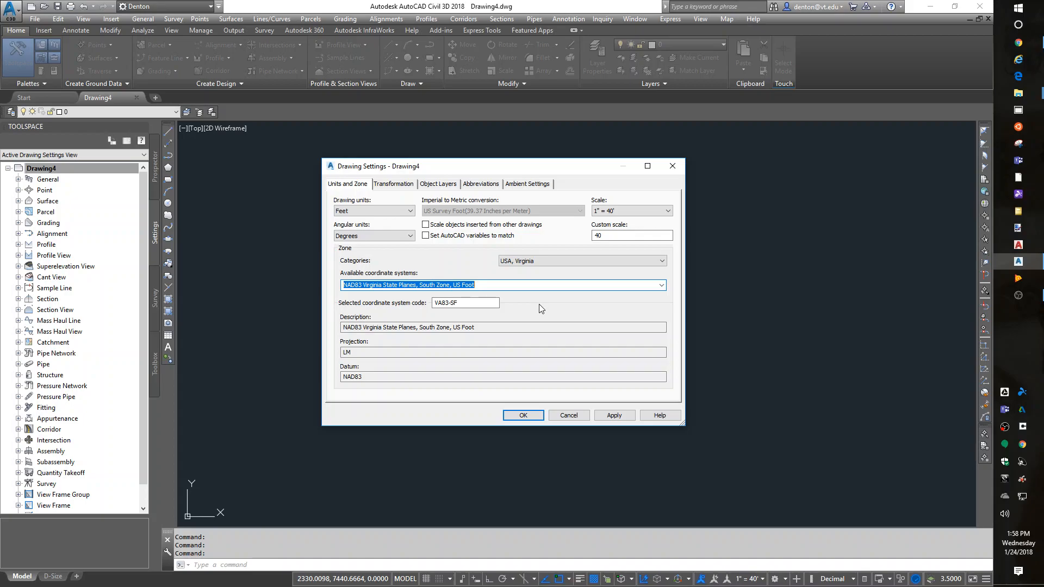
{"action": "mouse_move", "coordinate": [569, 322]}
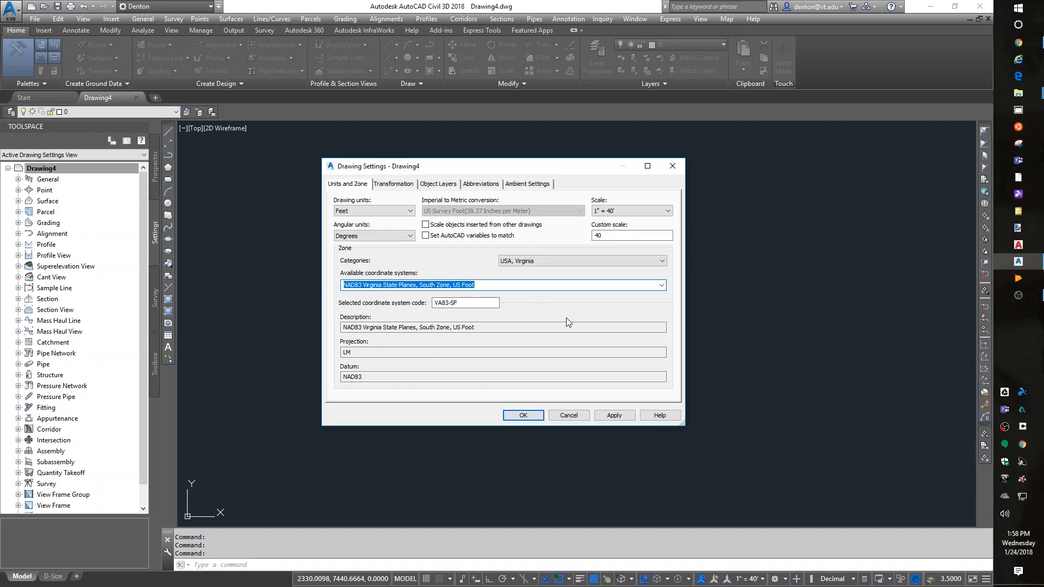
{"action": "mouse_move", "coordinate": [600, 320]}
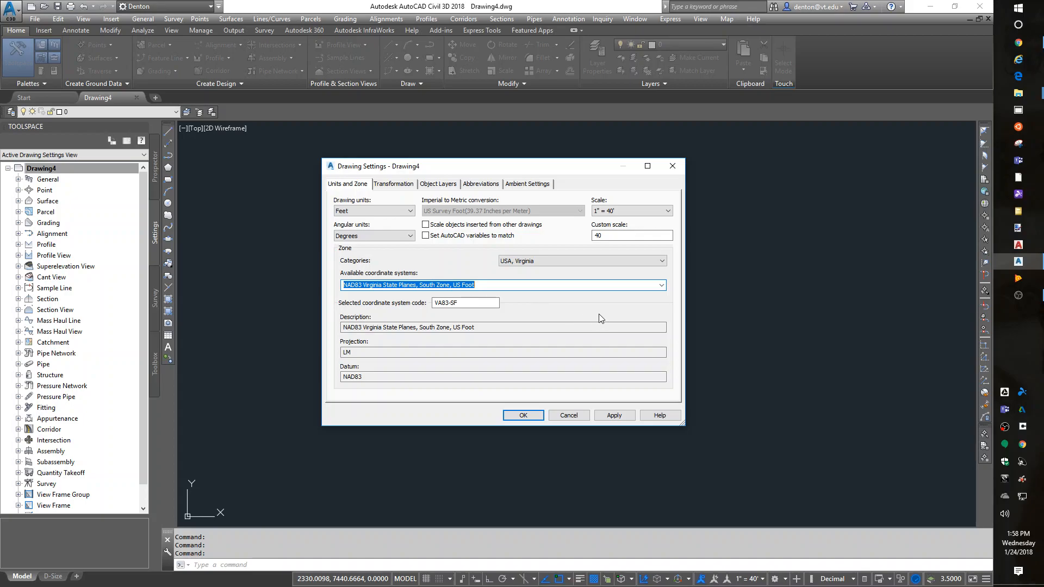
{"action": "mouse_move", "coordinate": [499, 421]}
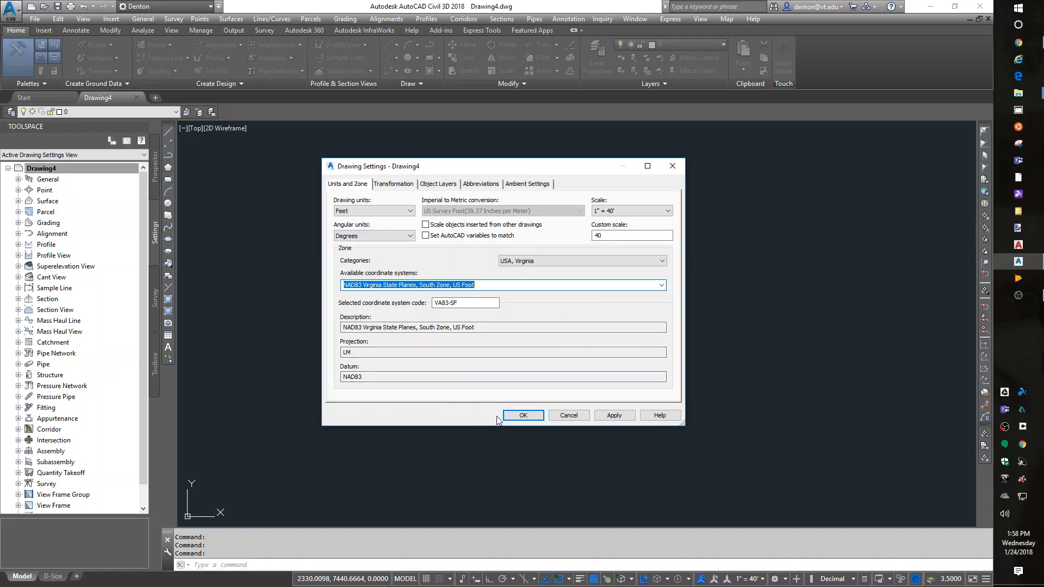
{"action": "left_click", "coordinate": [522, 415]}
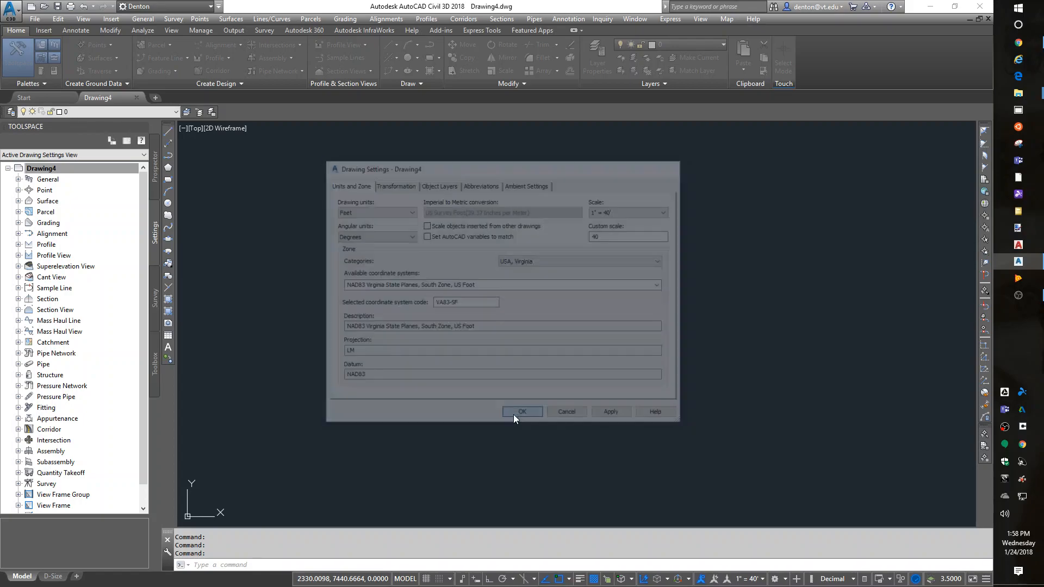
{"action": "left_click", "coordinate": [522, 412]}
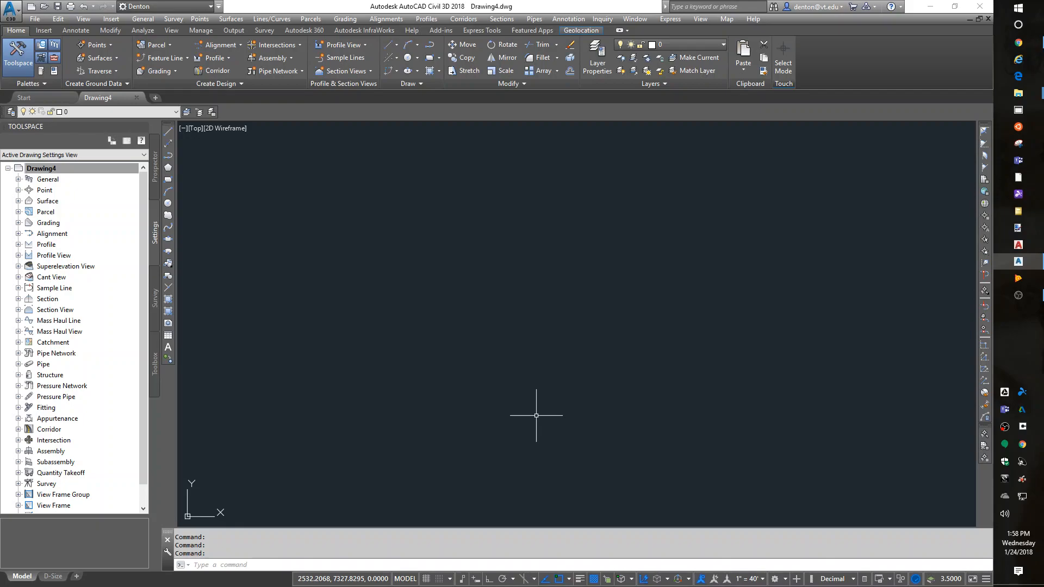
{"action": "mouse_move", "coordinate": [676, 407]}
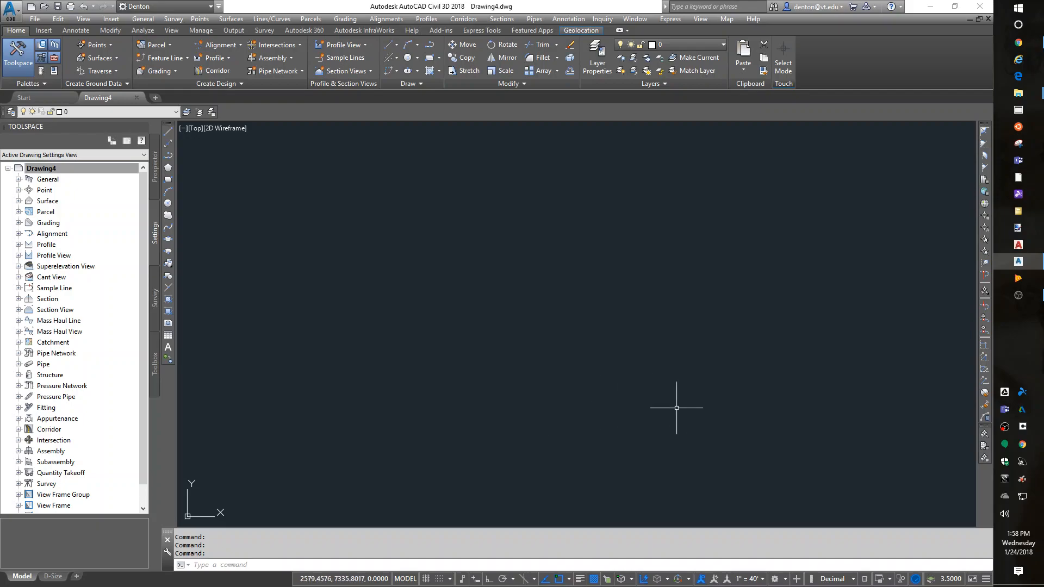
{"action": "left_click", "coordinate": [41, 168]}
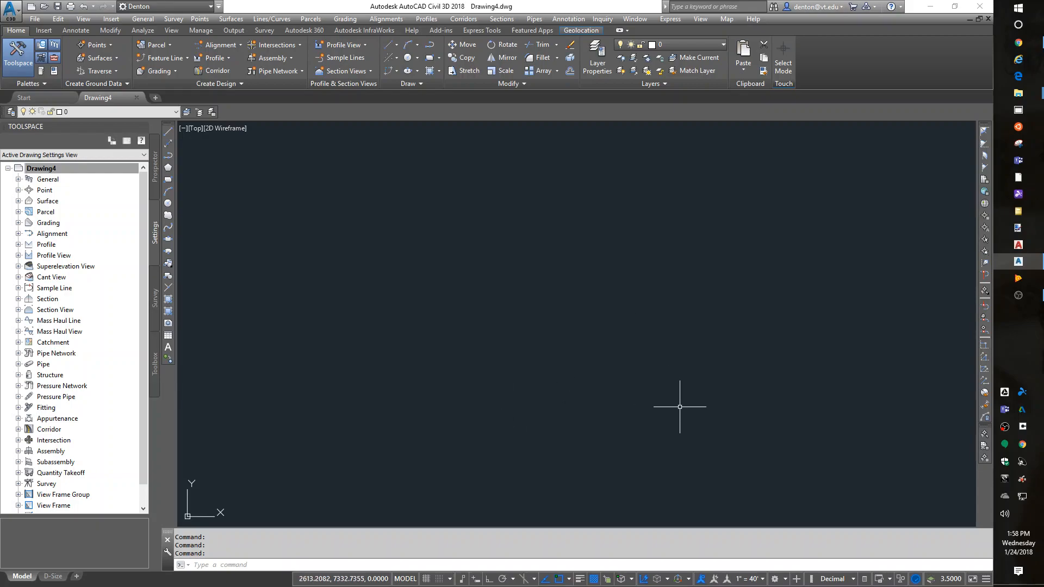
{"action": "left_click", "coordinate": [727, 19]}
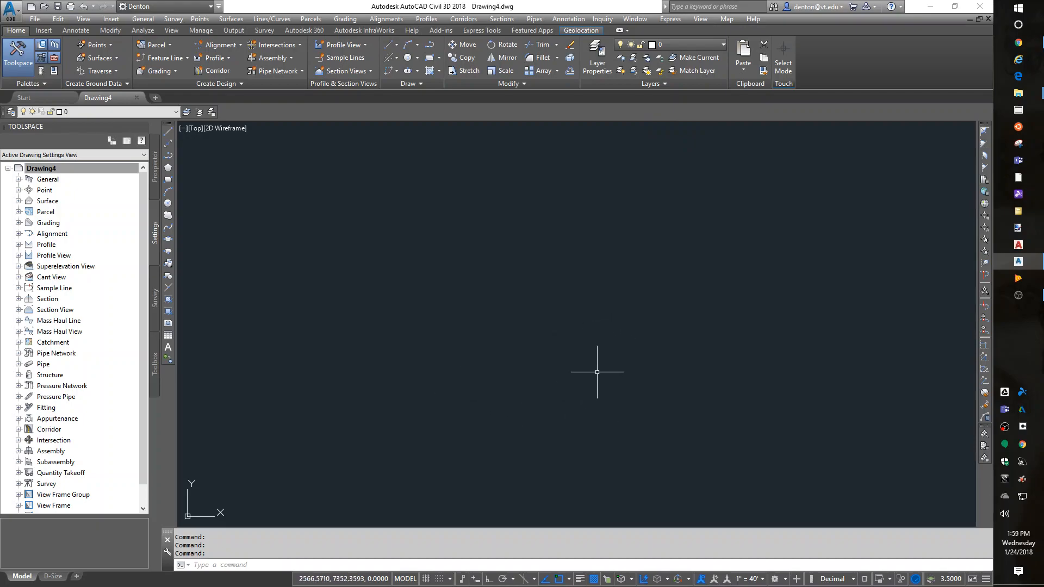
- Open the Map Task Pane with MAP and show Map Explorer's Current Drawing tree
{"action": "type", "text": "map"}
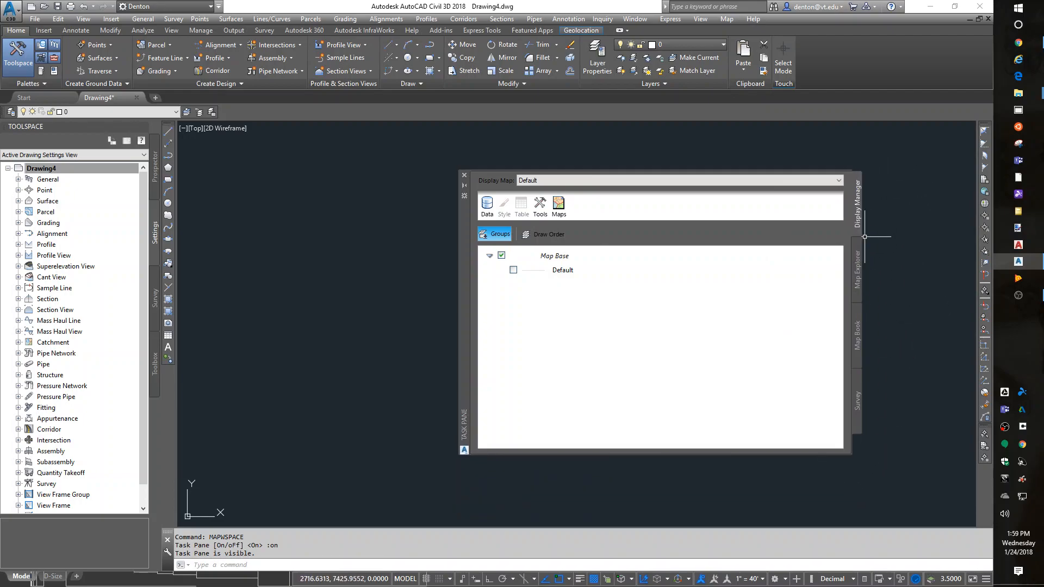
{"action": "mouse_move", "coordinate": [859, 269]}
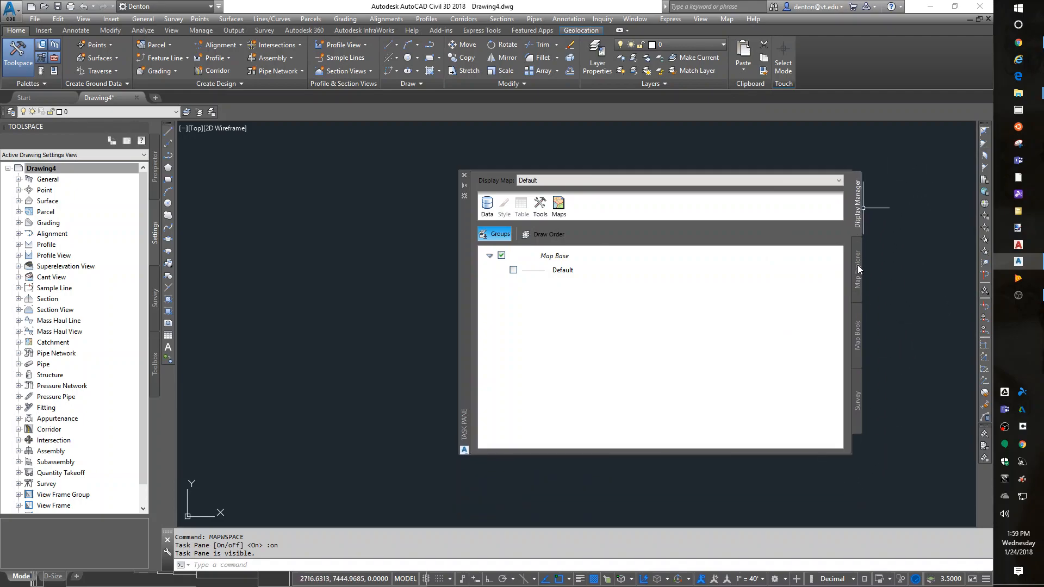
{"action": "left_click", "coordinate": [858, 270]}
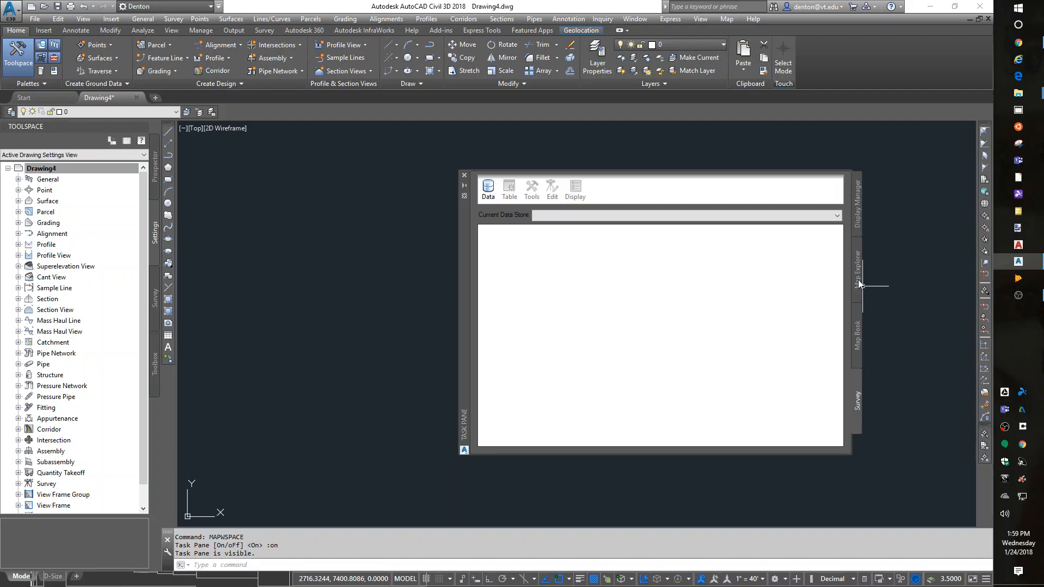
{"action": "left_click", "coordinate": [857, 270]}
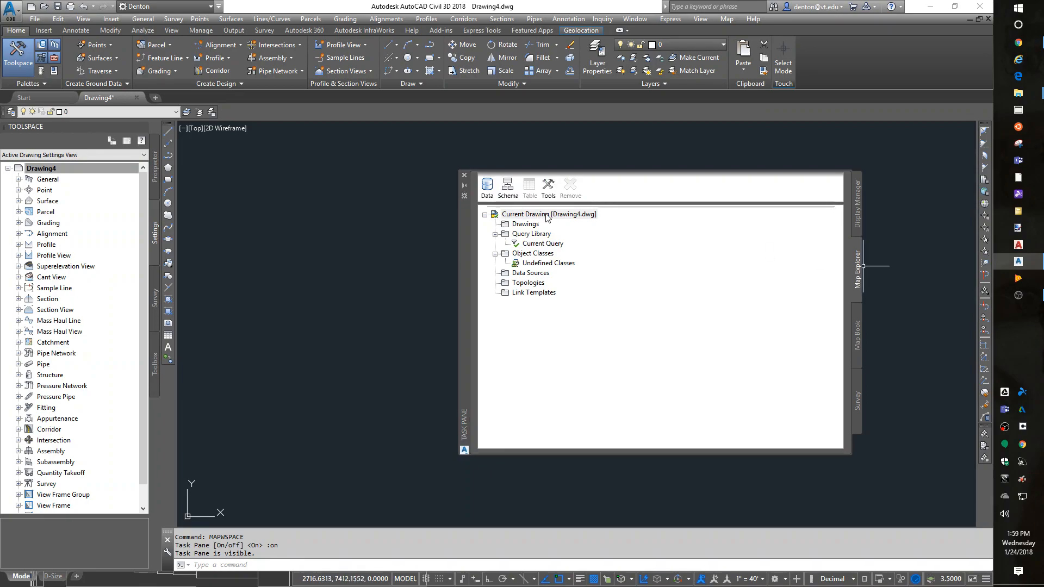
{"action": "mouse_move", "coordinate": [537, 227]}
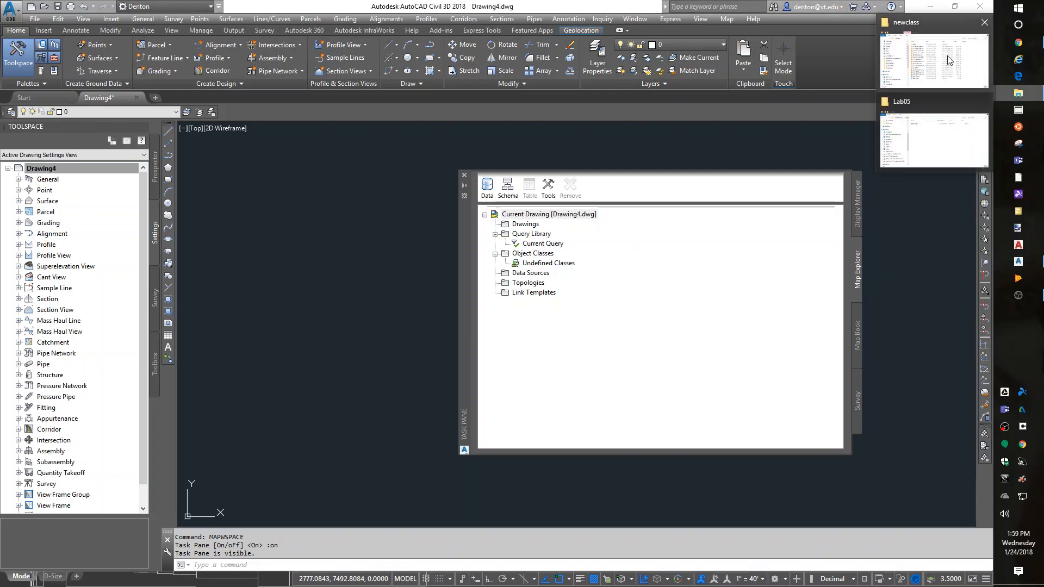
- Drag D-6.DWG from the Lab05 folder into Map Explorer's Drawings node
{"action": "left_click", "coordinate": [932, 140]}
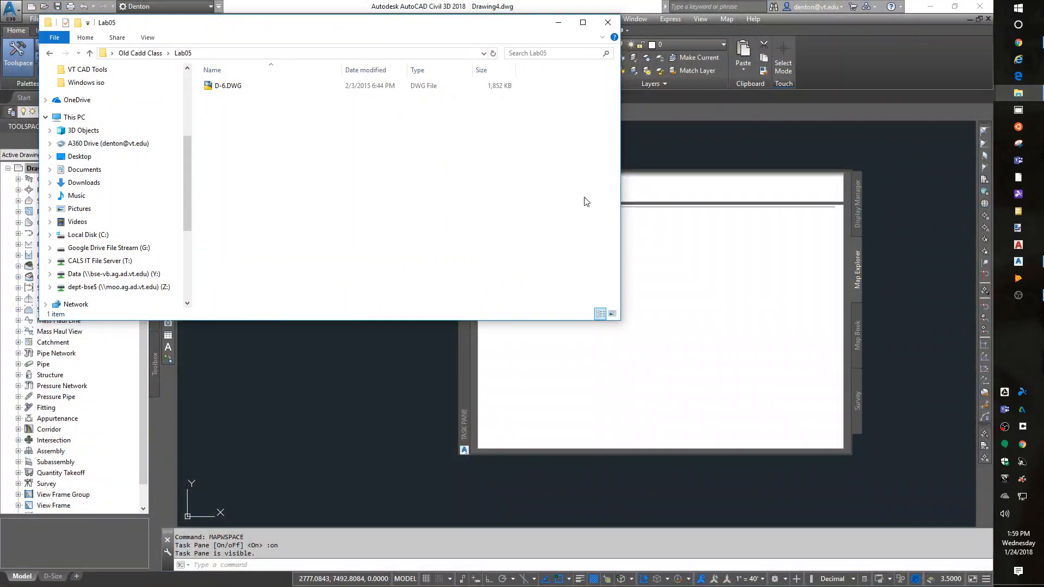
{"action": "left_click", "coordinate": [226, 86]}
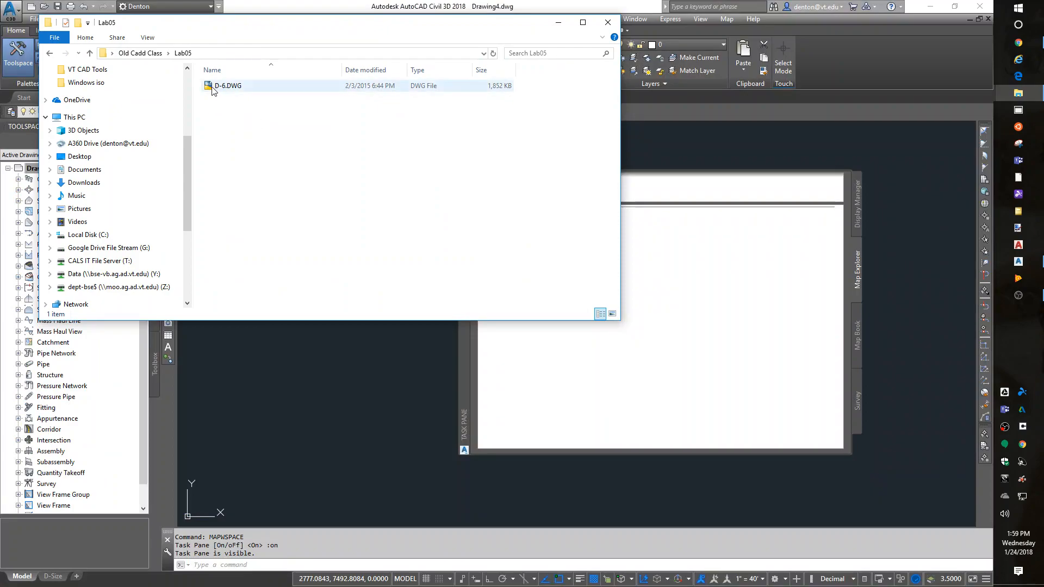
{"action": "left_click", "coordinate": [227, 85]}
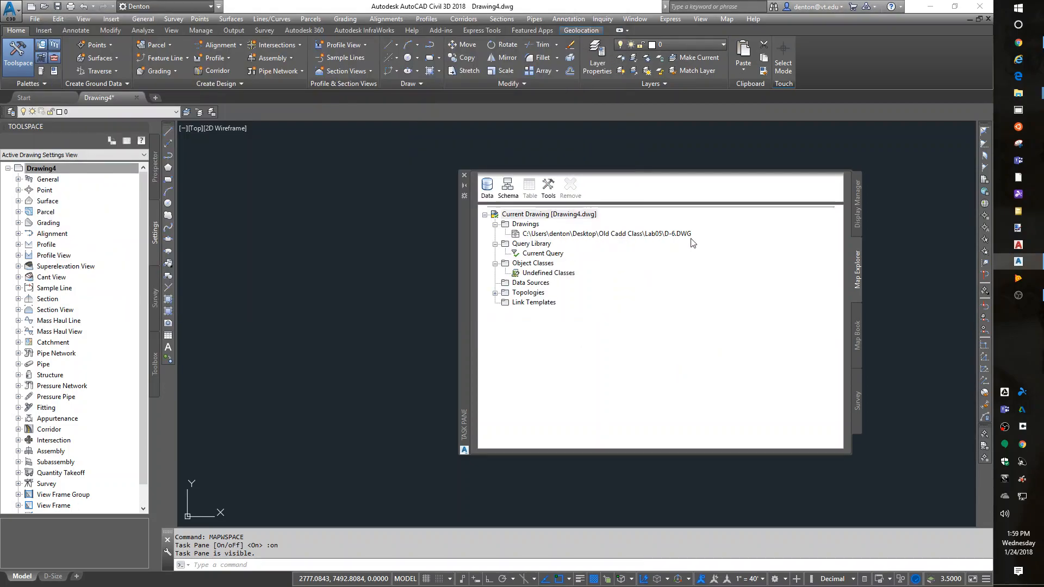
- Open Define Query of Attached Drawing(s) from the Current Query node
{"action": "right_click", "coordinate": [543, 253]}
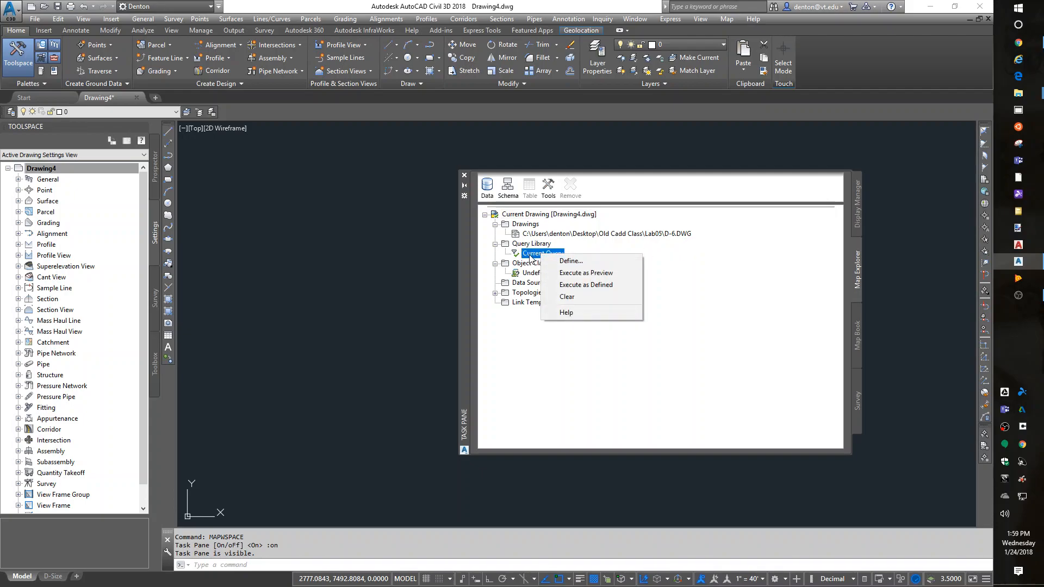
{"action": "left_click", "coordinate": [571, 260]}
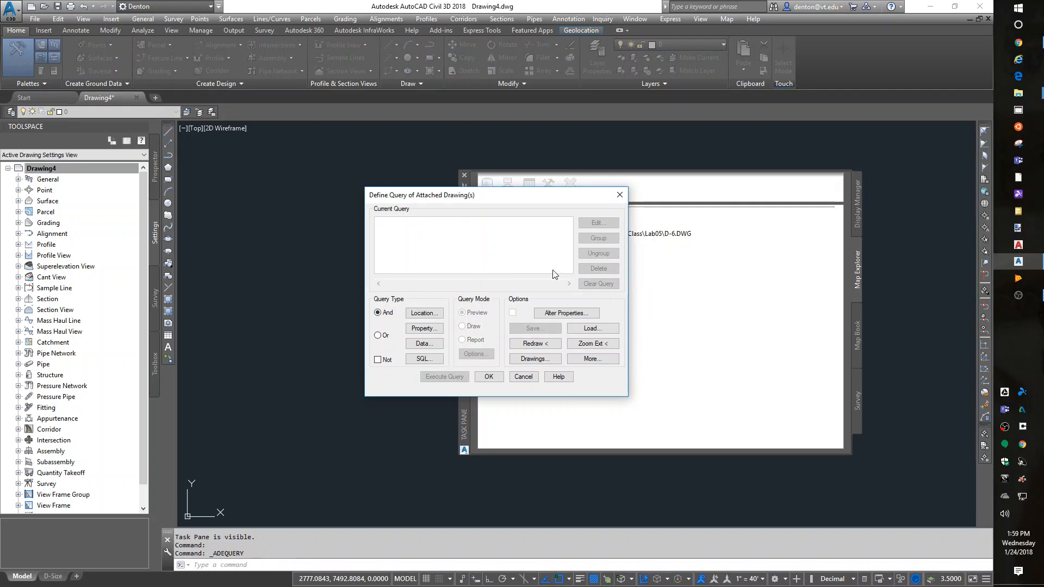
{"action": "mouse_move", "coordinate": [533, 299]}
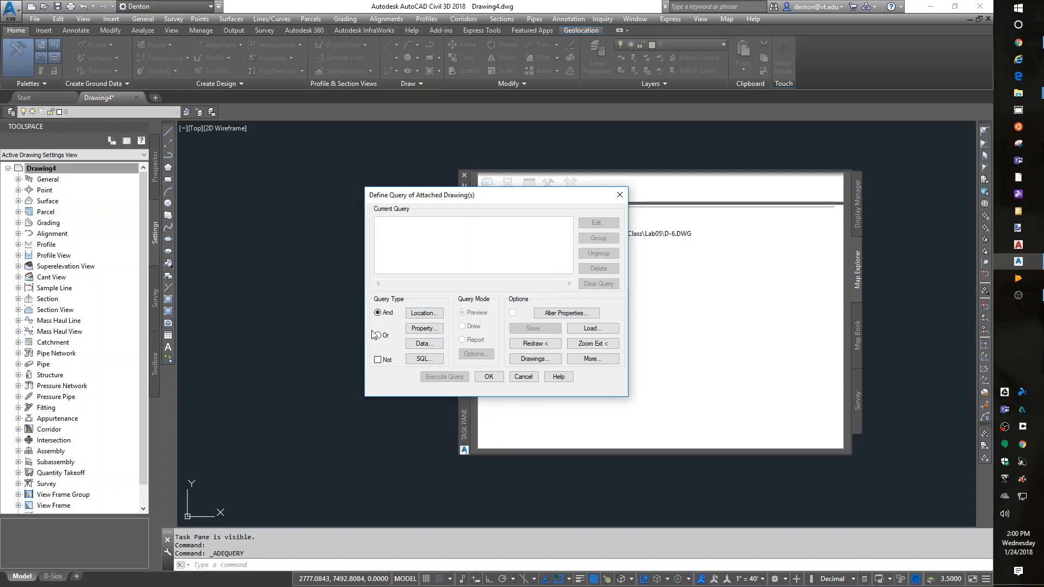
- Add a Layer property condition selecting C-SPOT, C-TOPO10, C-TOPO2 and C-TREE
{"action": "left_click", "coordinate": [424, 329]}
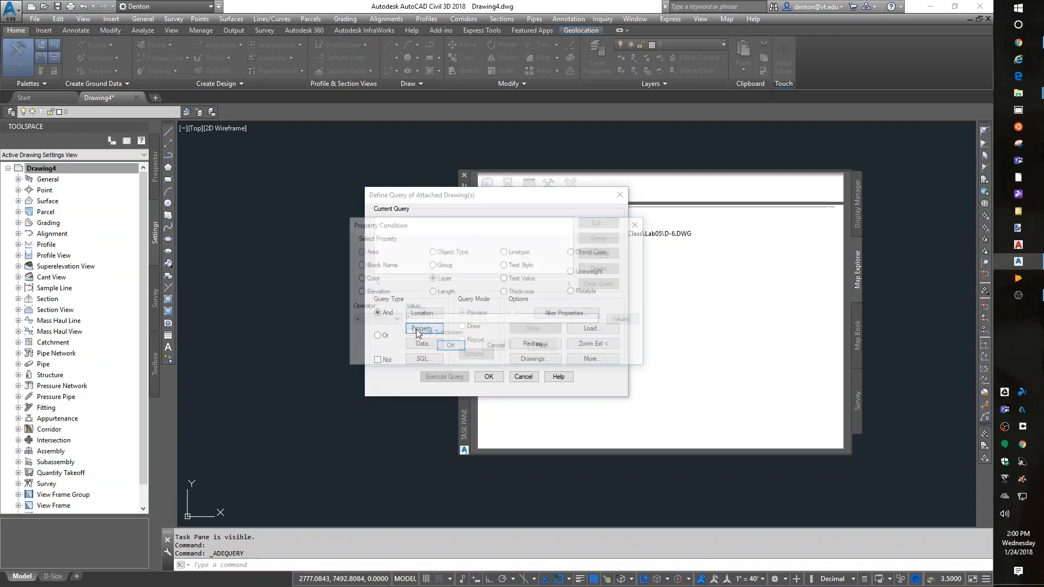
{"action": "left_click", "coordinate": [422, 328]}
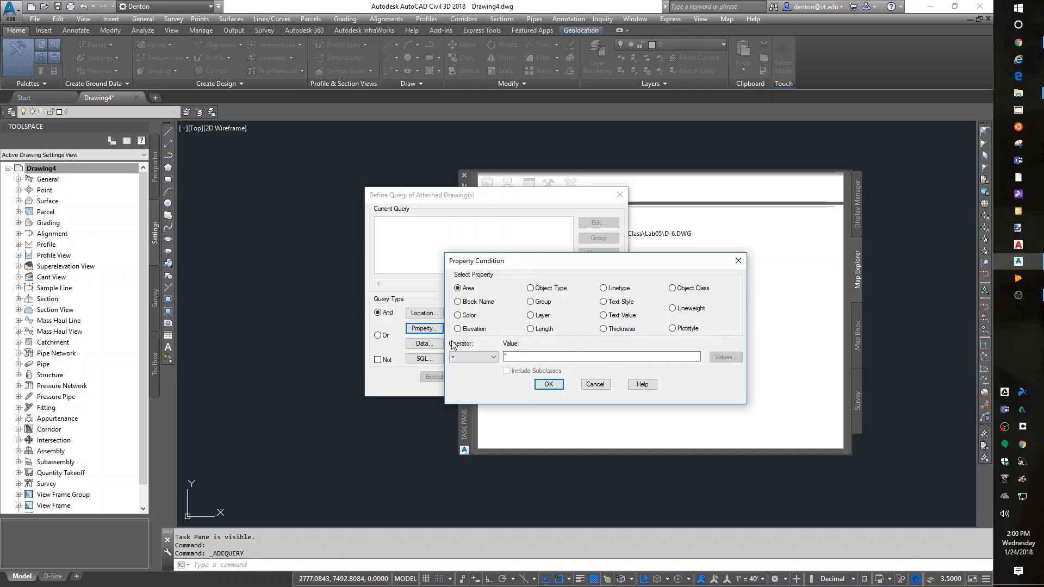
{"action": "mouse_move", "coordinate": [473, 342]}
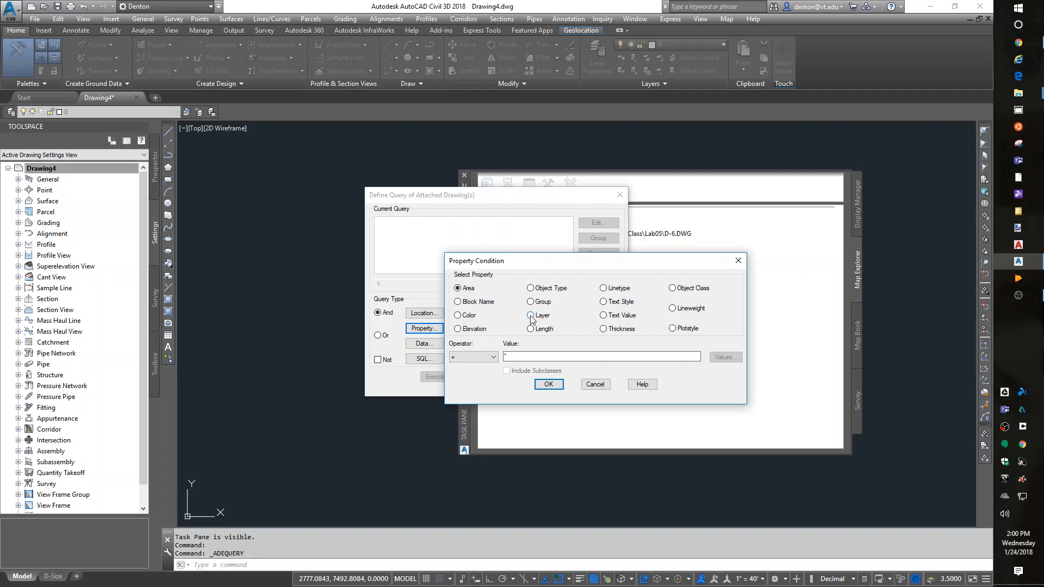
{"action": "left_click", "coordinate": [531, 315]}
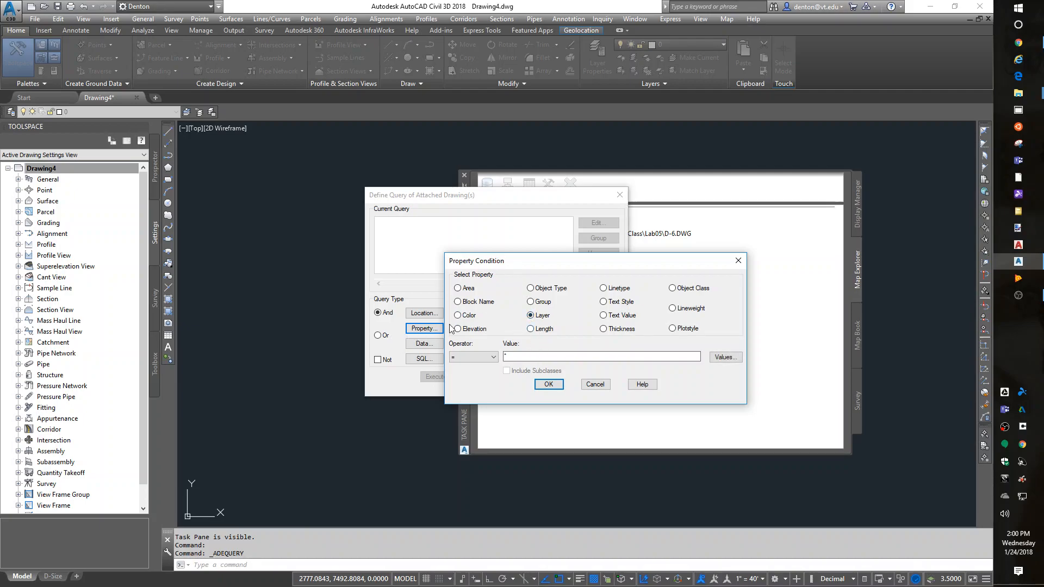
{"action": "mouse_move", "coordinate": [576, 366]}
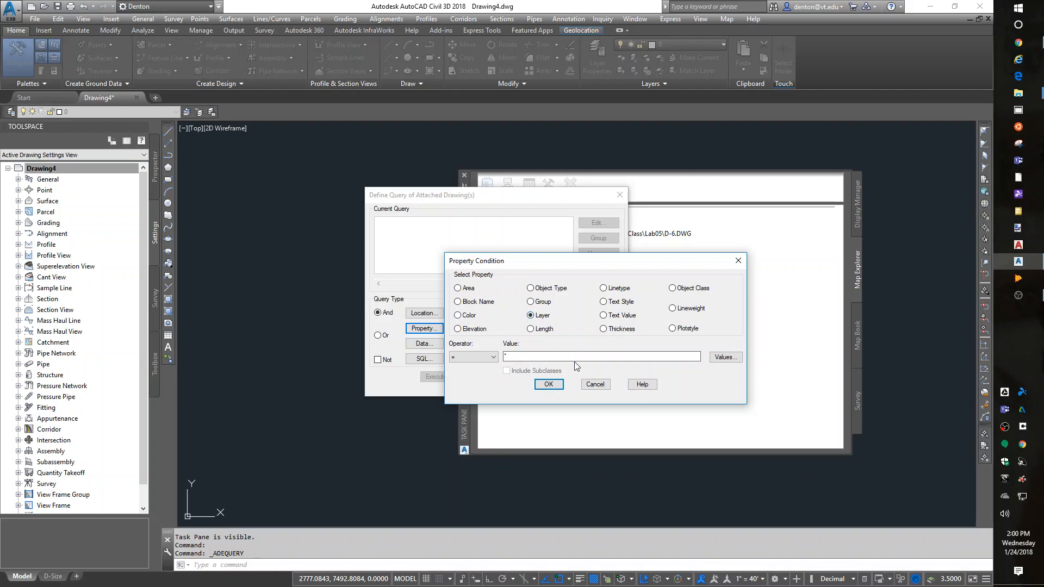
{"action": "left_click", "coordinate": [724, 358]}
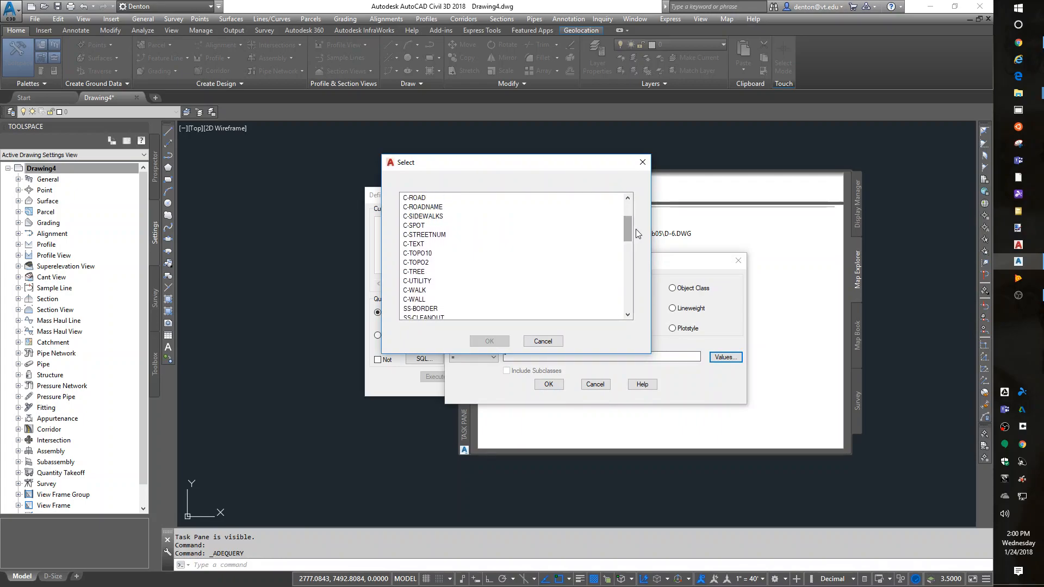
{"action": "mouse_move", "coordinate": [719, 302]}
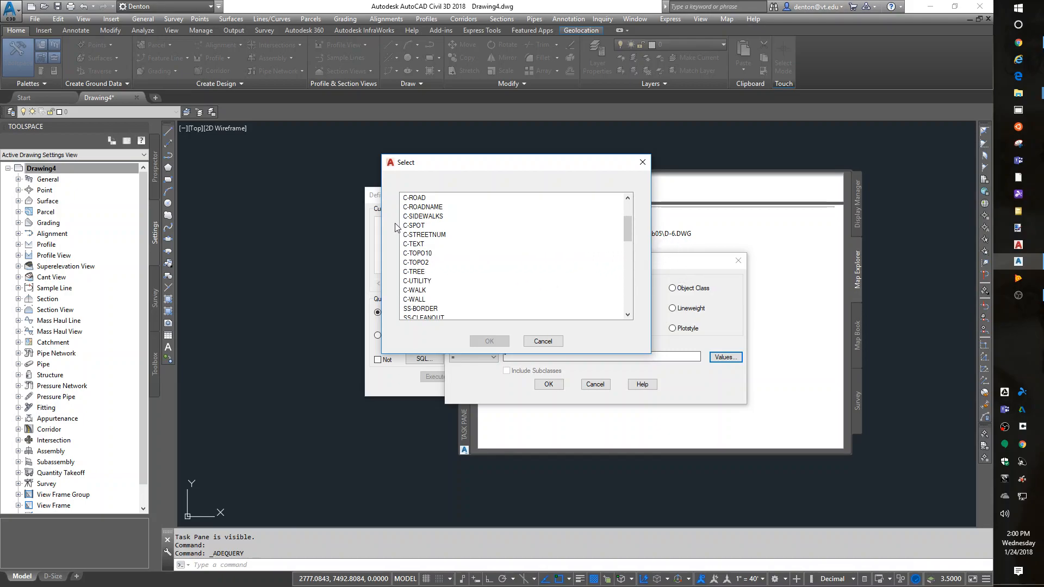
{"action": "left_click", "coordinate": [413, 225]}
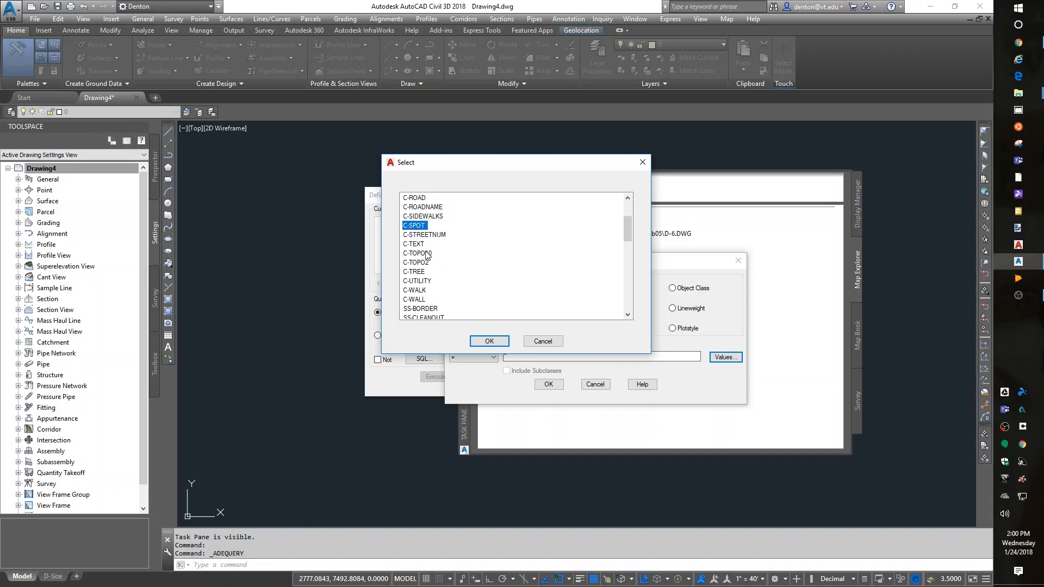
{"action": "left_click", "coordinate": [418, 253]}
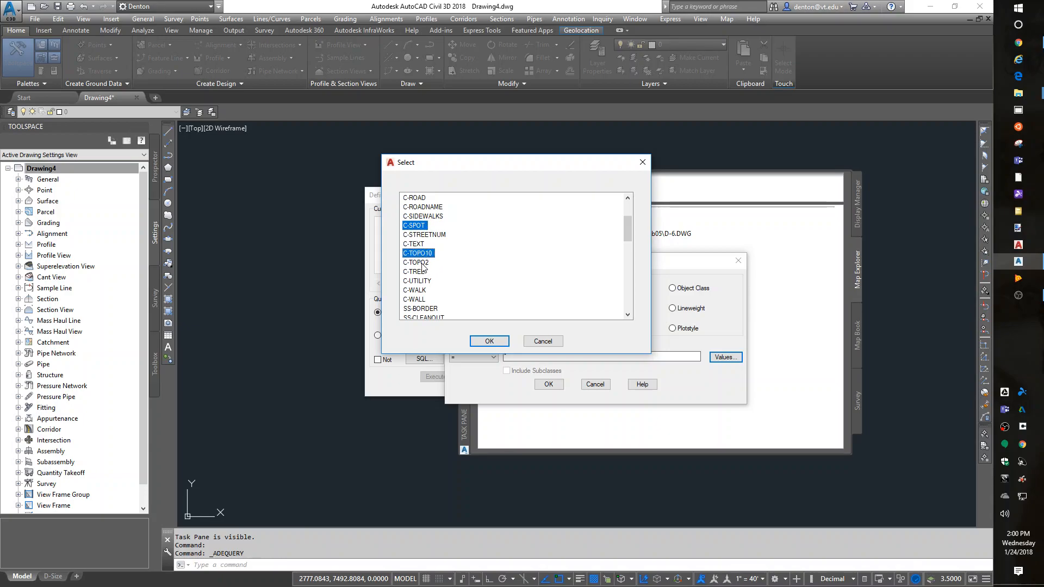
{"action": "left_click", "coordinate": [416, 262]}
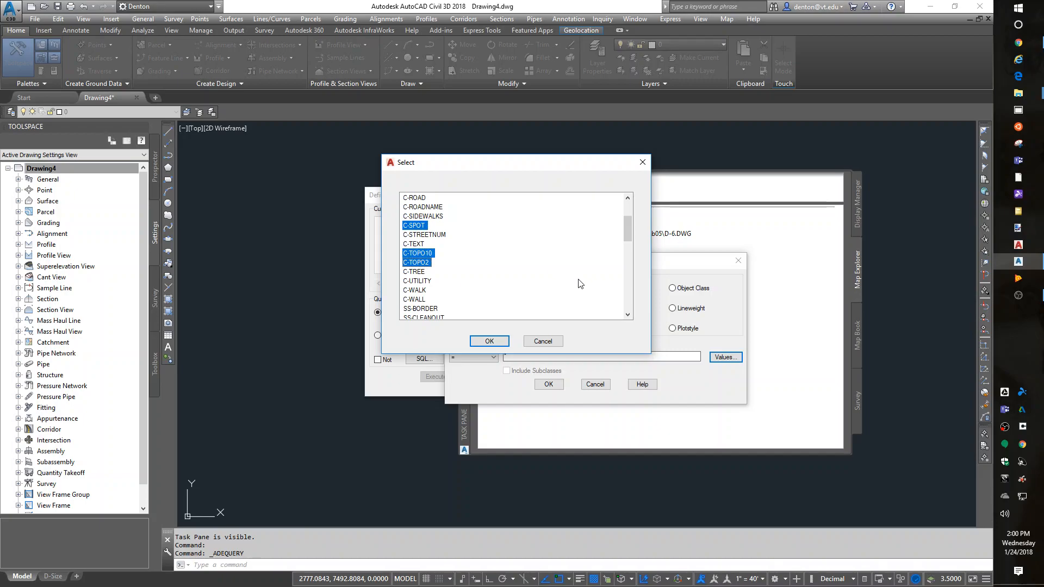
{"action": "mouse_move", "coordinate": [609, 294]}
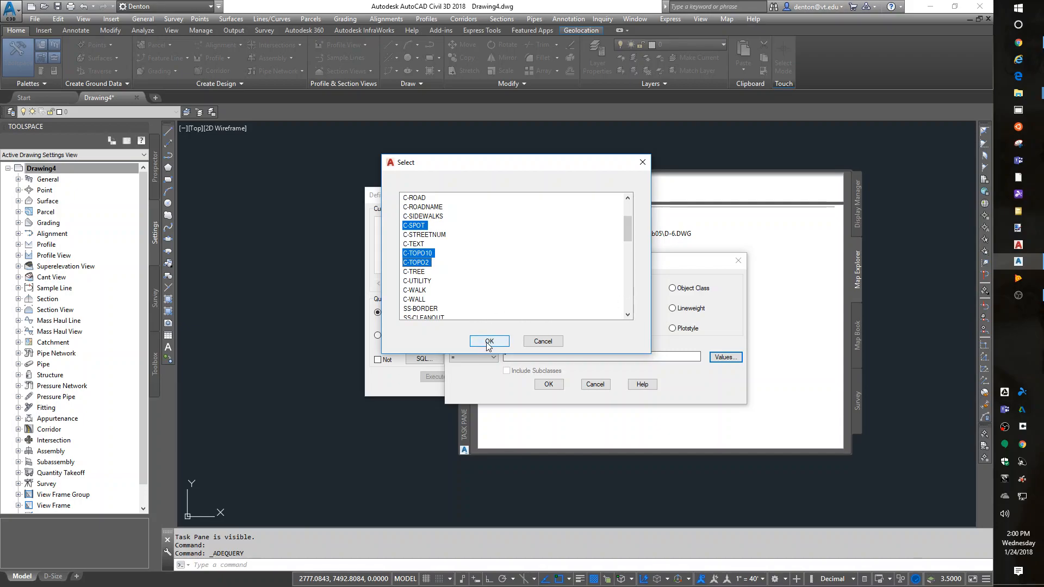
{"action": "left_click", "coordinate": [414, 272]}
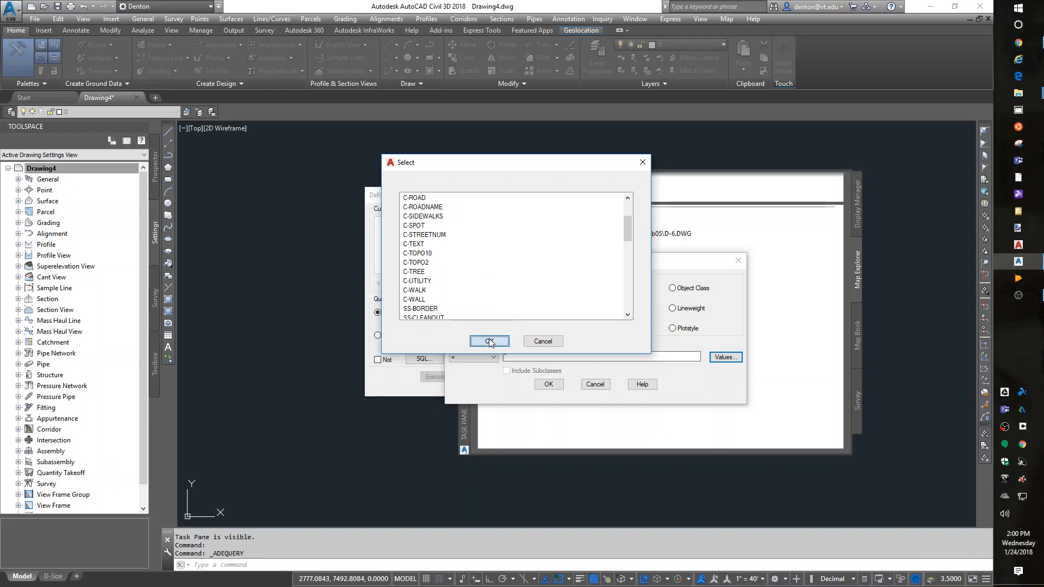
{"action": "left_click", "coordinate": [489, 341]}
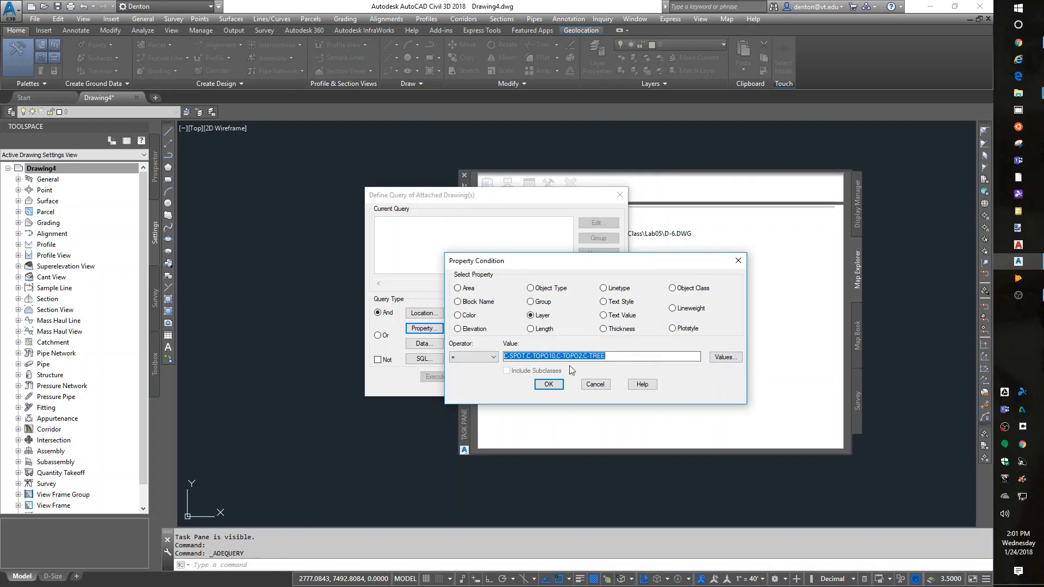
- Add the layer condition and execute the query, bringing in 2461 objects
{"action": "left_click", "coordinate": [549, 384]}
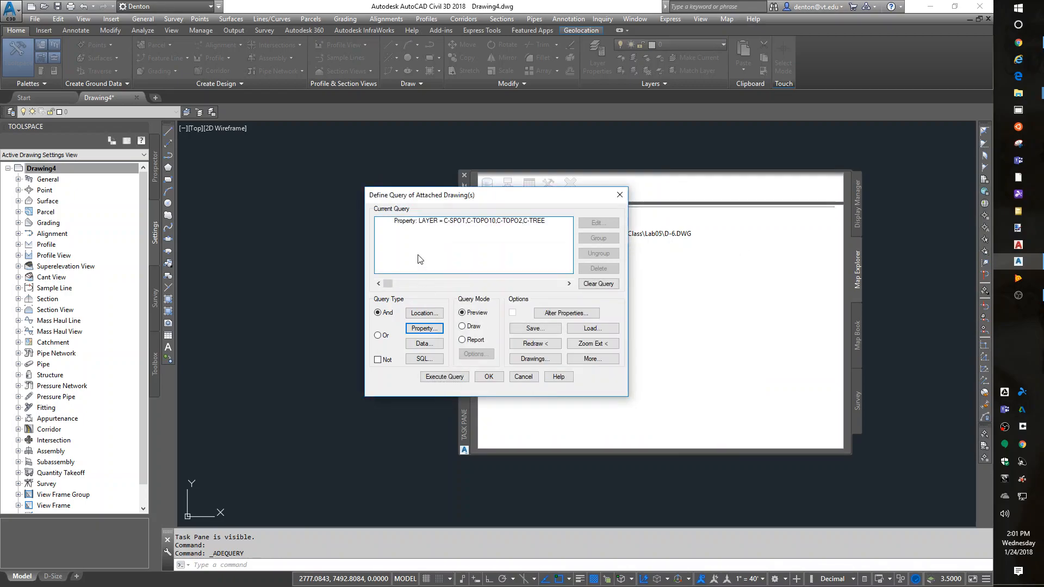
{"action": "mouse_move", "coordinate": [564, 235]}
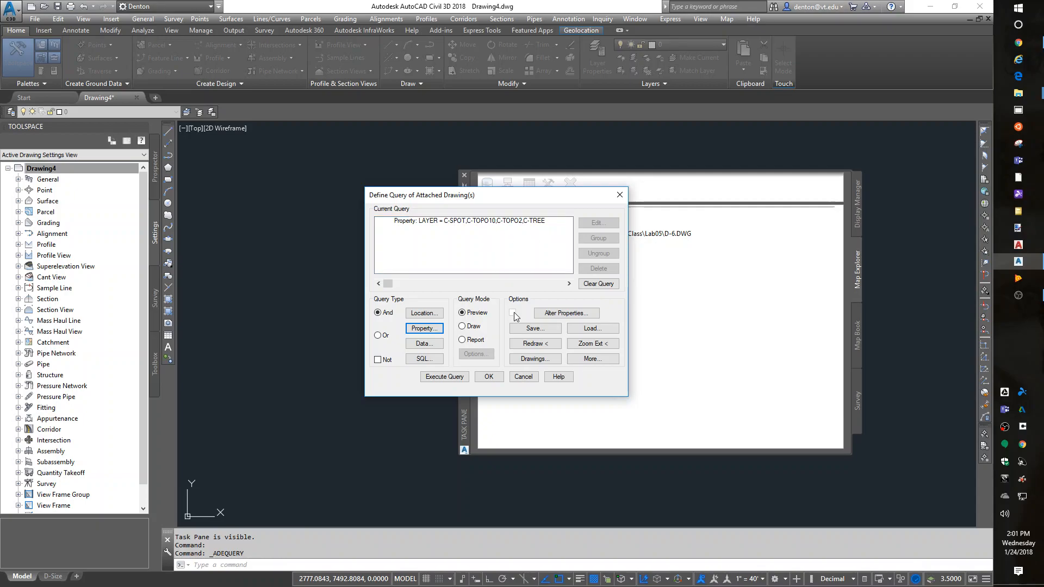
{"action": "left_click", "coordinate": [462, 326]}
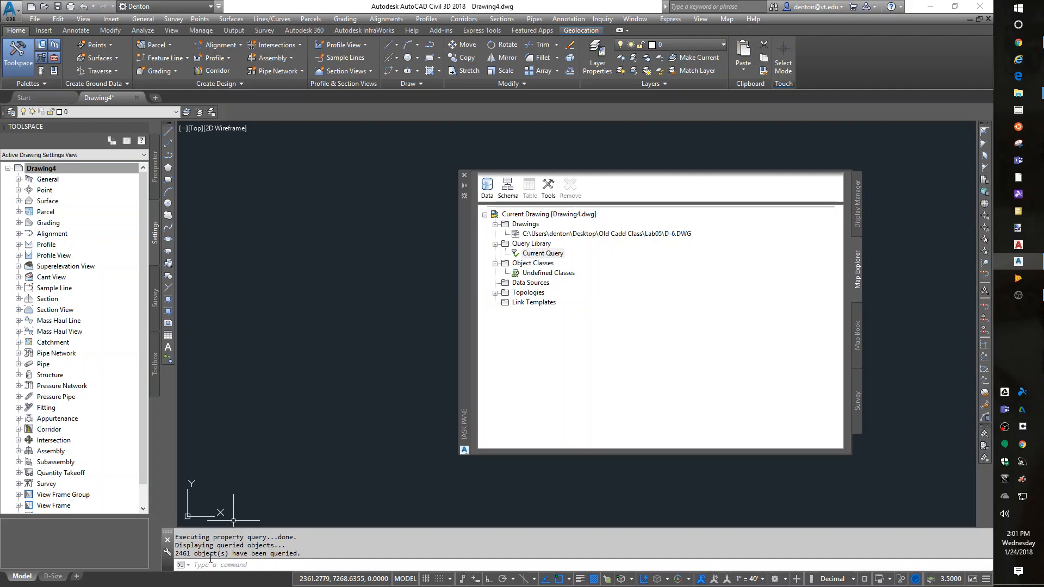
{"action": "mouse_move", "coordinate": [575, 164]}
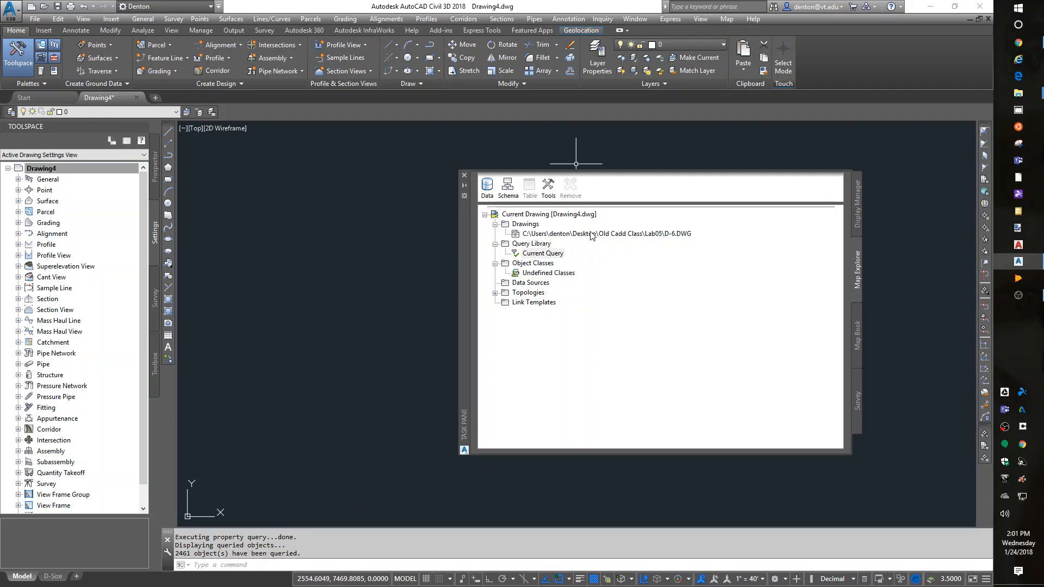
- Detach D-6.DWG in Map Explorer and close the Map Task Pane
{"action": "right_click", "coordinate": [602, 234]}
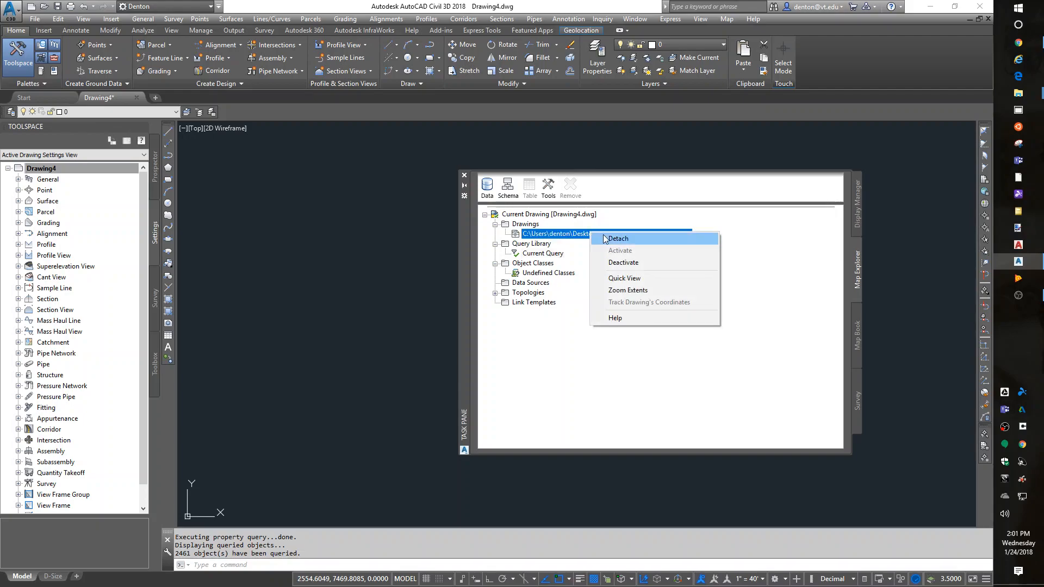
{"action": "left_click", "coordinate": [618, 238]}
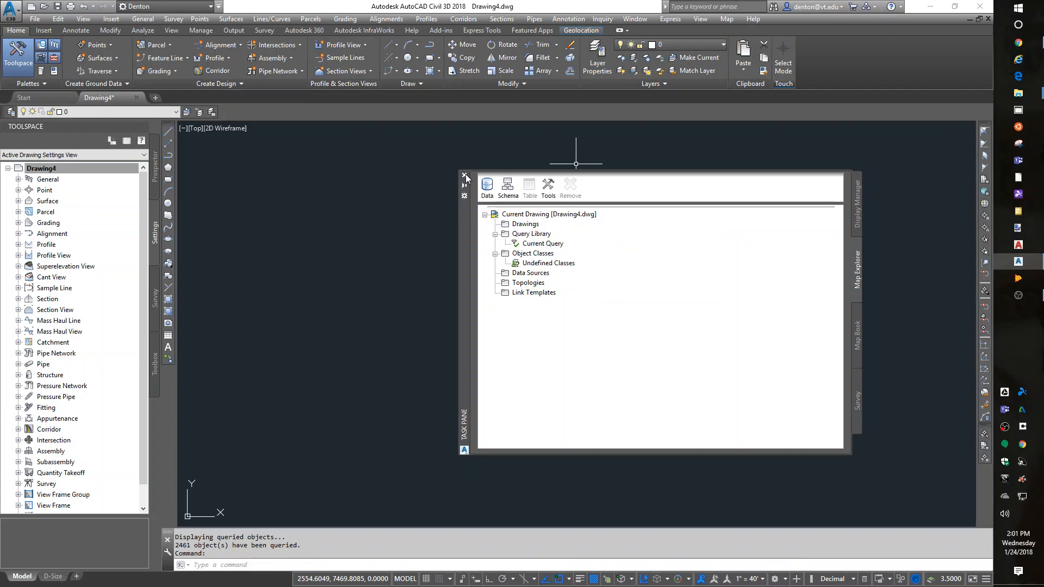
{"action": "left_click", "coordinate": [466, 178]}
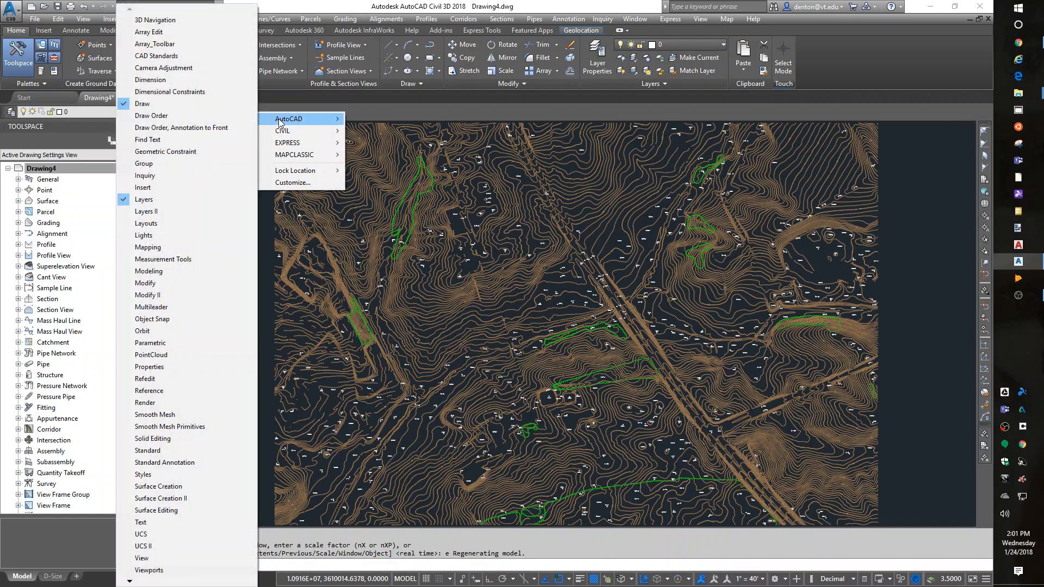
{"action": "mouse_move", "coordinate": [141, 558]}
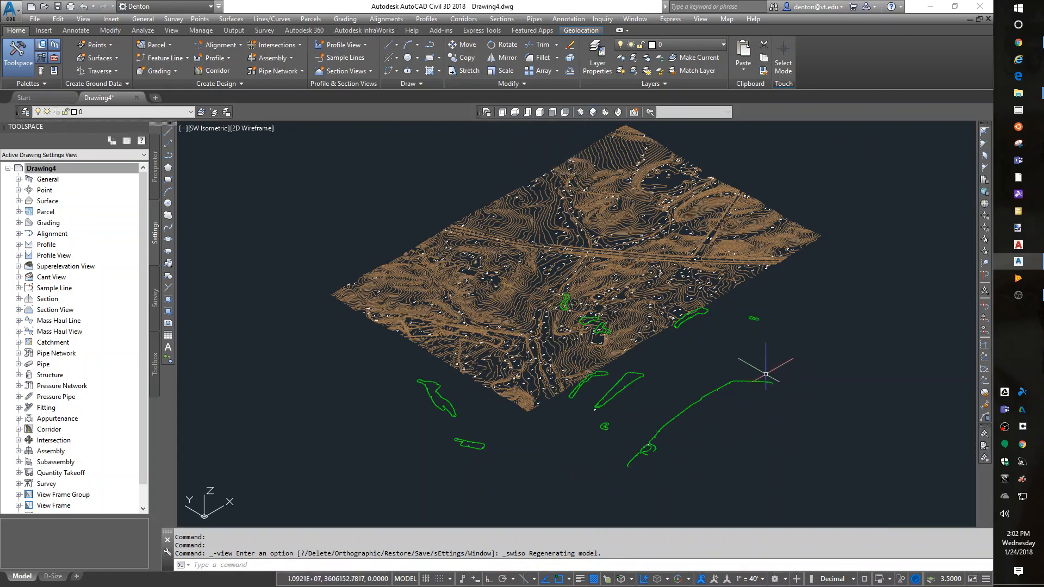
{"action": "mouse_move", "coordinate": [609, 418]}
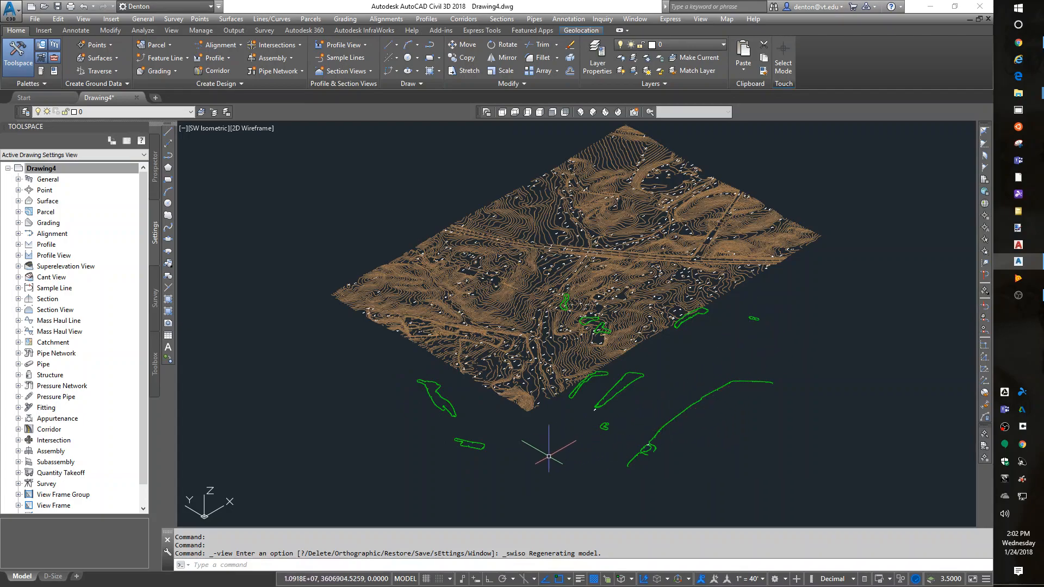
{"action": "mouse_move", "coordinate": [599, 173]}
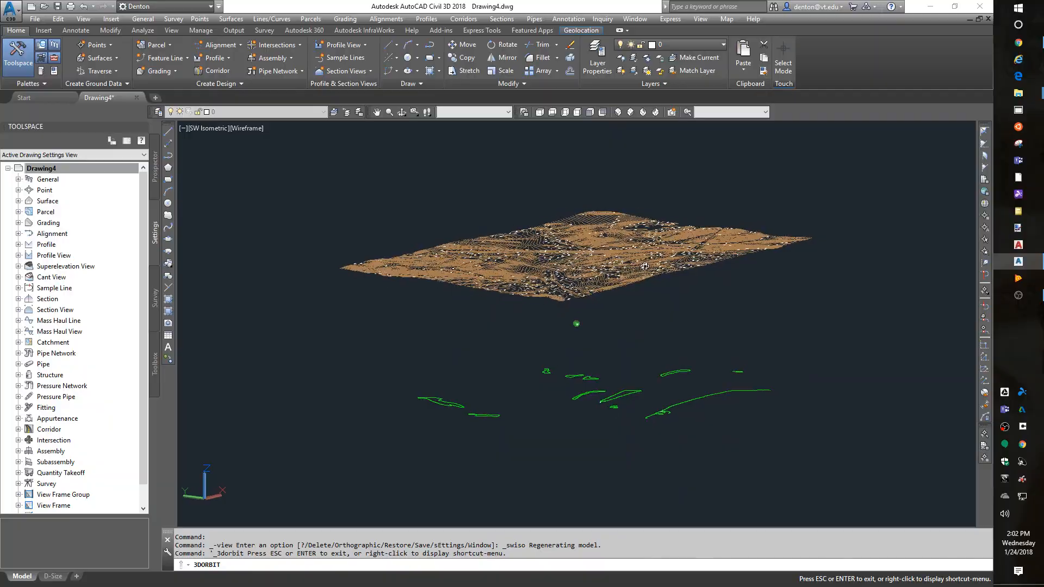
- Orbit the 3D contour model to view the green tree outlines, then exit orbit
{"action": "left_click_drag", "start_coordinate": [643, 266], "coordinate": [543, 314]}
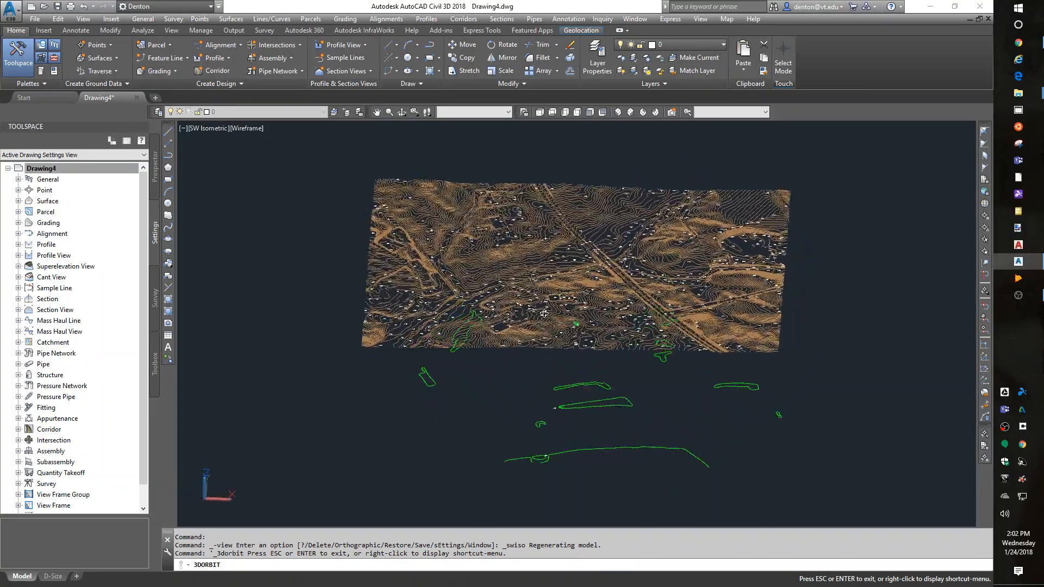
{"action": "left_click_drag", "start_coordinate": [543, 313], "coordinate": [513, 288]}
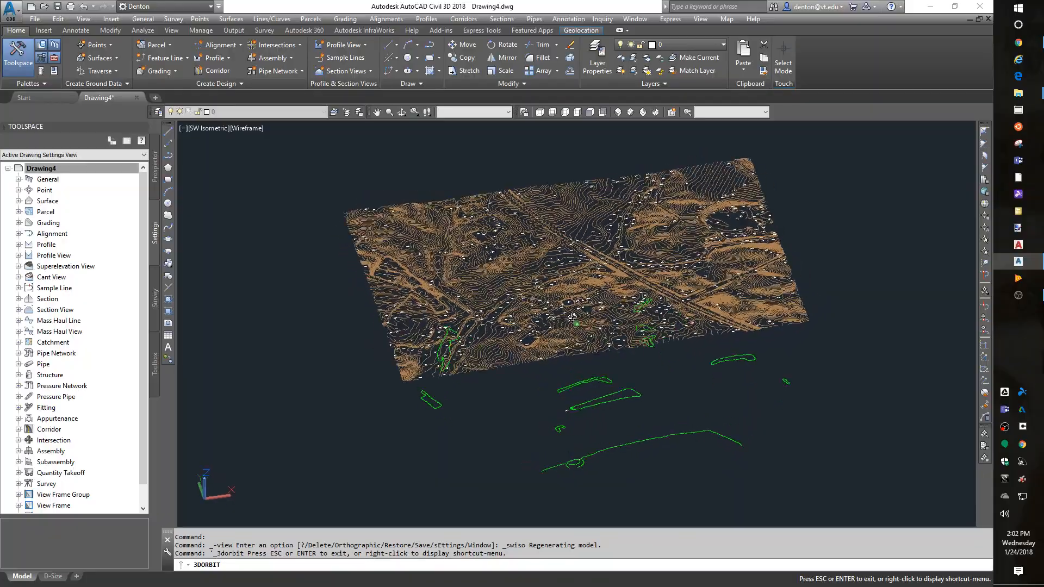
{"action": "left_click_drag", "start_coordinate": [566, 320], "coordinate": [563, 333]}
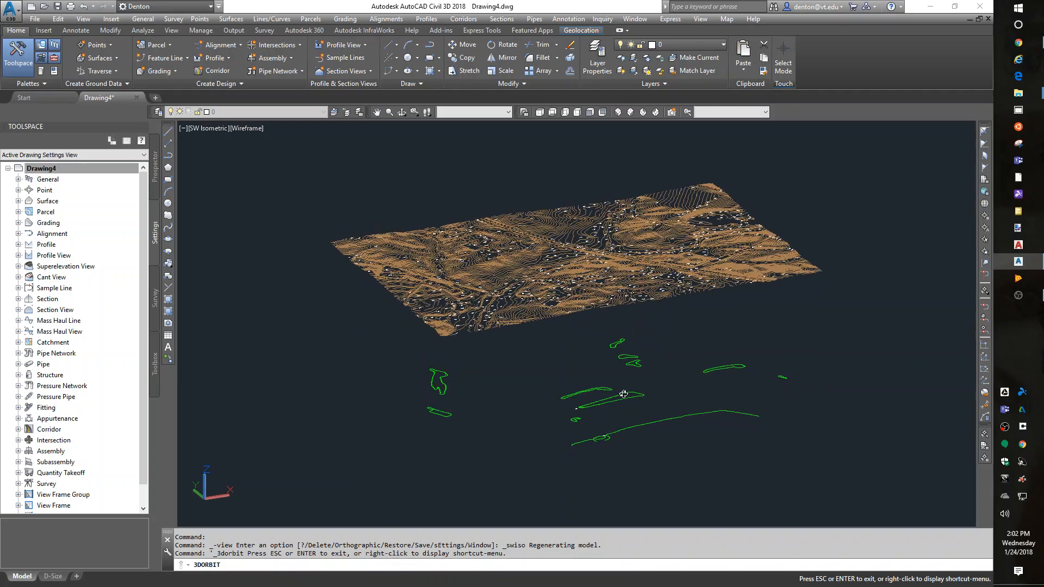
{"action": "right_click", "coordinate": [623, 393]}
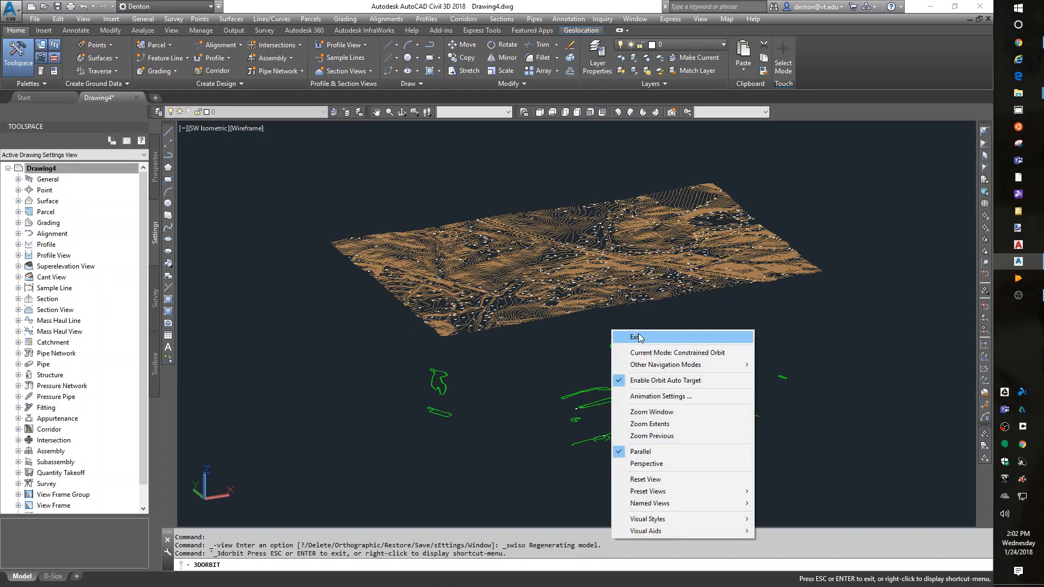
{"action": "left_click", "coordinate": [638, 337]}
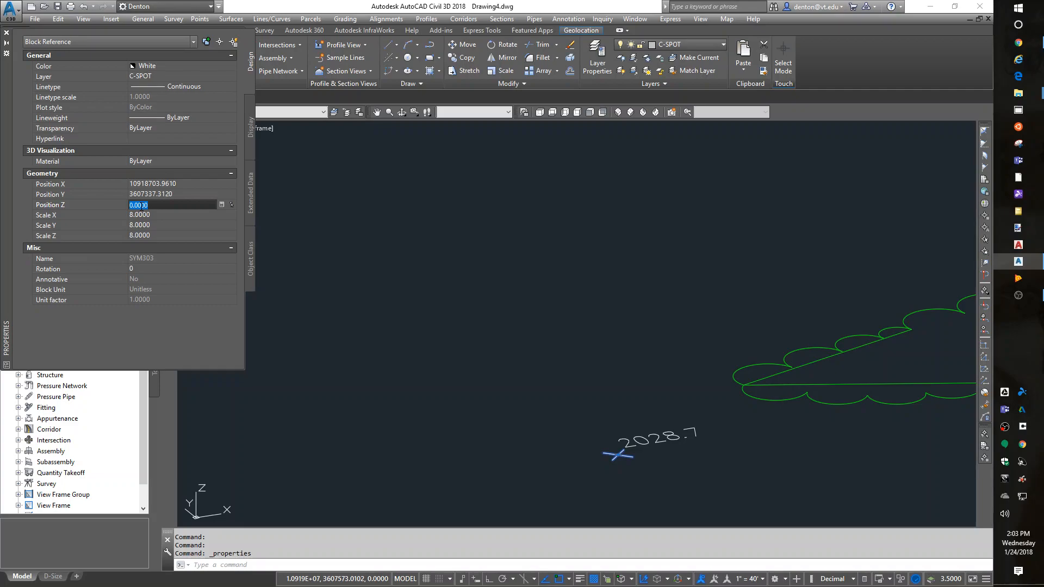
- Set spot elevation blocks and labels to Position Z values 2028.7 and 2065.0
{"action": "type", "text": "20"}
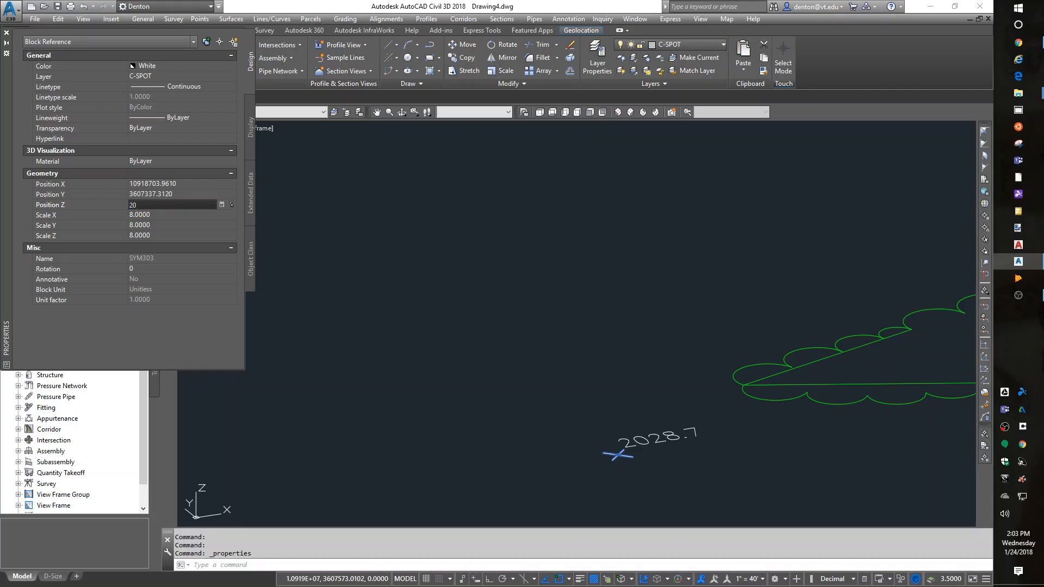
{"action": "type", "text": "2023"}
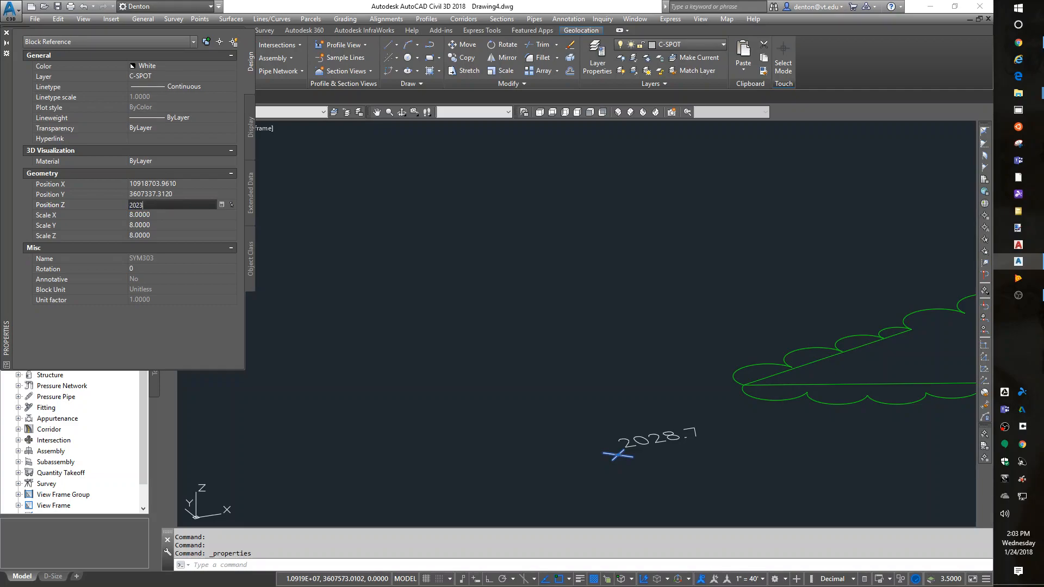
{"action": "type", "text": "2028."}
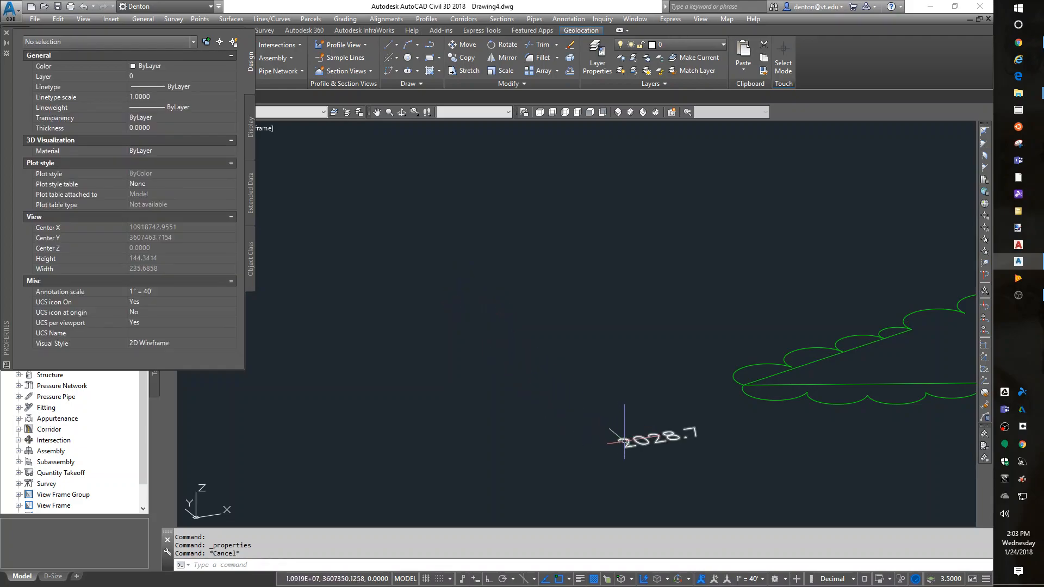
{"action": "left_click", "coordinate": [658, 439]}
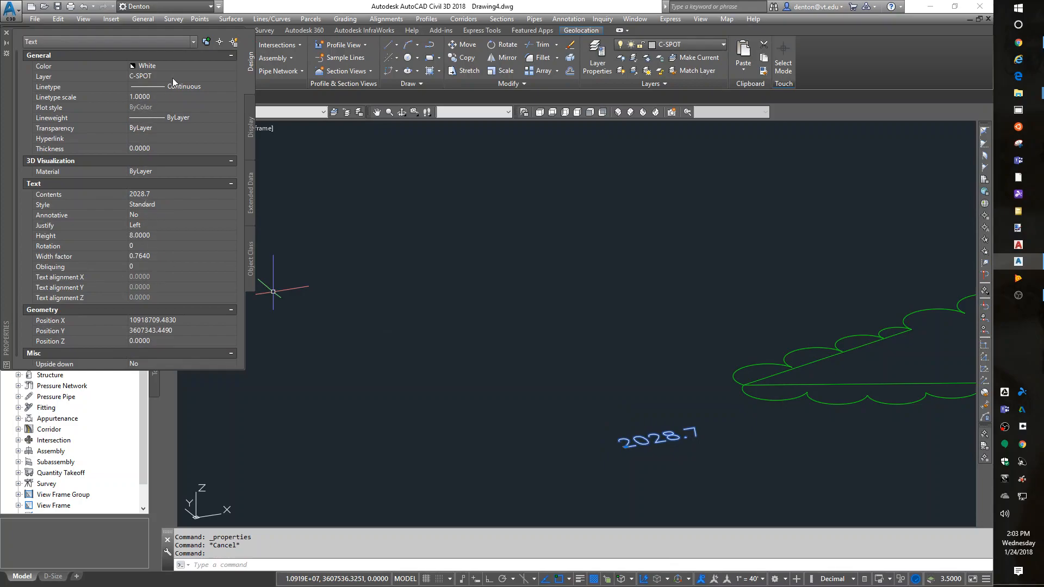
{"action": "mouse_move", "coordinate": [136, 351]}
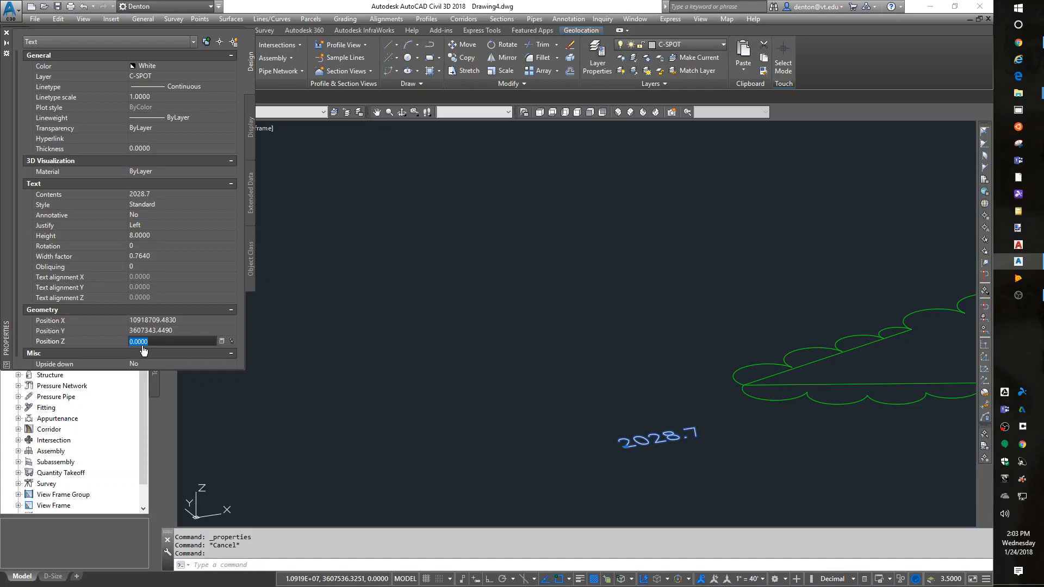
{"action": "type", "text": "2028"}
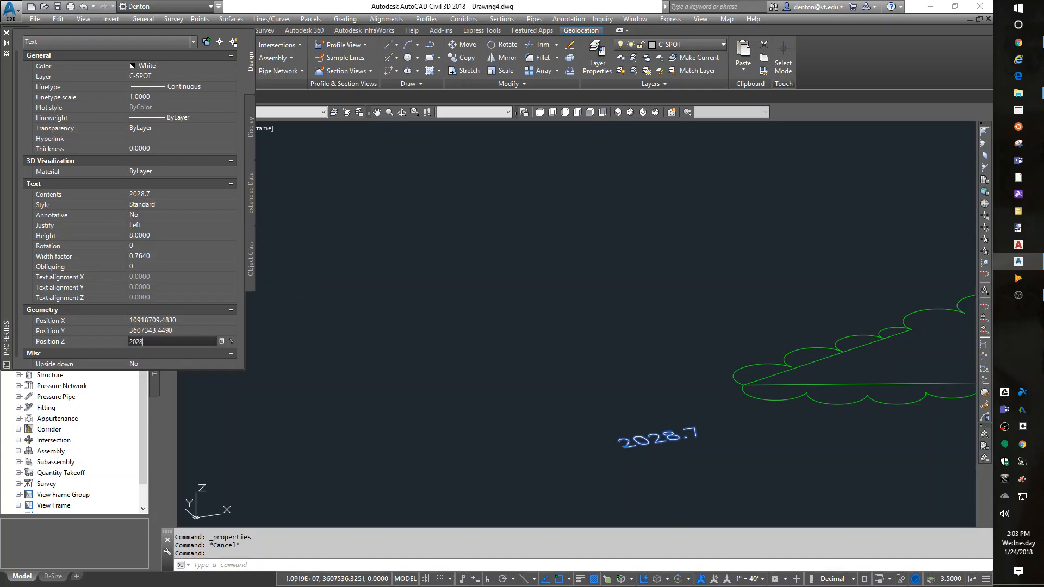
{"action": "key", "text": "Escape"}
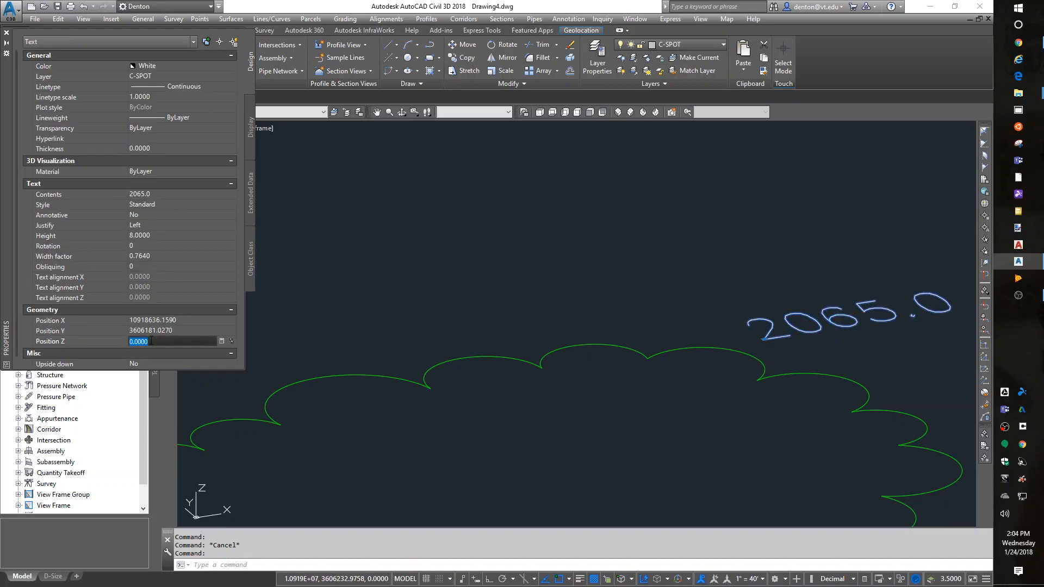
{"action": "type", "text": "2065.0000"}
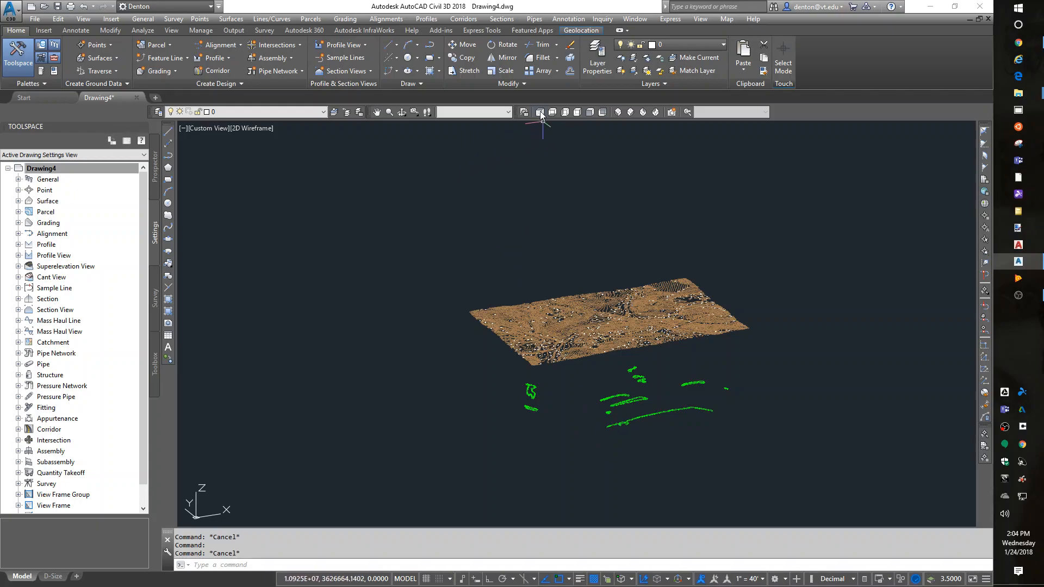
- Switch to the Top view to show the contours in plan
{"action": "left_click", "coordinate": [540, 111]}
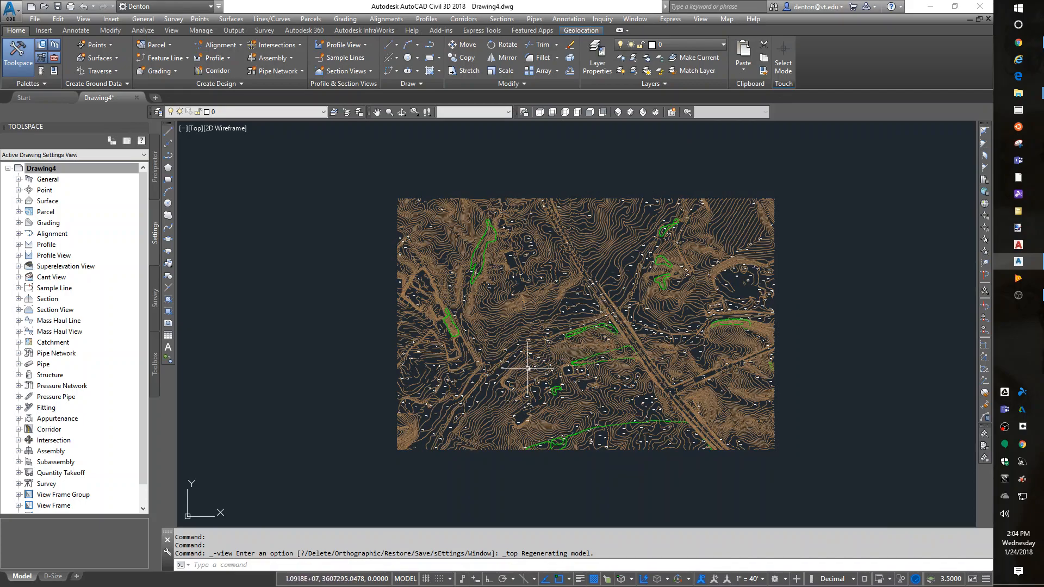
{"action": "mouse_move", "coordinate": [526, 367]}
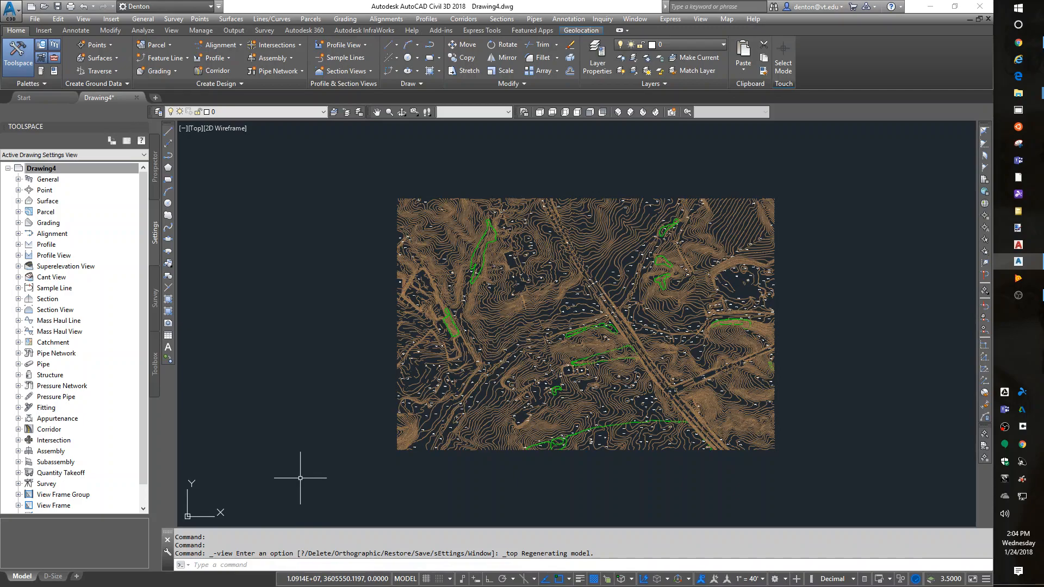
{"action": "mouse_move", "coordinate": [251, 464]}
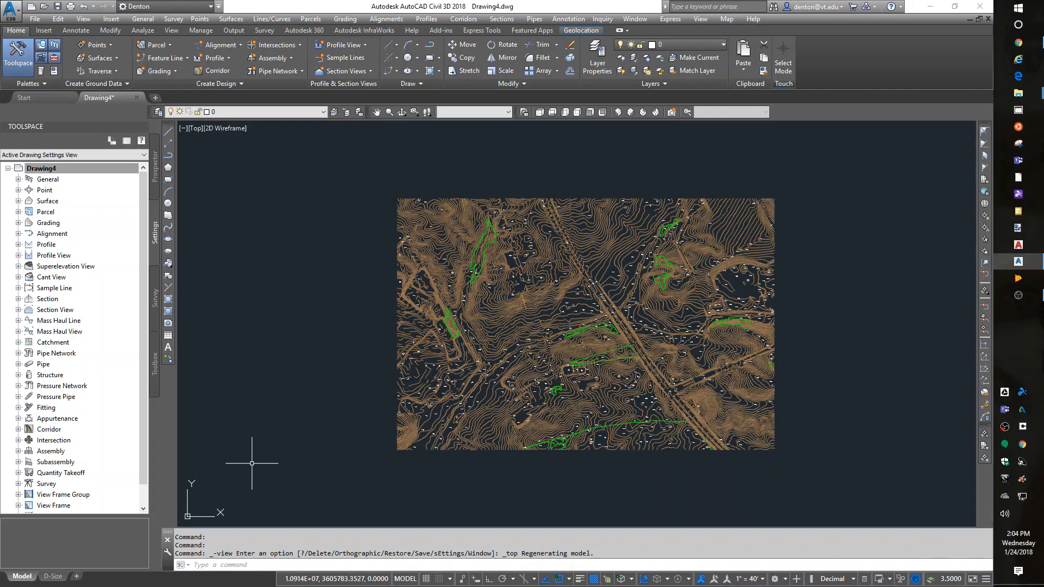
{"action": "mouse_move", "coordinate": [246, 464]}
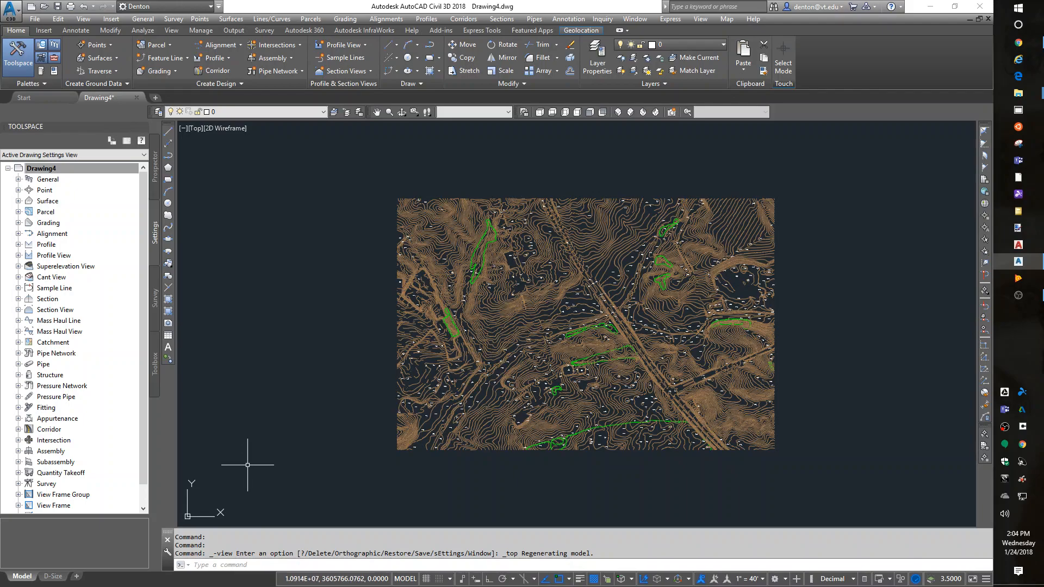
{"action": "mouse_move", "coordinate": [243, 466]}
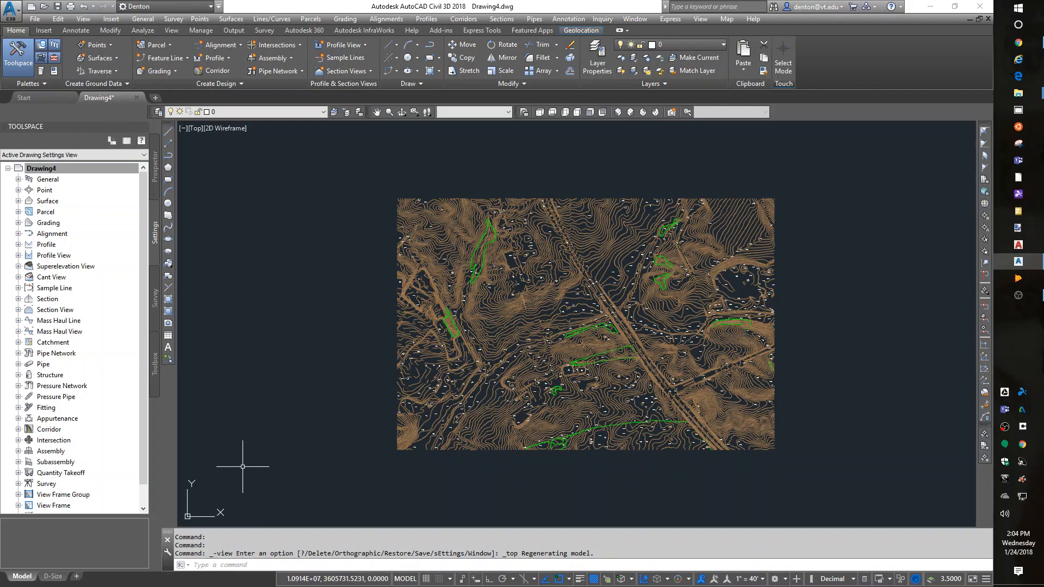
{"action": "mouse_move", "coordinate": [238, 465]}
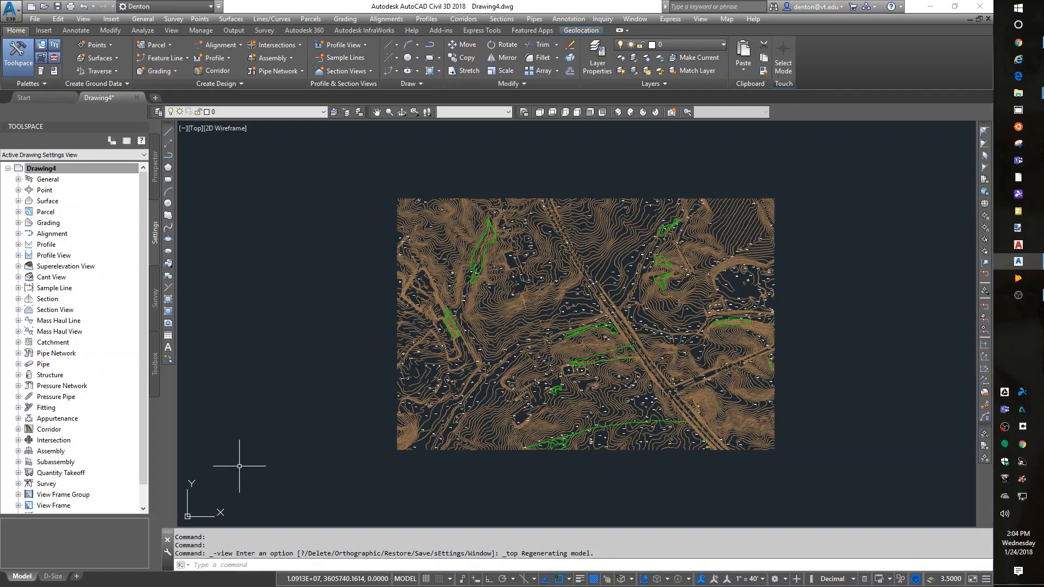
{"action": "mouse_move", "coordinate": [260, 525]}
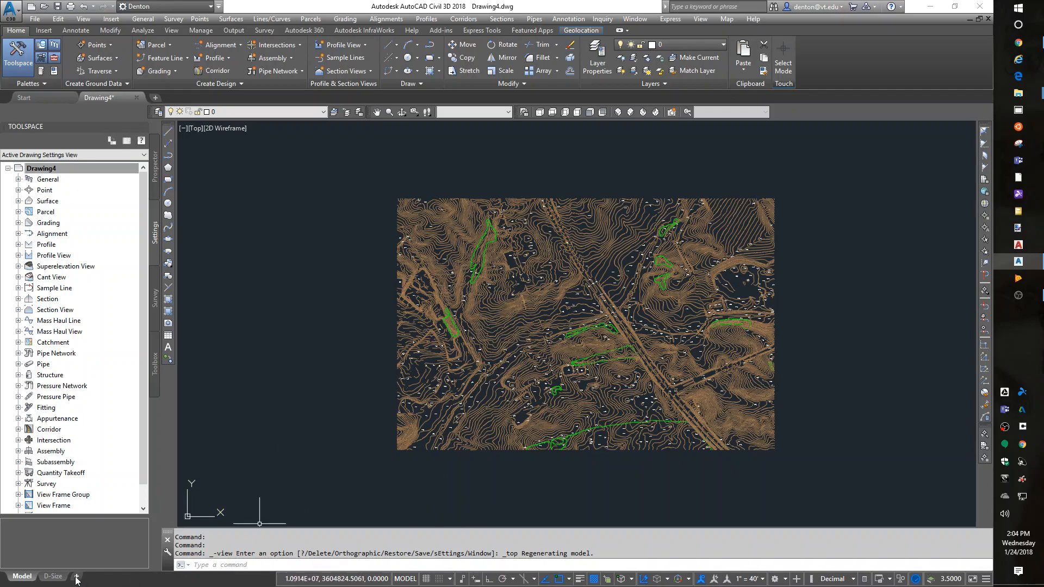
- On the D-Size layout, create an MVIEW viewport and zoom it to 1/200xp
{"action": "left_click", "coordinate": [52, 576]}
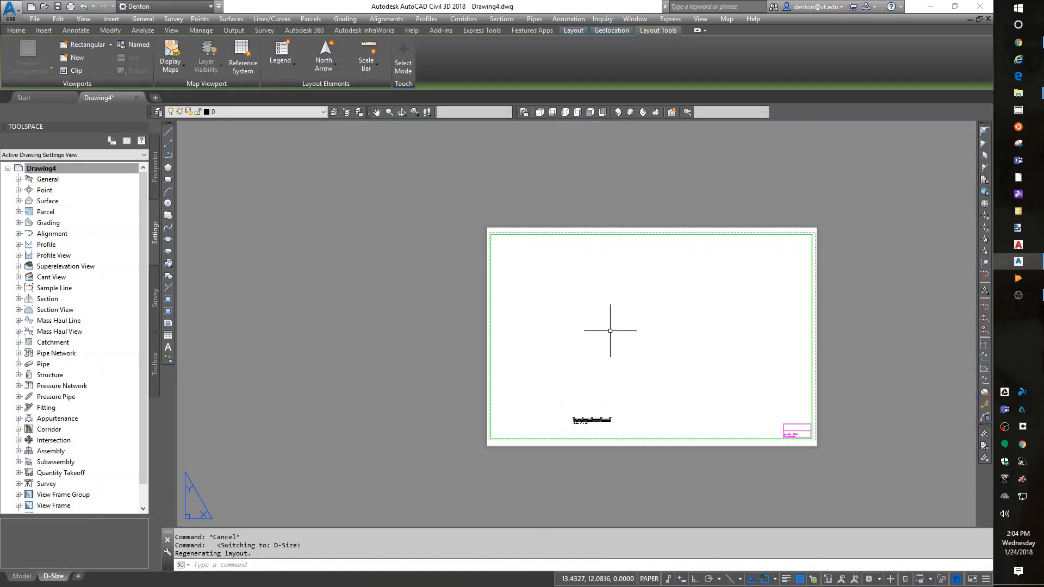
{"action": "type", "text": "mvi"}
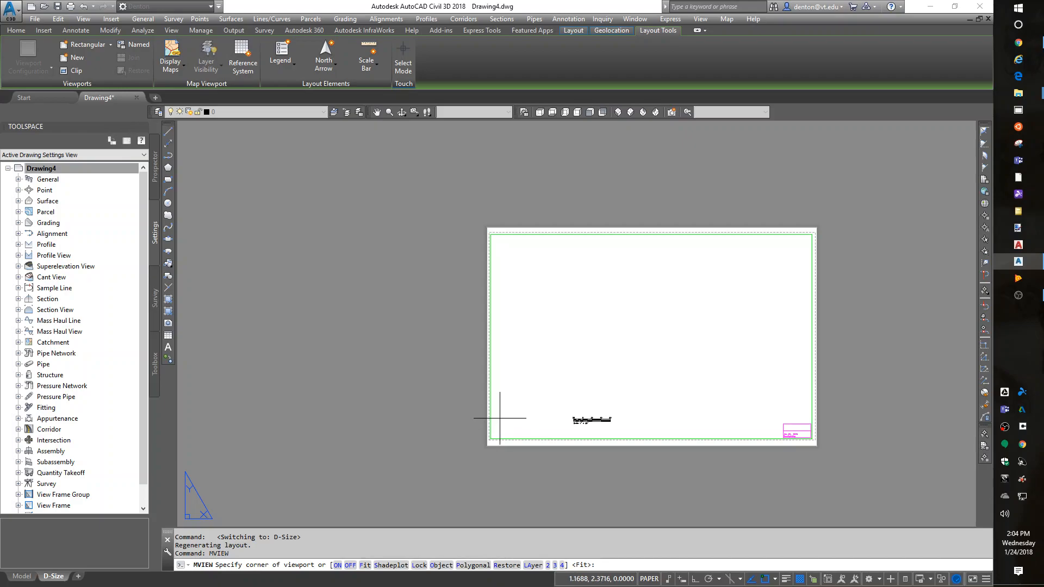
{"action": "left_click", "coordinate": [499, 418]}
{"action": "type", "text": "z"}
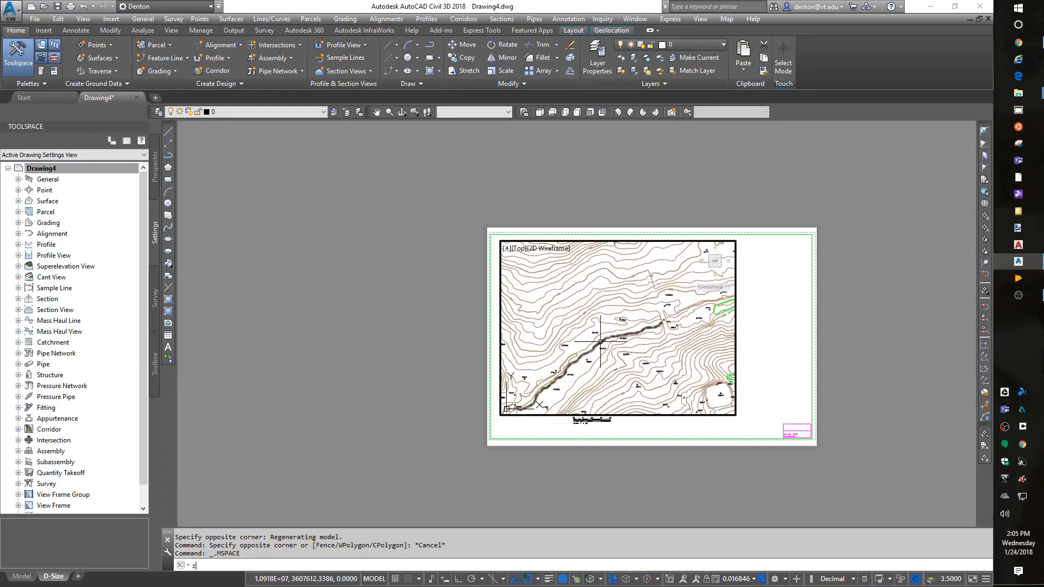
{"action": "type", "text": "1/200x"}
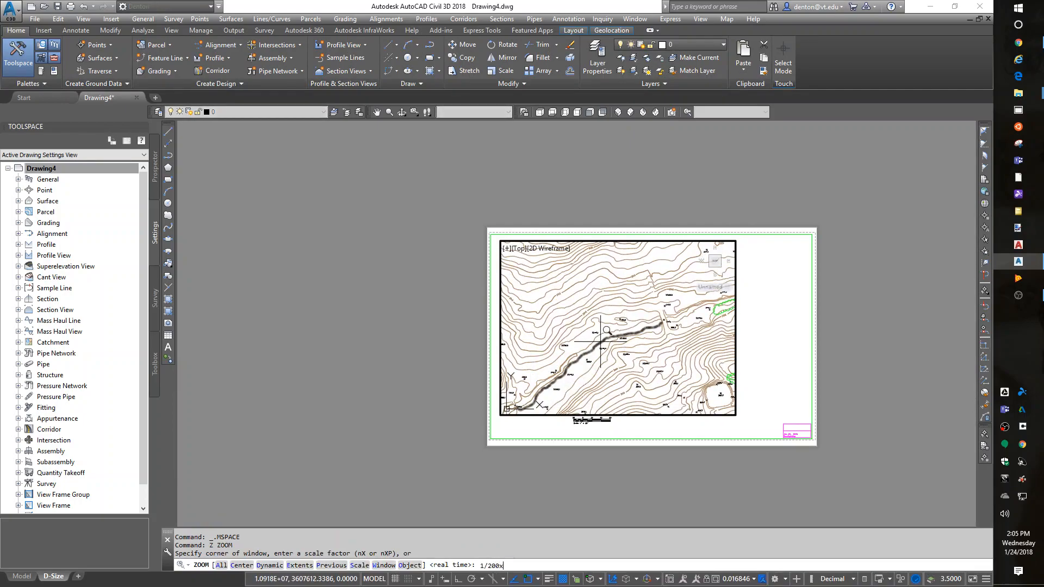
{"action": "key", "text": "Return"}
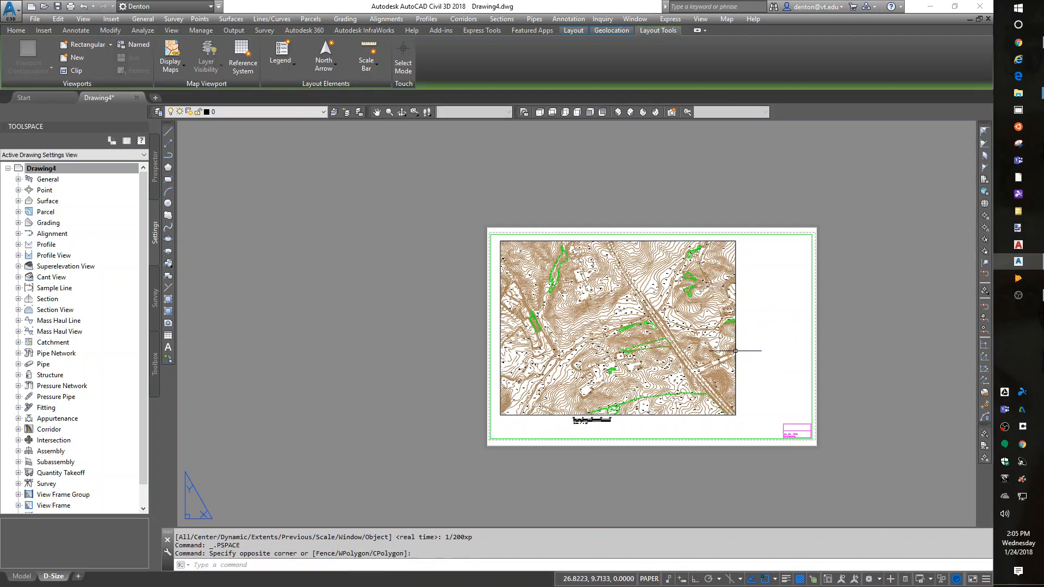
- Open the right-click options menu for the new viewport
{"action": "right_click", "coordinate": [737, 351]}
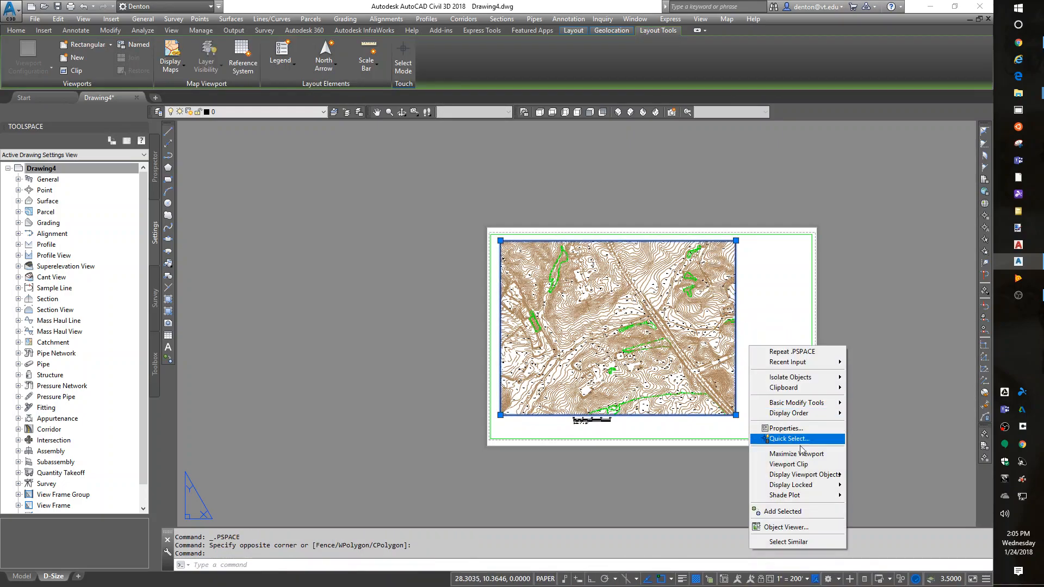
{"action": "mouse_move", "coordinate": [792, 485]}
{"action": "type", "text": "DDATTE"}
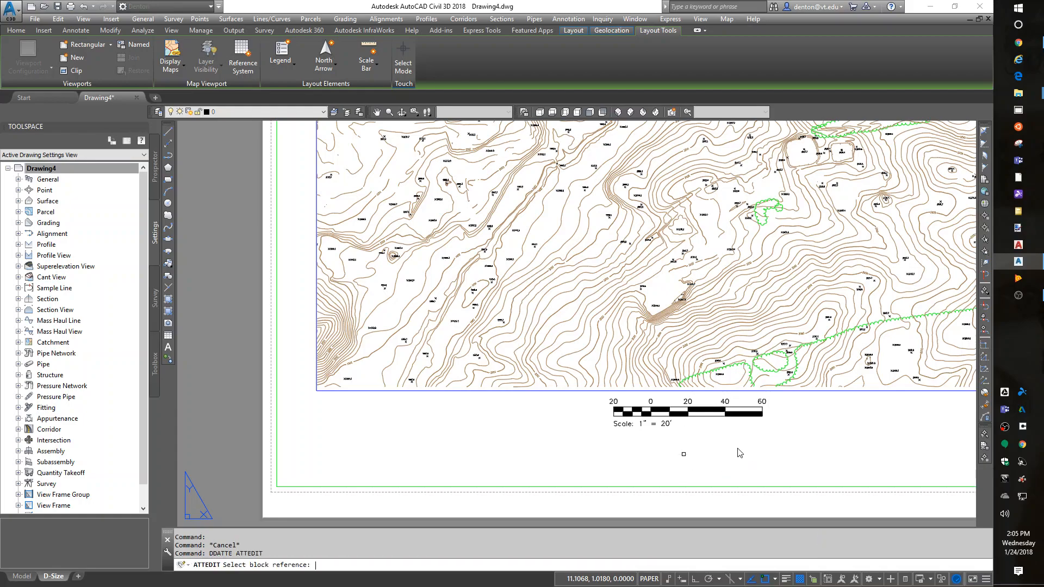
- Update the scale bar attributes so the tick value reads 200'
{"action": "left_click", "coordinate": [683, 453]}
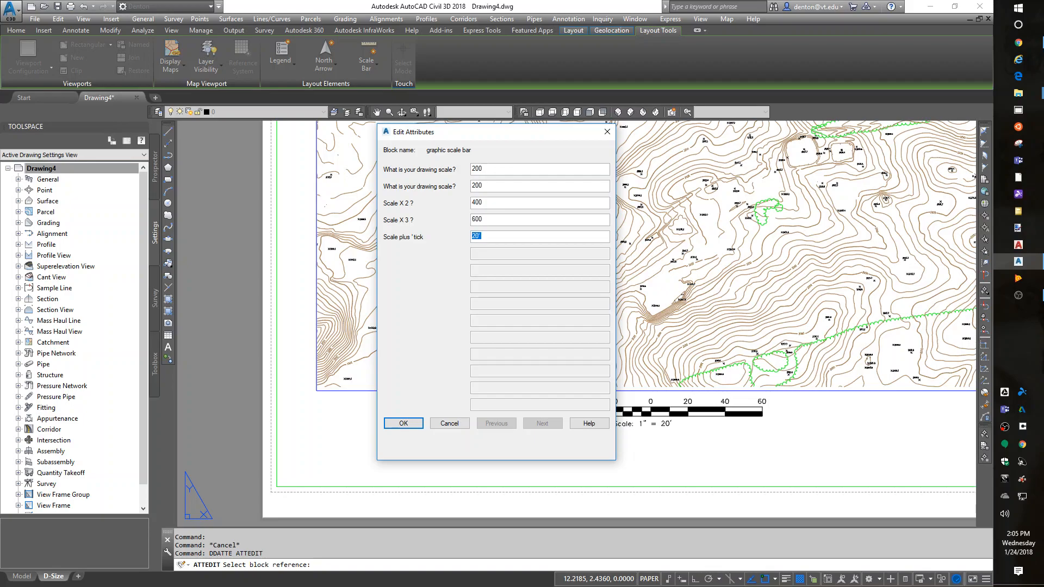
{"action": "type", "text": "200'"}
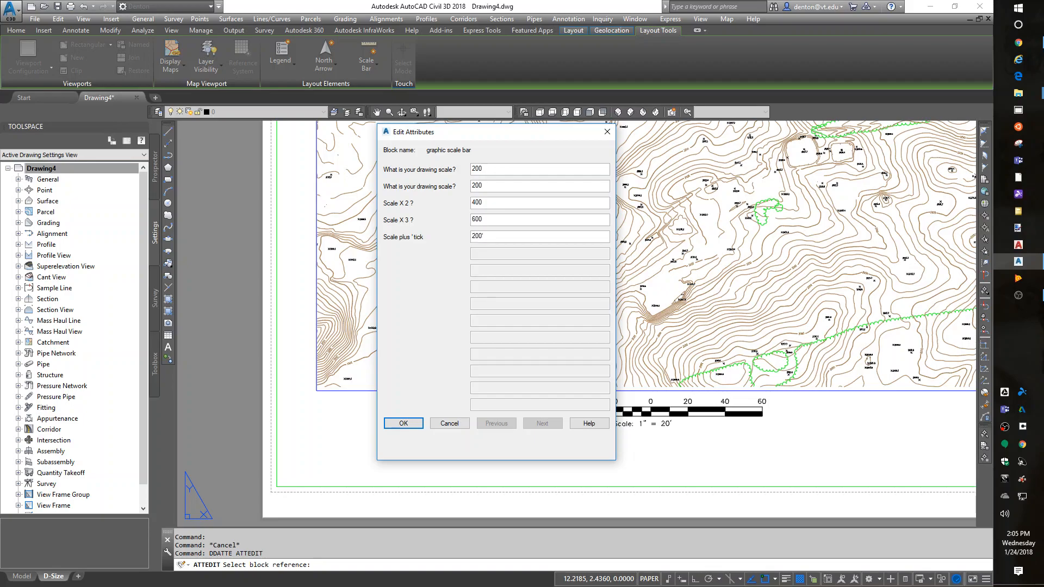
{"action": "left_click", "coordinate": [403, 423]}
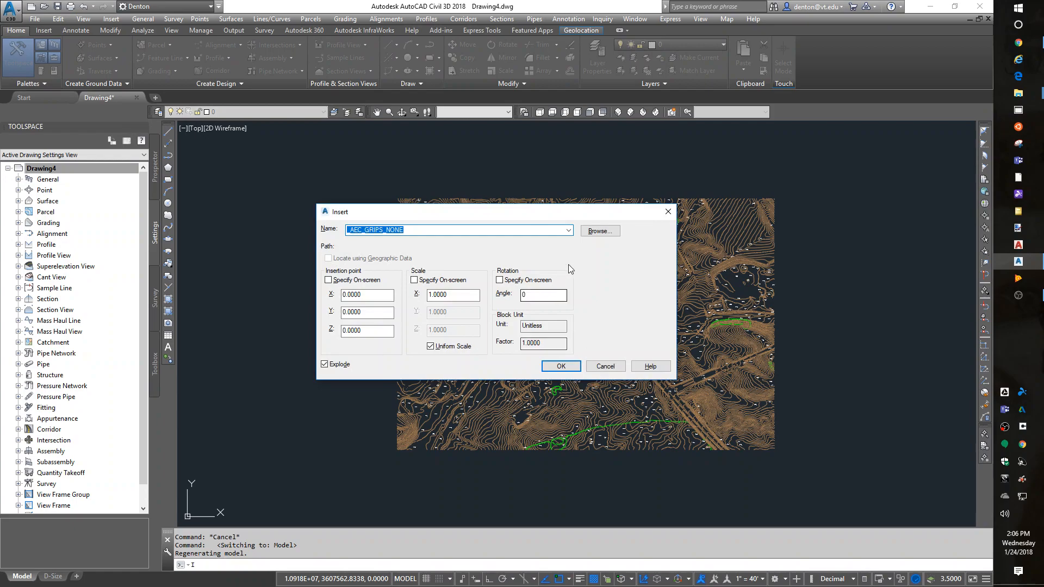
- Browse for the drawing to insert, first checking the VT CAD Tools folder on C drive
{"action": "left_click", "coordinate": [598, 231]}
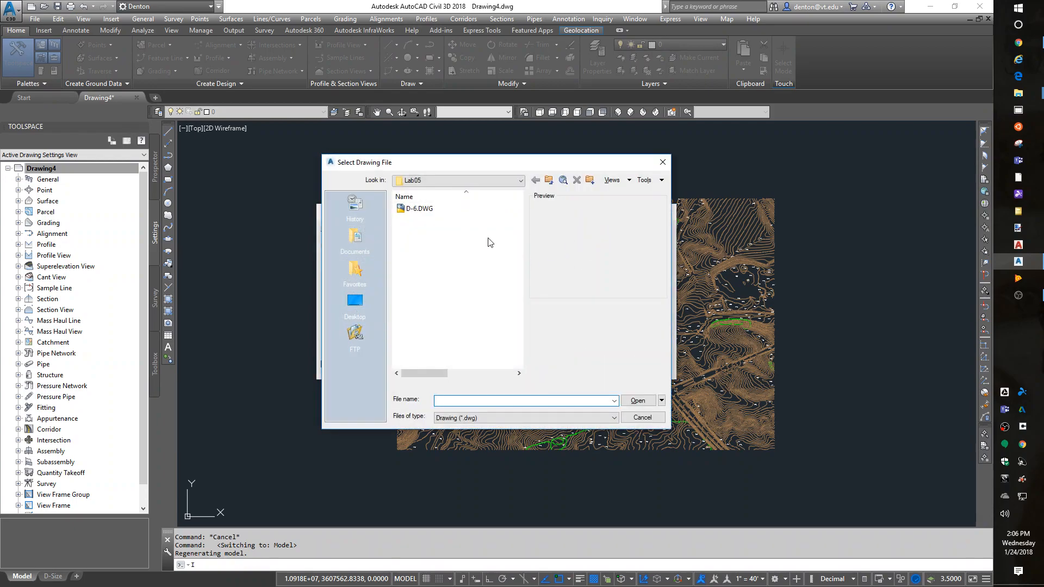
{"action": "left_click", "coordinate": [457, 180]}
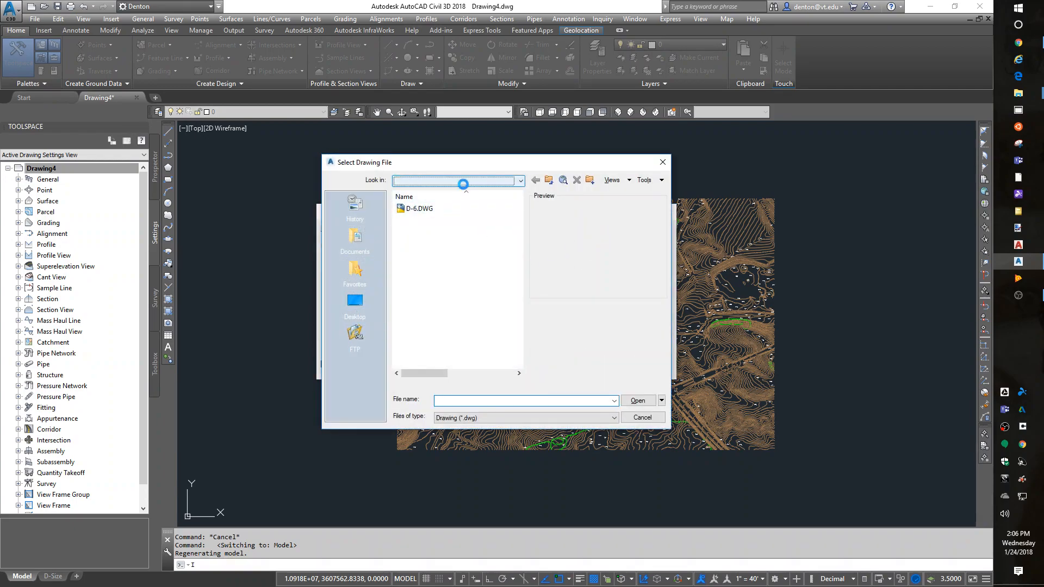
{"action": "left_click", "coordinate": [518, 181]}
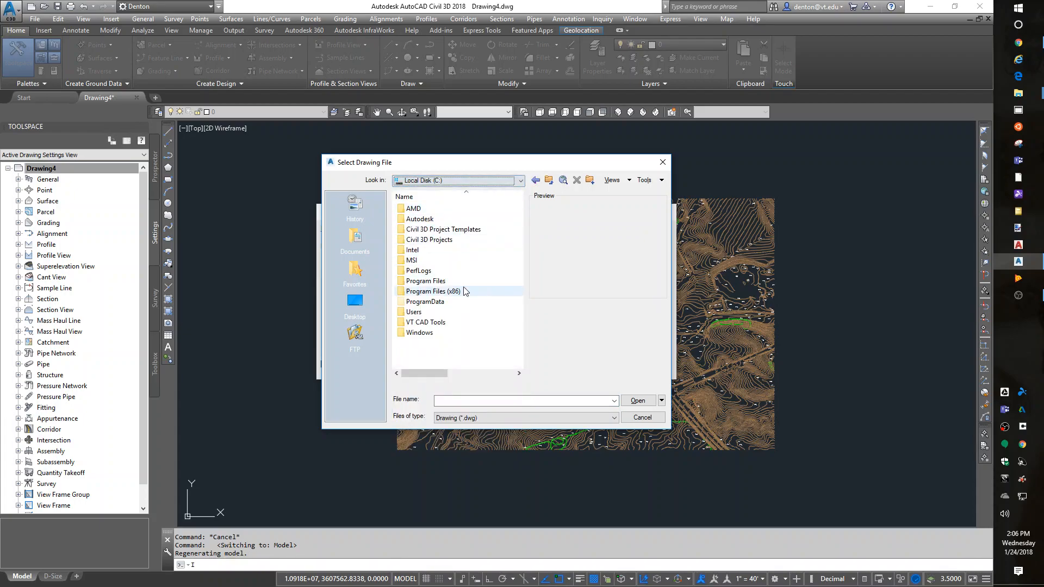
{"action": "double_click", "coordinate": [427, 321]}
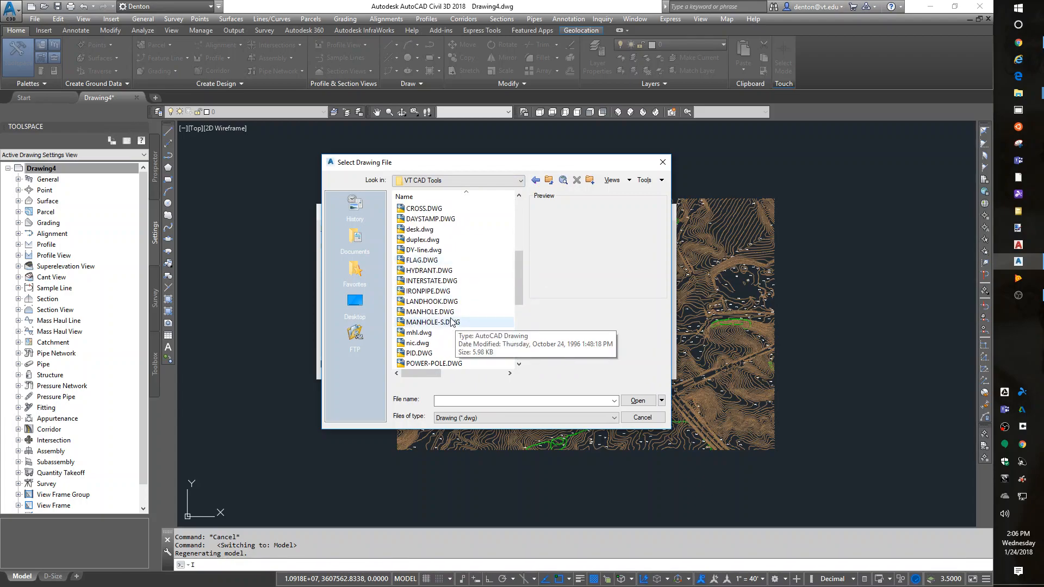
{"action": "scroll", "scroll_direction": "down", "scroll_amount": 3}
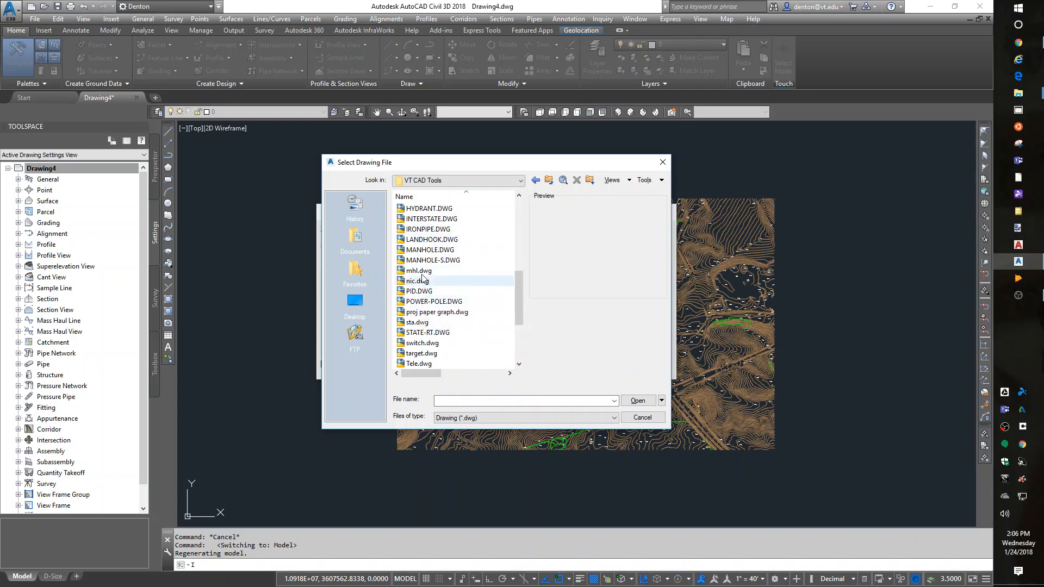
- Load north arrow.dwg from My Drive > 2018 > VT Cadd Tools, with on-screen insertion and scale 200
{"action": "left_click", "coordinate": [519, 181]}
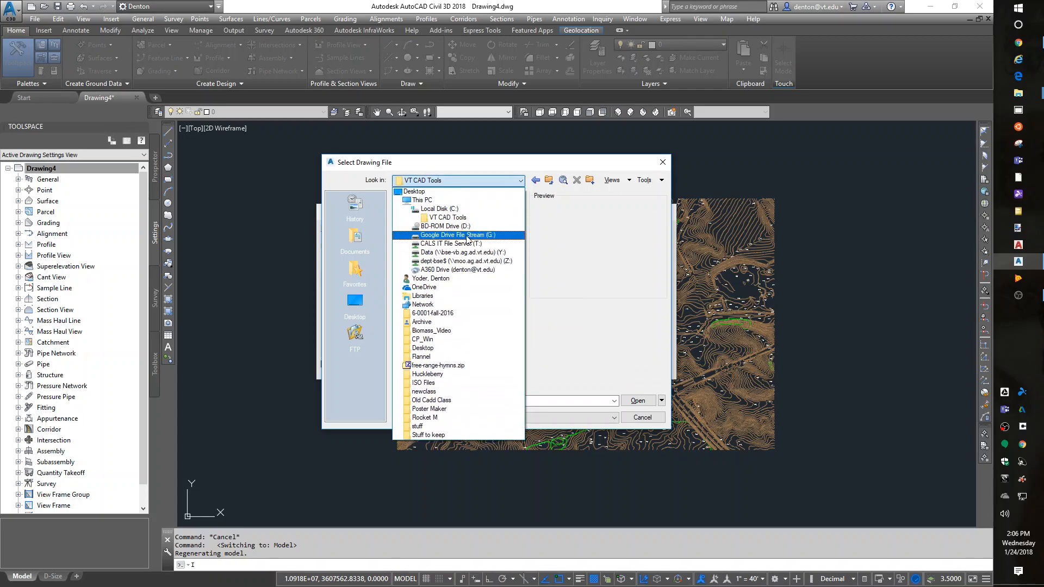
{"action": "double_click", "coordinate": [451, 234]}
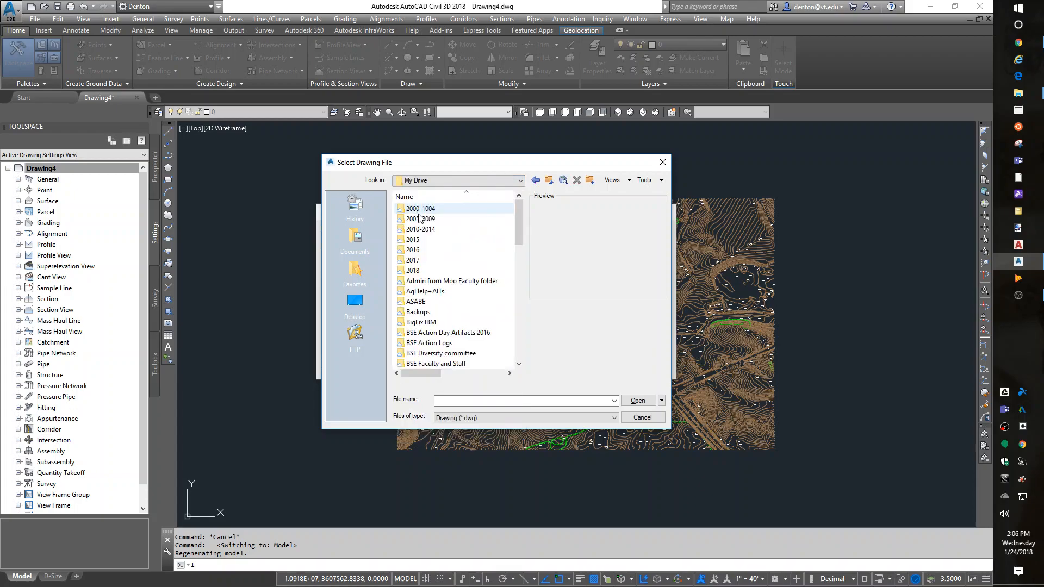
{"action": "double_click", "coordinate": [412, 270]}
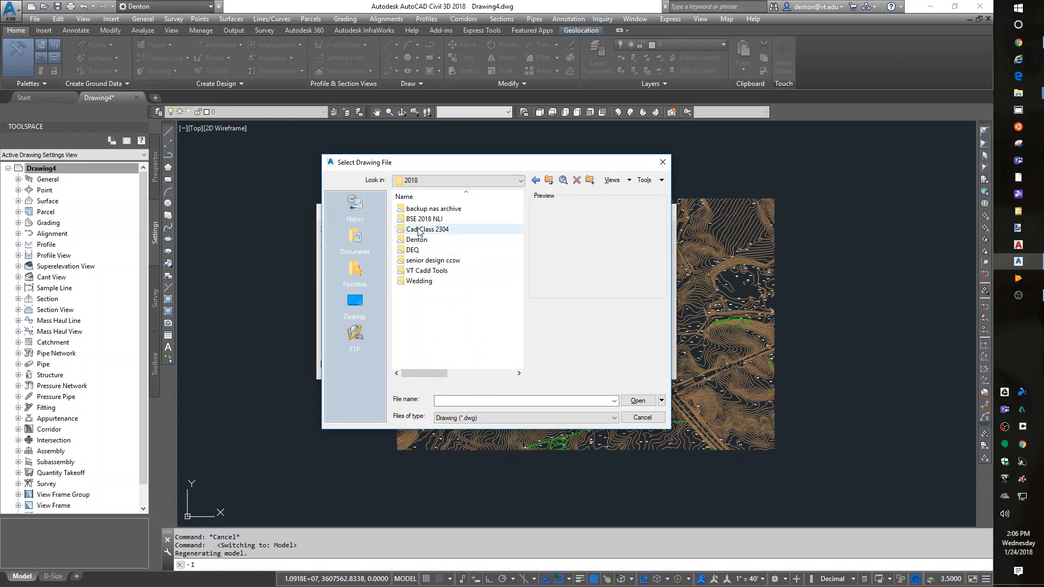
{"action": "double_click", "coordinate": [427, 270]}
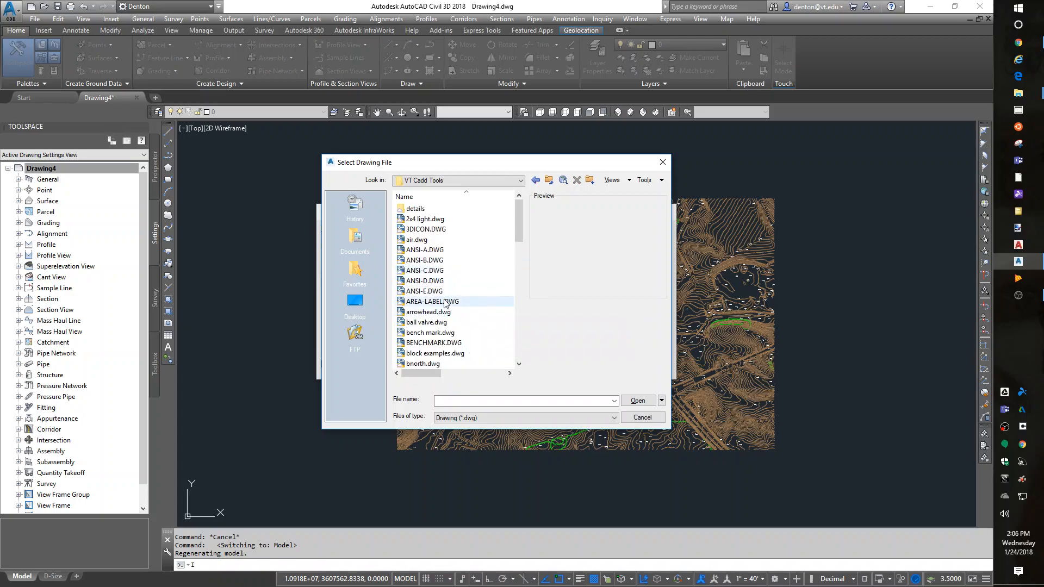
{"action": "scroll", "scroll_direction": "down", "scroll_amount": 3}
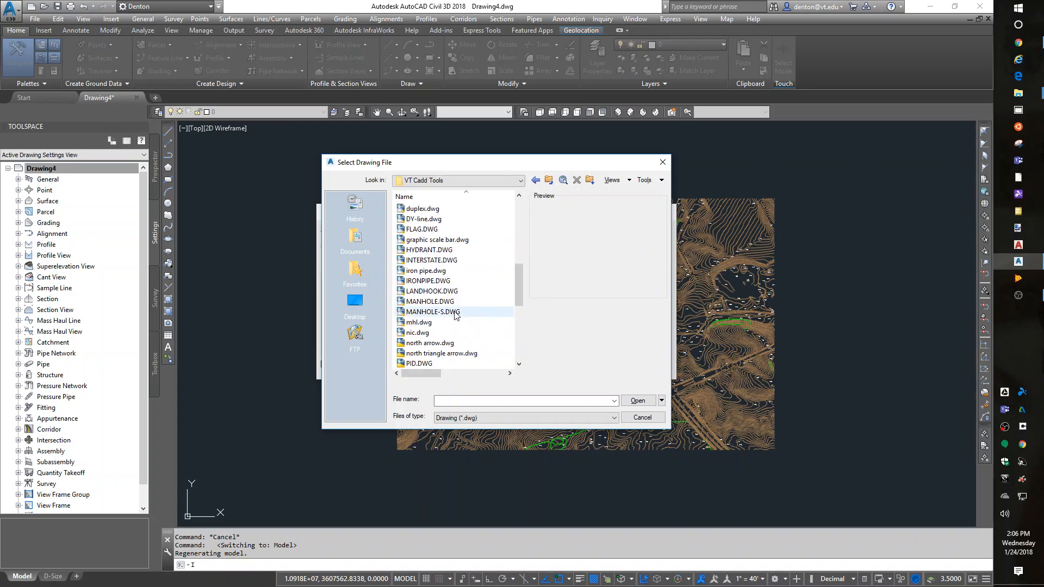
{"action": "left_click", "coordinate": [429, 343]}
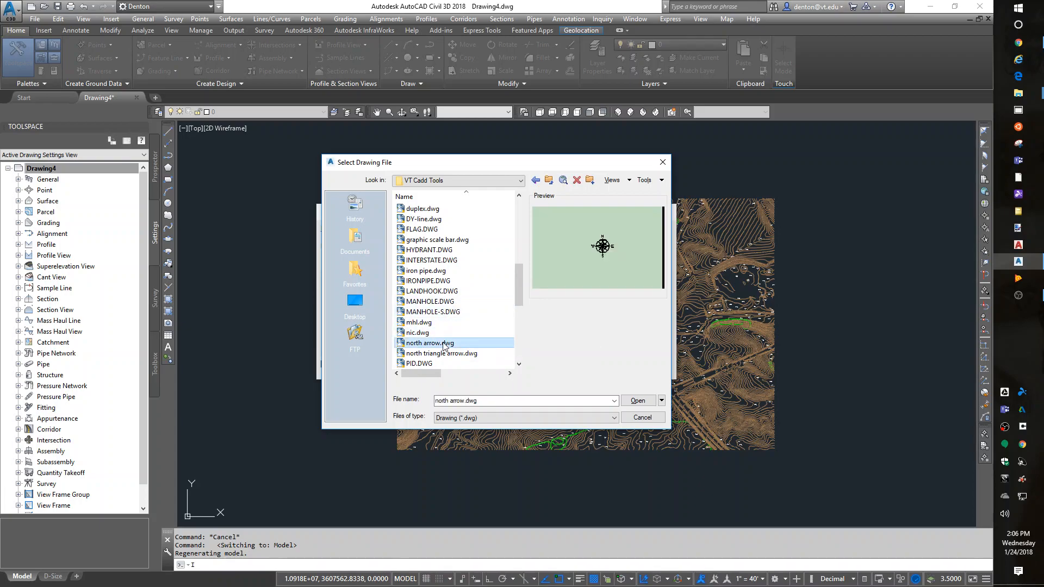
{"action": "left_click", "coordinate": [637, 400]}
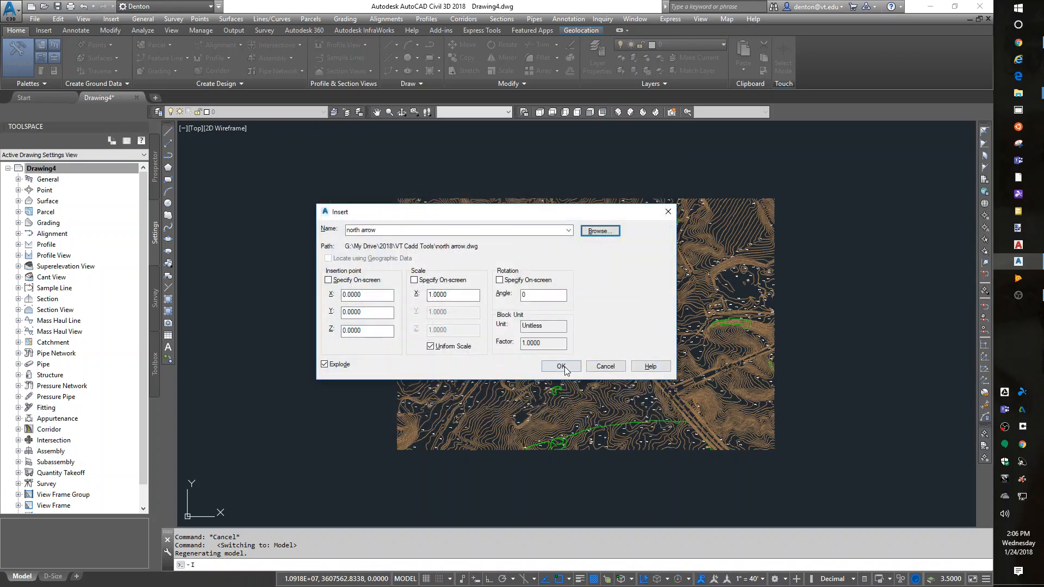
{"action": "mouse_move", "coordinate": [501, 253]}
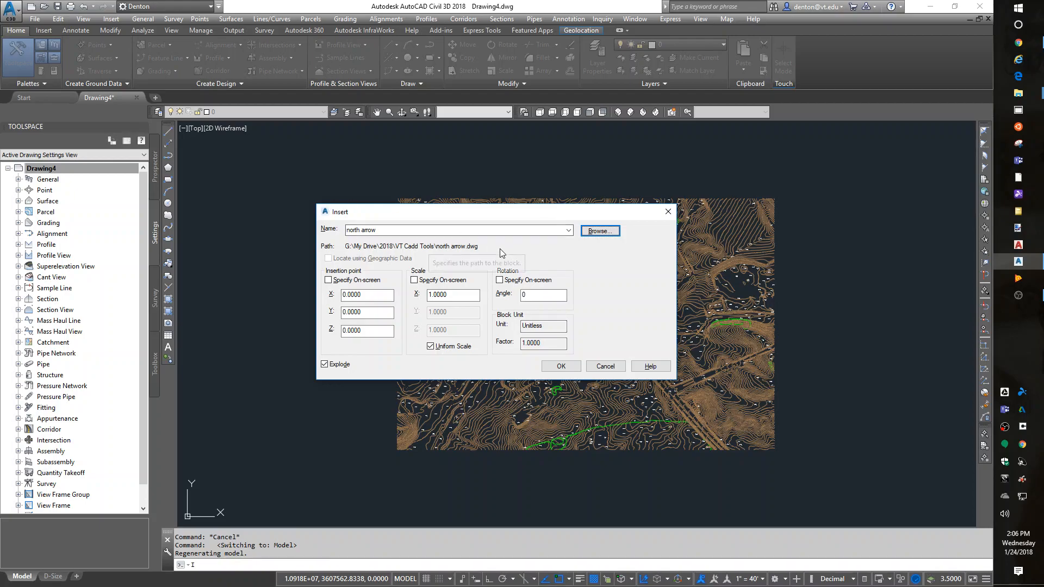
{"action": "left_click", "coordinate": [327, 279]}
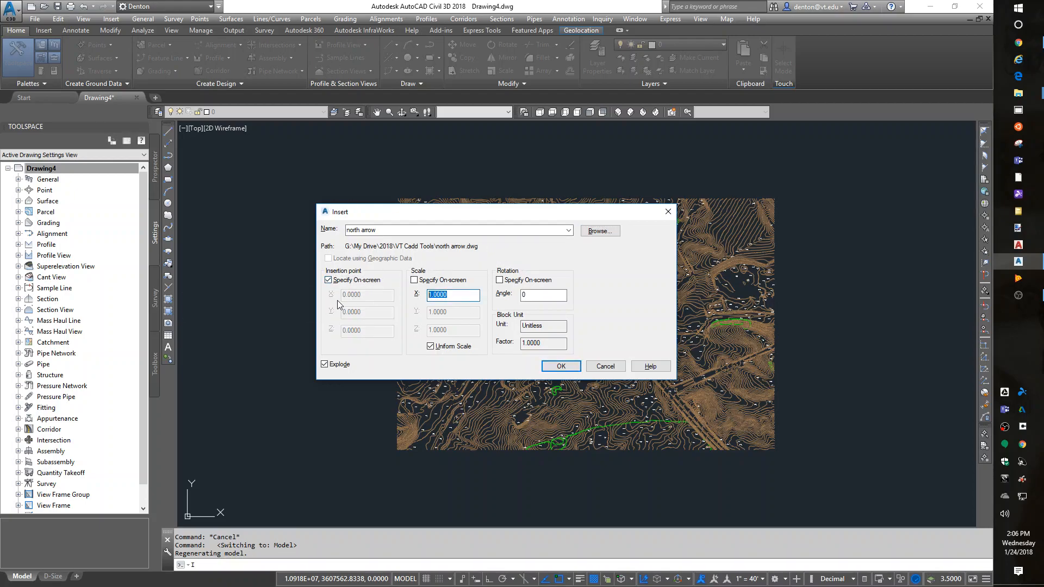
{"action": "type", "text": "200"}
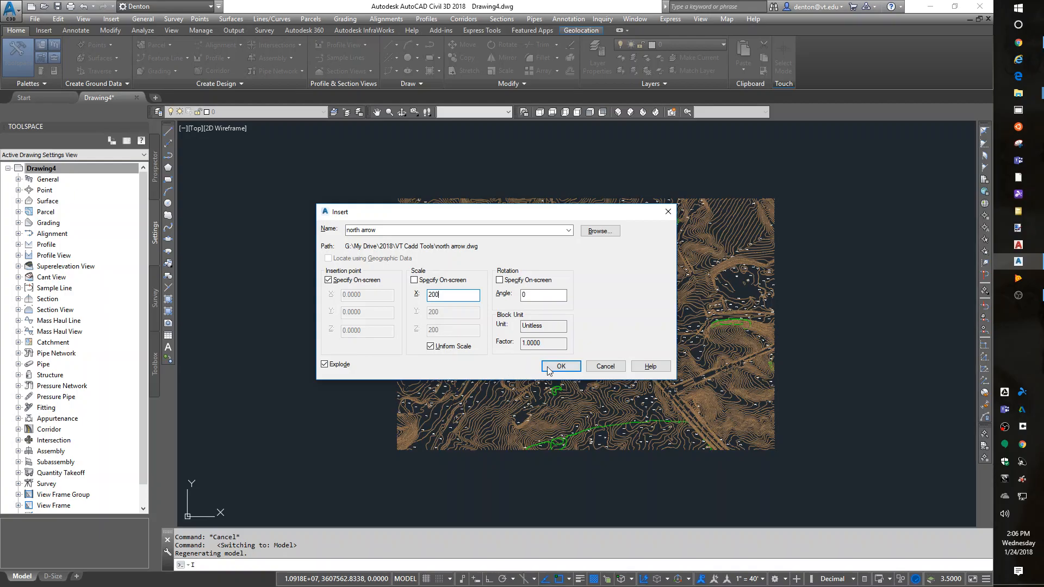
- Place the north arrow on the contour map and view it in the D-Size layout
{"action": "left_click", "coordinate": [560, 366]}
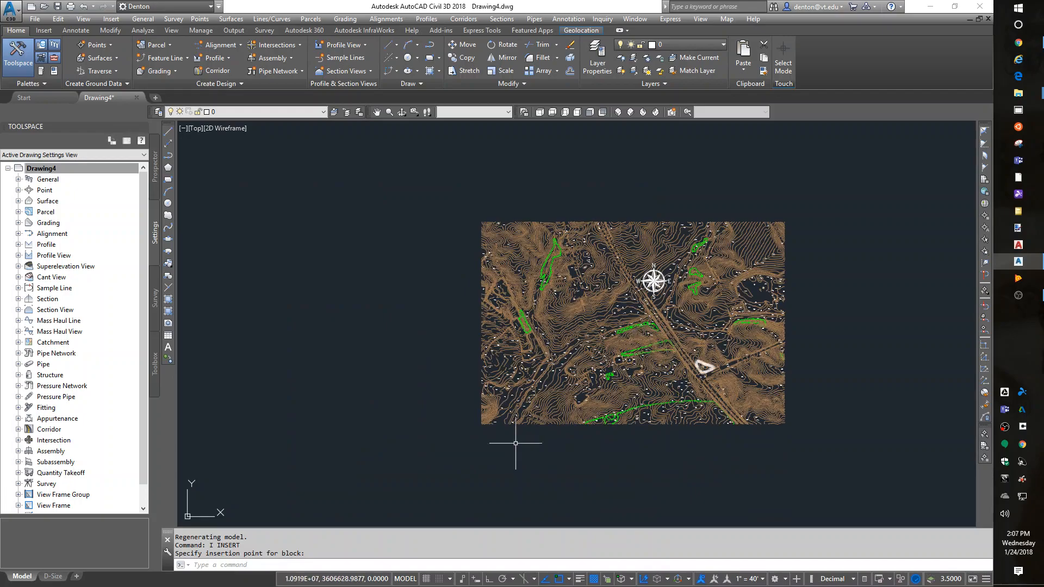
{"action": "left_click", "coordinate": [53, 576]}
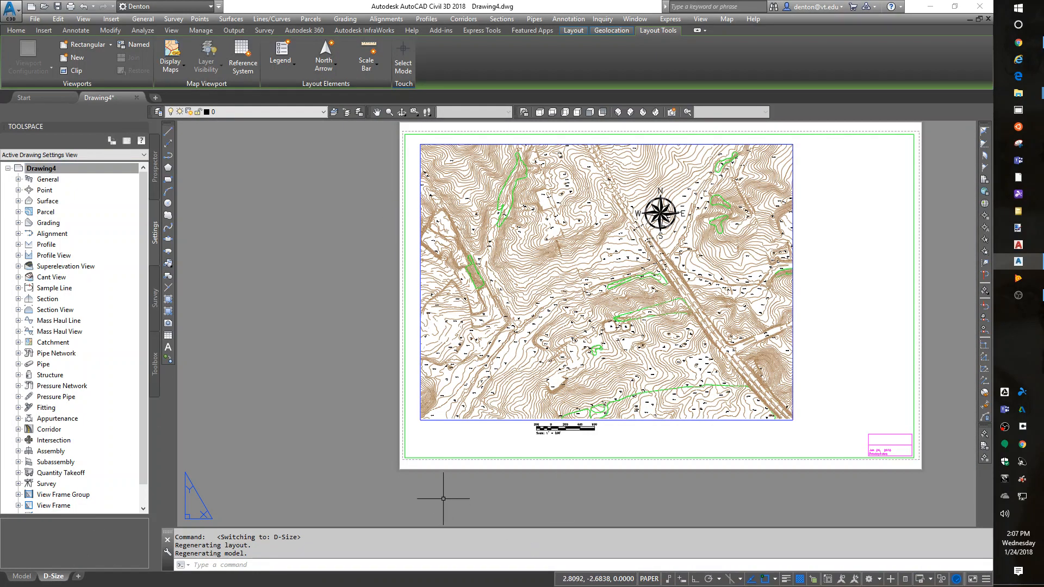
{"action": "mouse_move", "coordinate": [372, 398]}
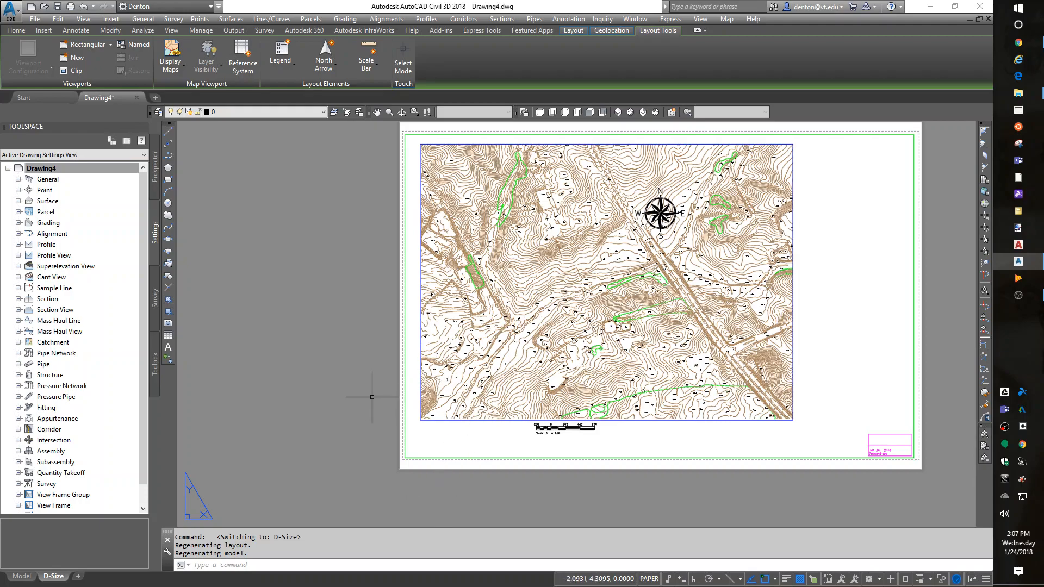
{"action": "left_click", "coordinate": [41, 168]}
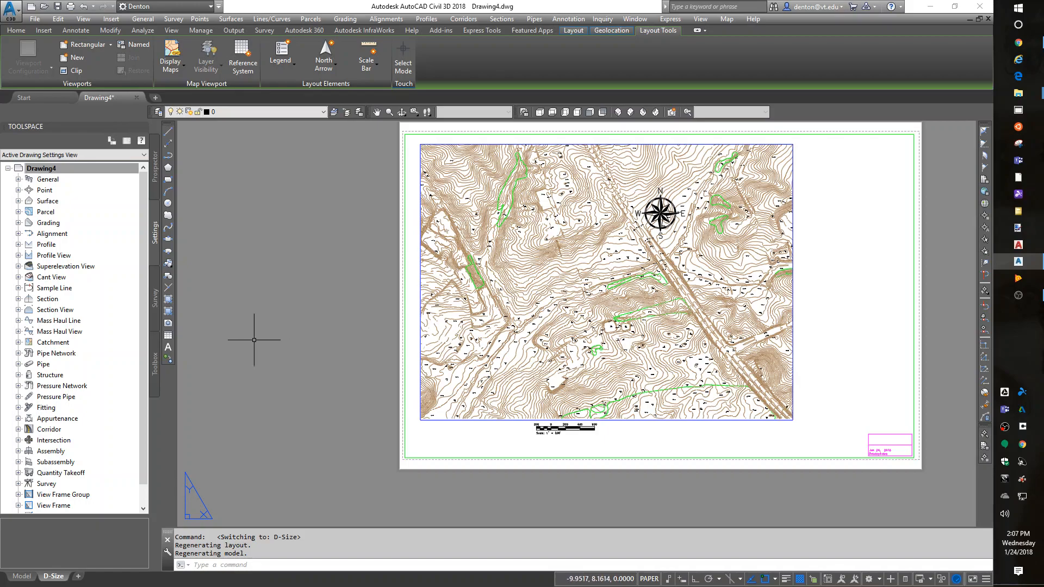
{"action": "mouse_move", "coordinate": [267, 292]}
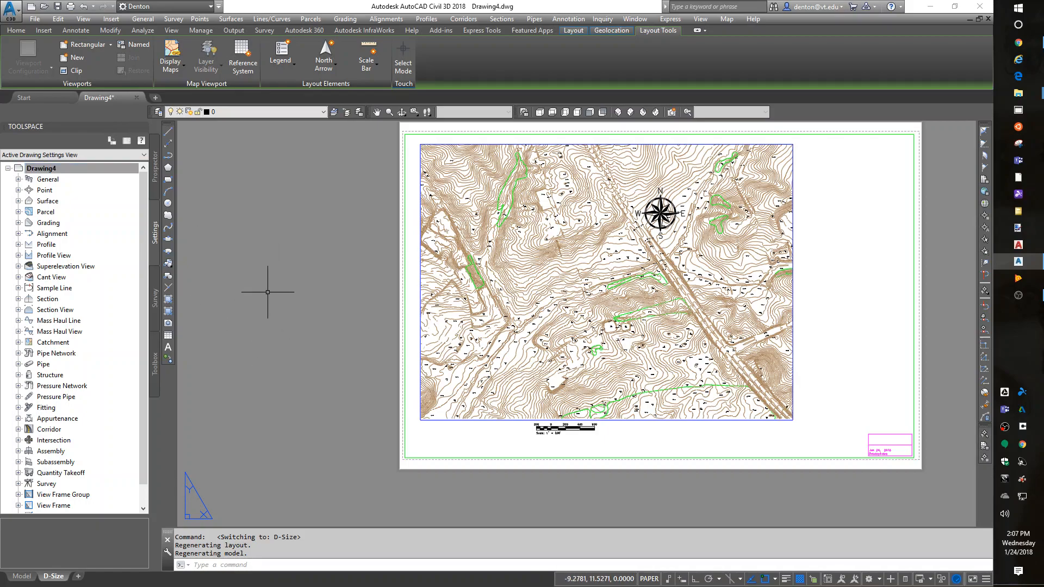